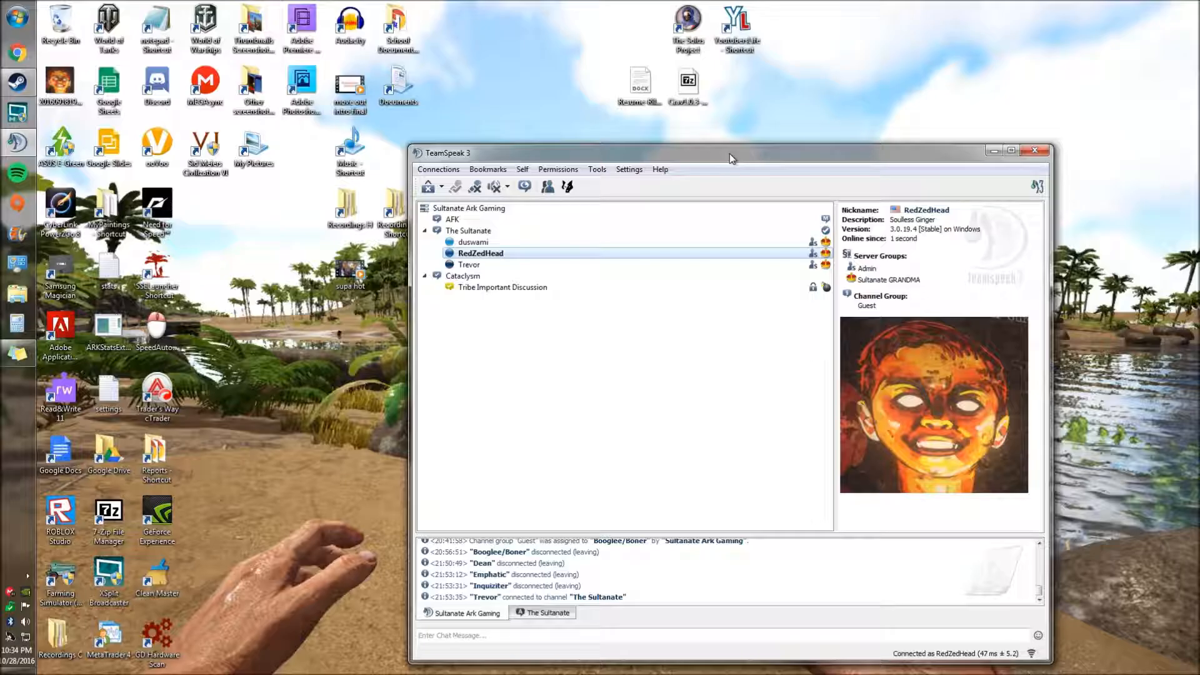
mouse_move(698, 409)
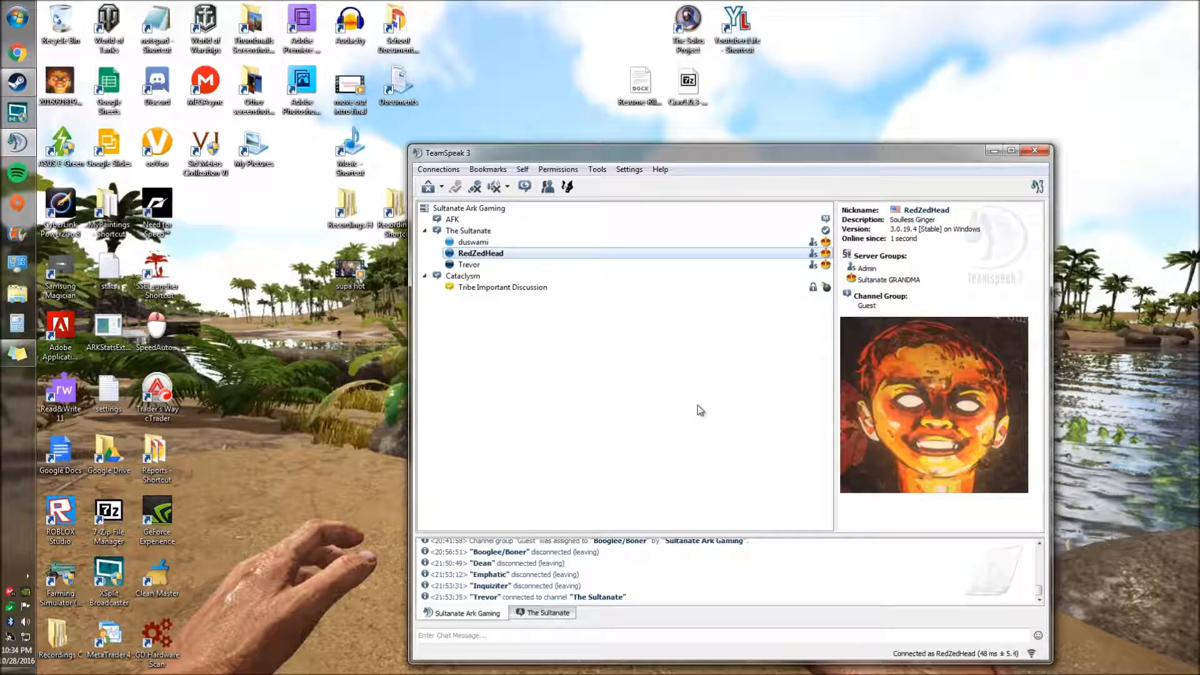
mouse_move(640, 418)
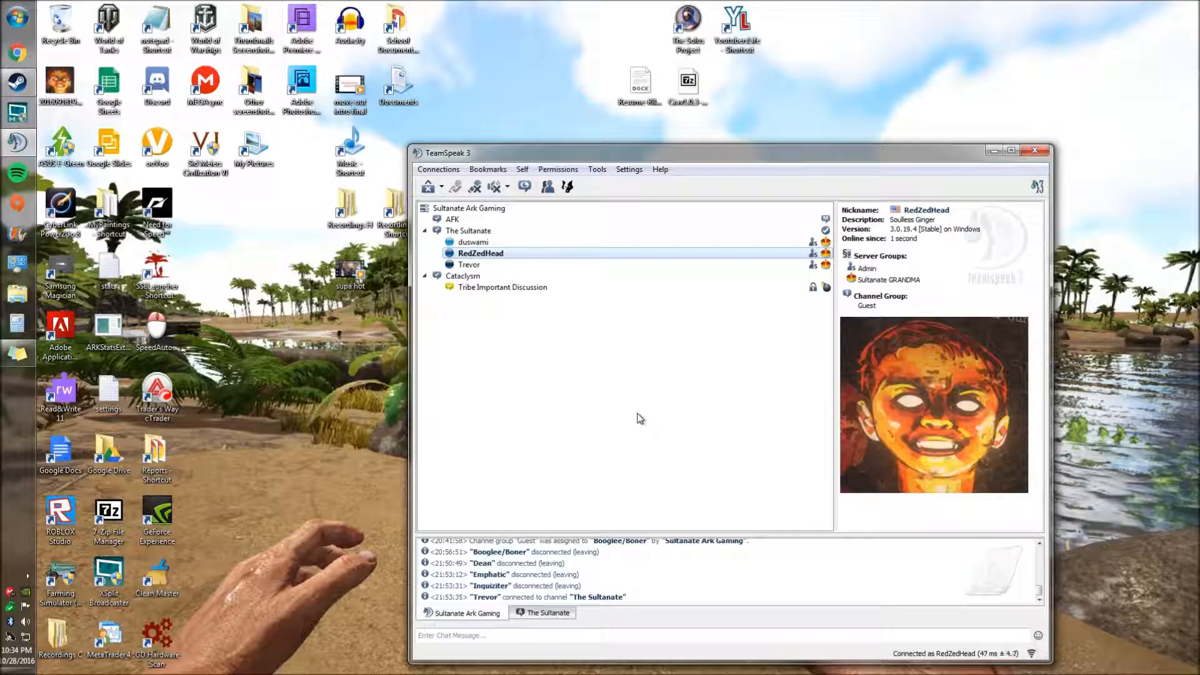
mouse_move(409, 330)
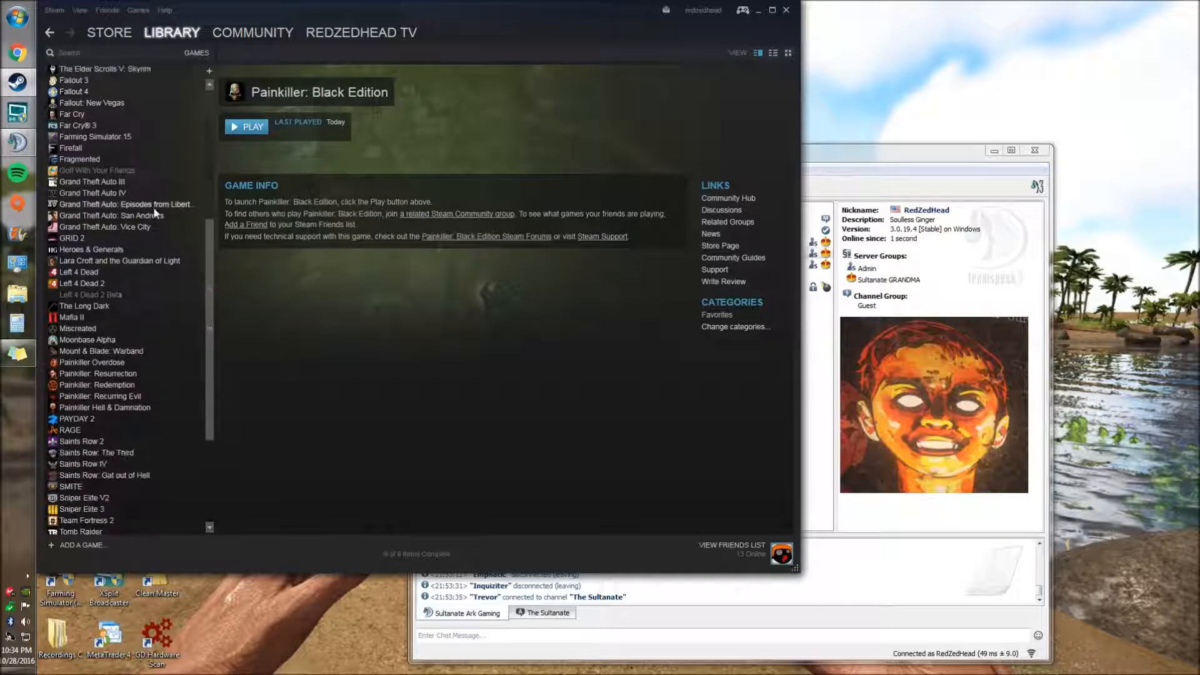
Step: Scroll up through the games list in the Steam Library
scroll("up", 3)
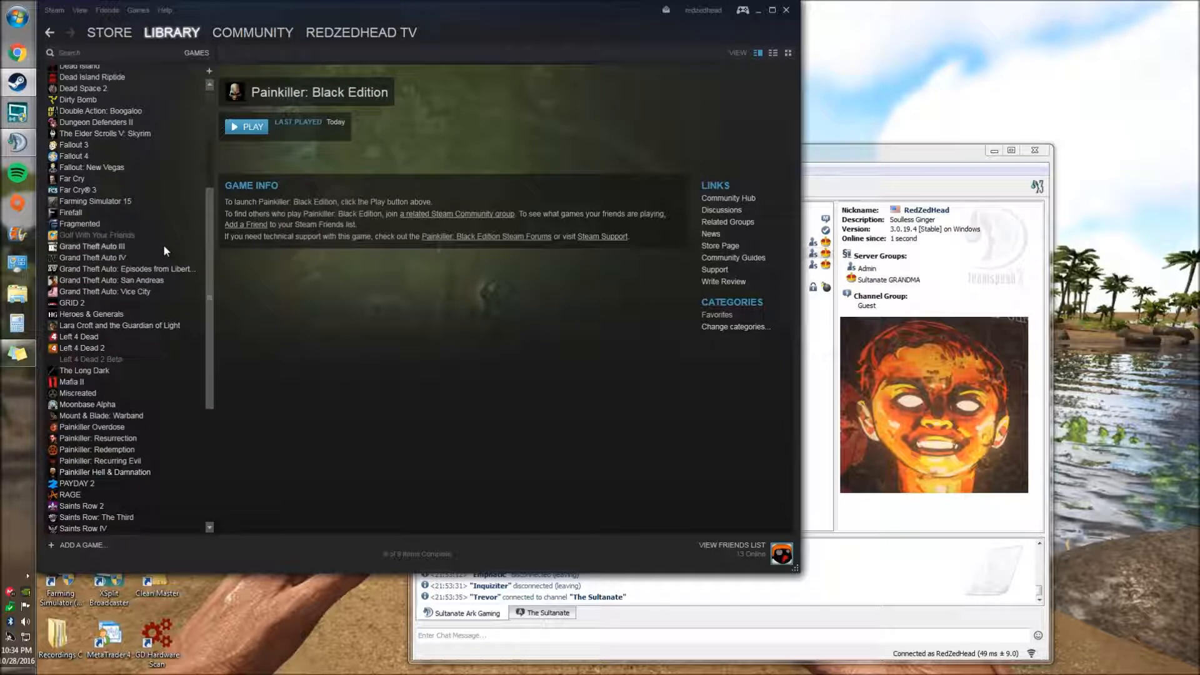
scroll("up", 3)
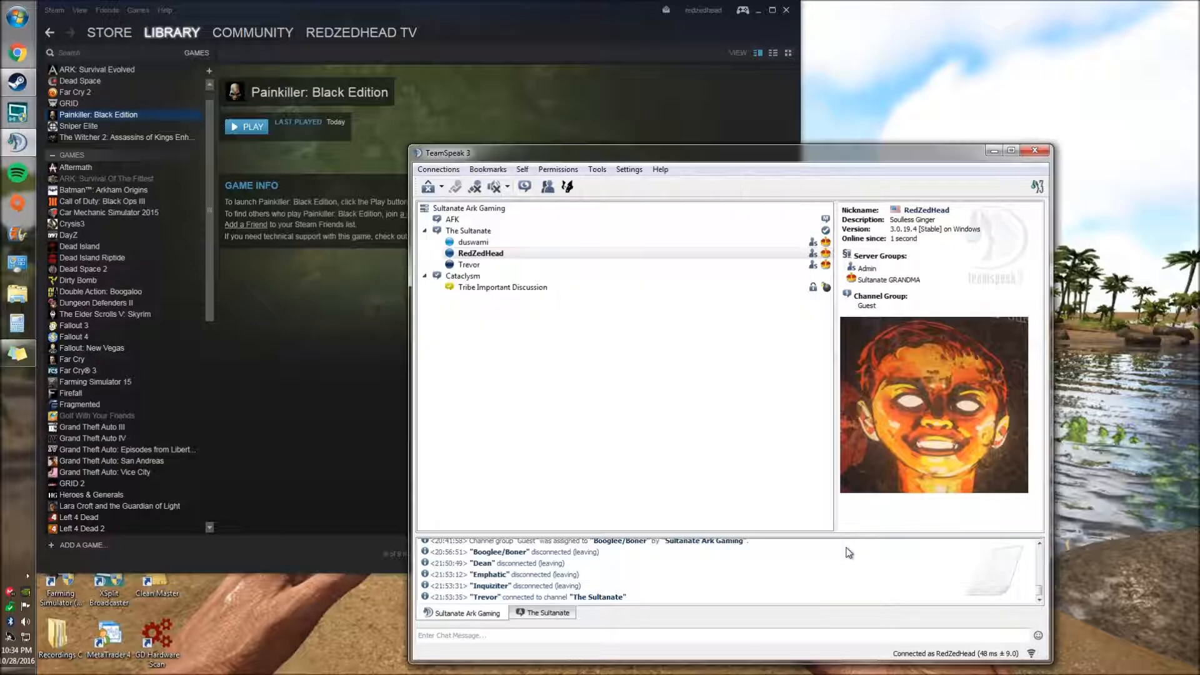
mouse_move(694, 459)
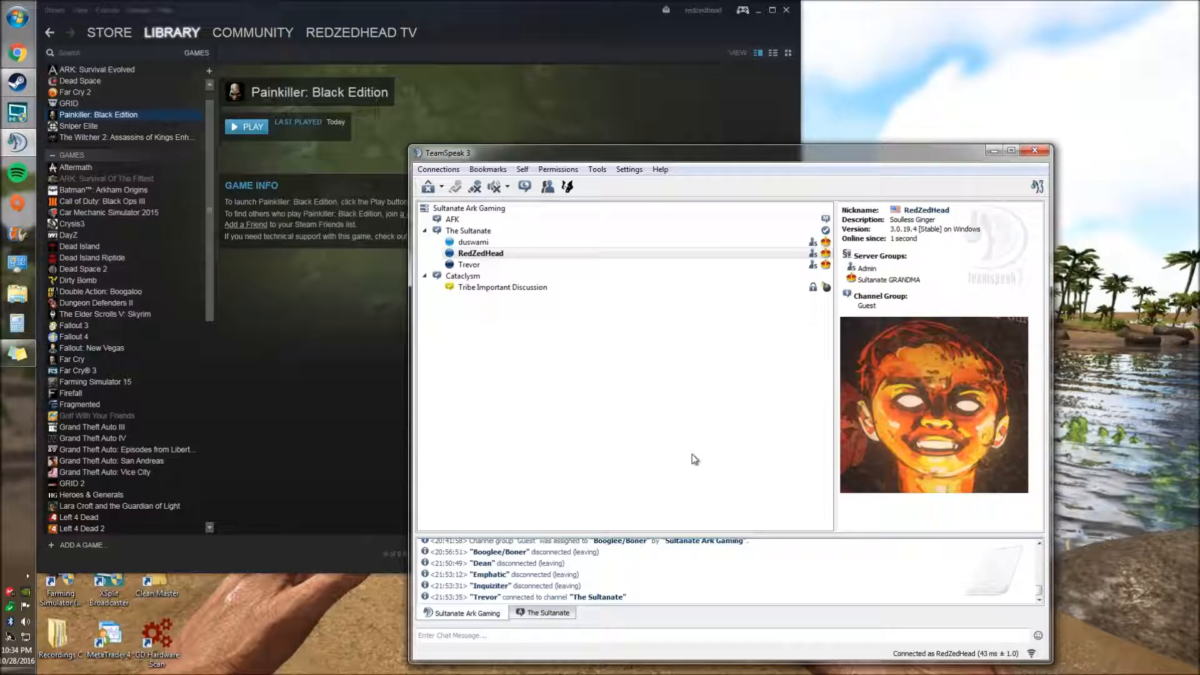
mouse_move(160, 416)
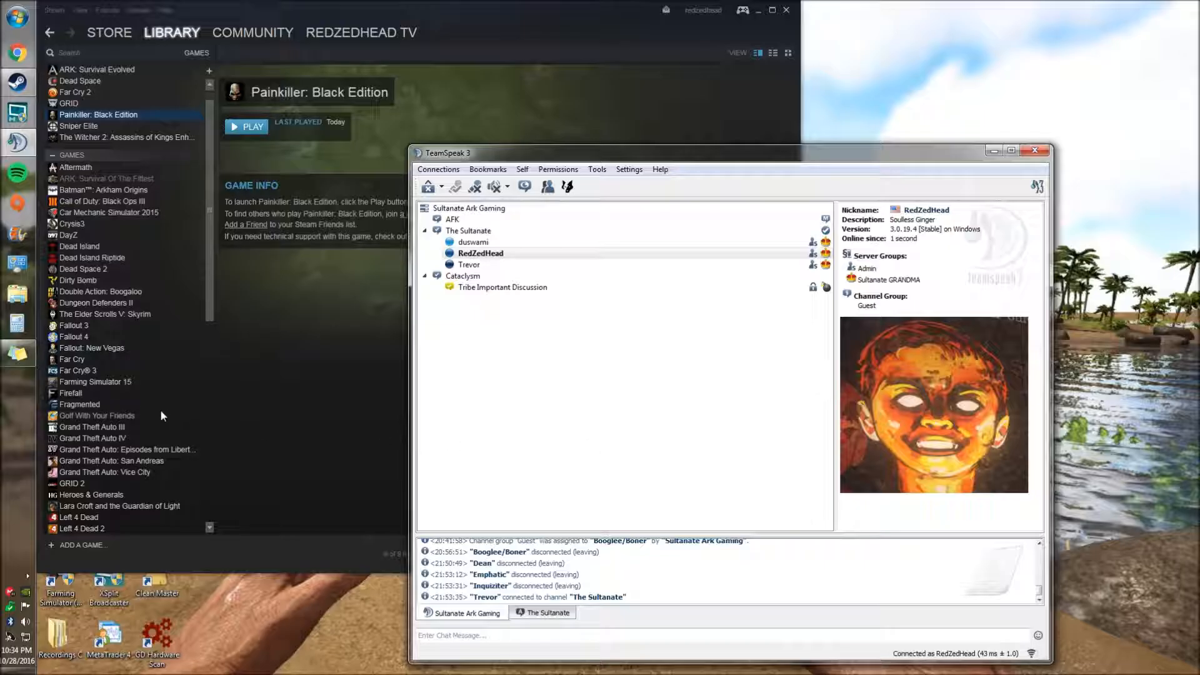
mouse_move(74, 381)
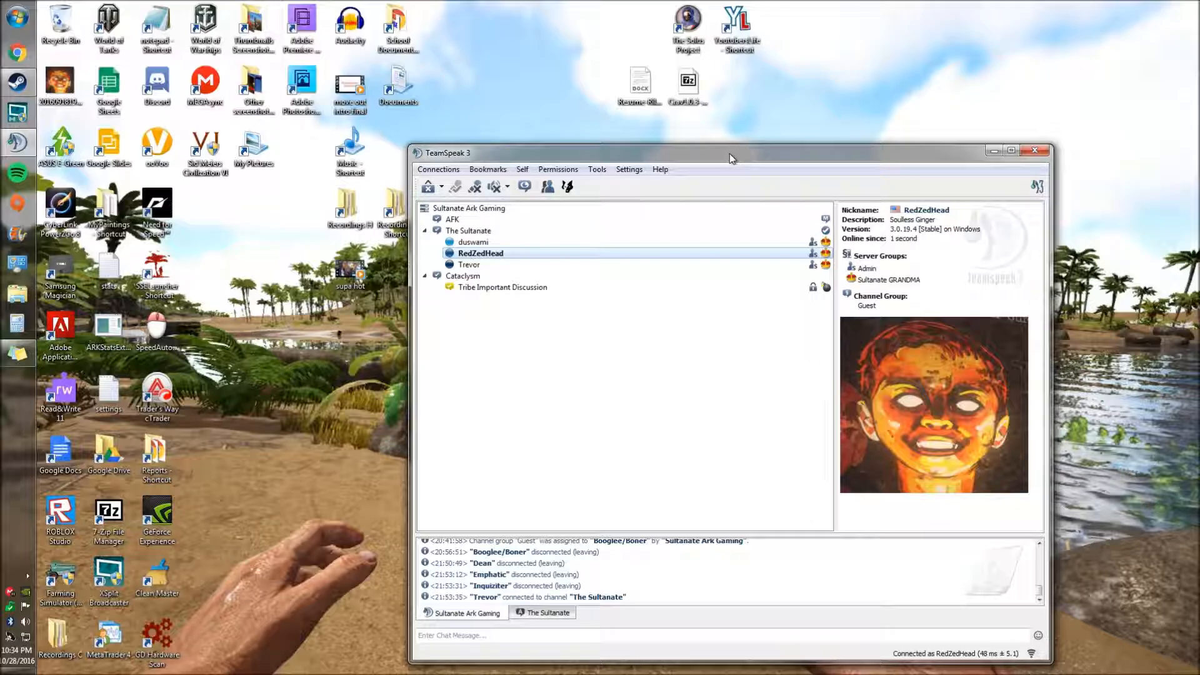
mouse_move(715, 379)
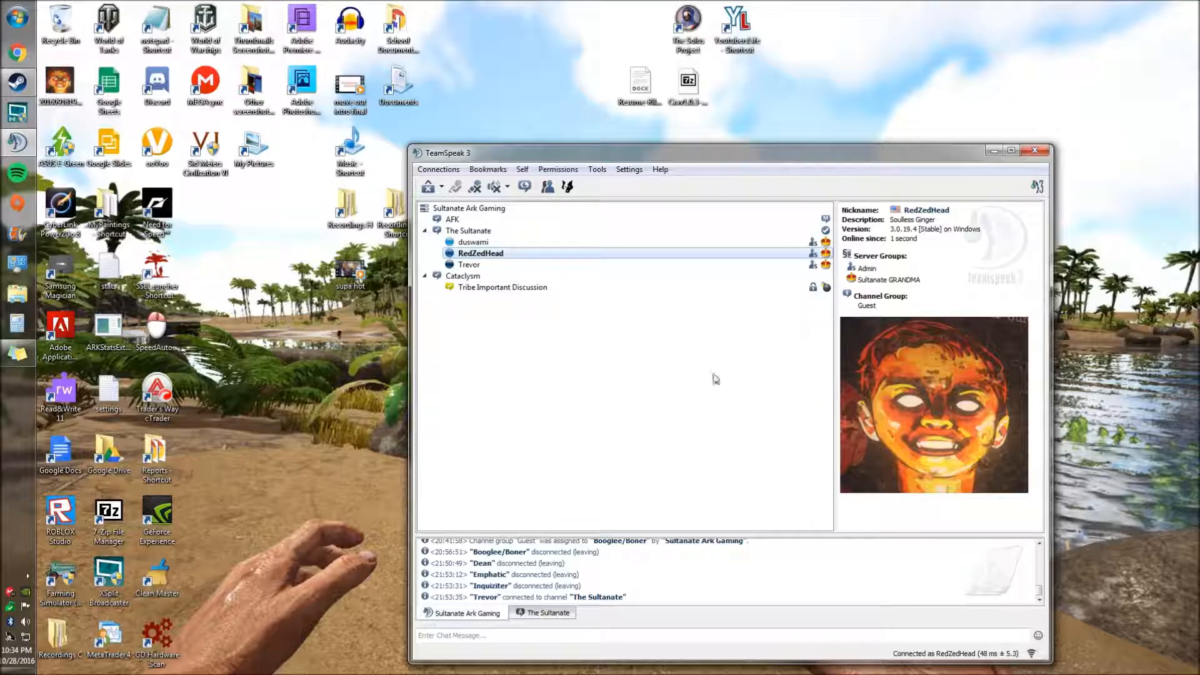
mouse_move(644, 417)
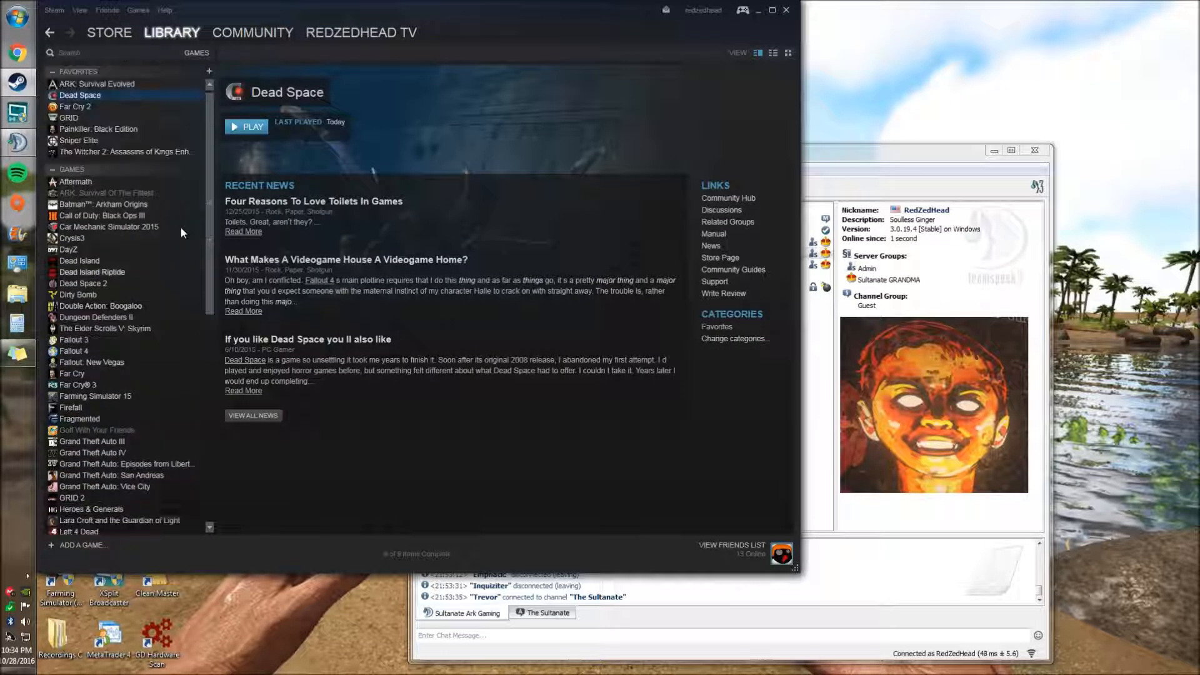
Step: Open the Painkiller: Black Edition page and scroll the games list down and back up
left_click(98, 129)
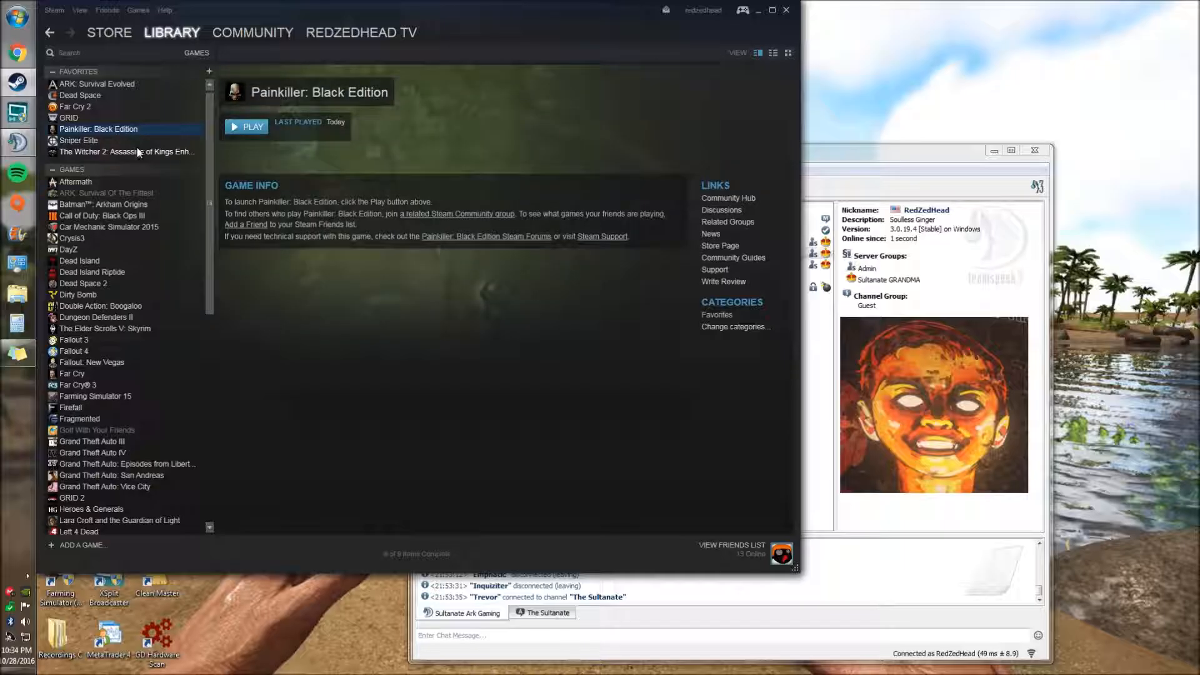
scroll("down", 3)
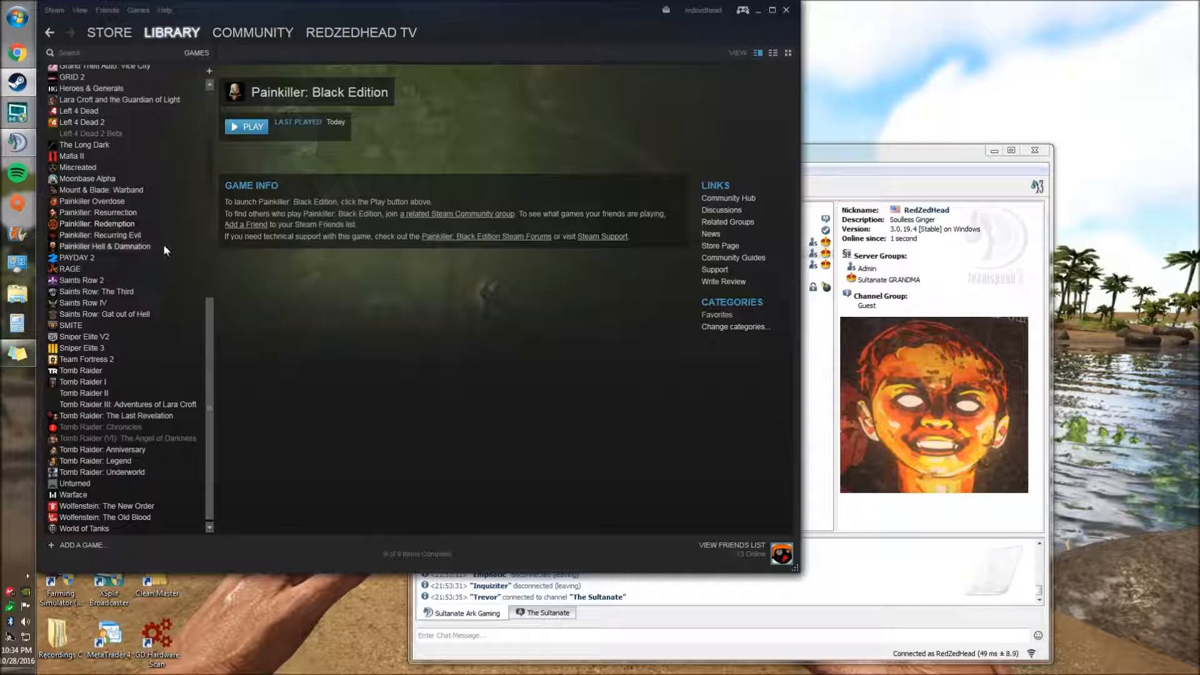
scroll("up", 3)
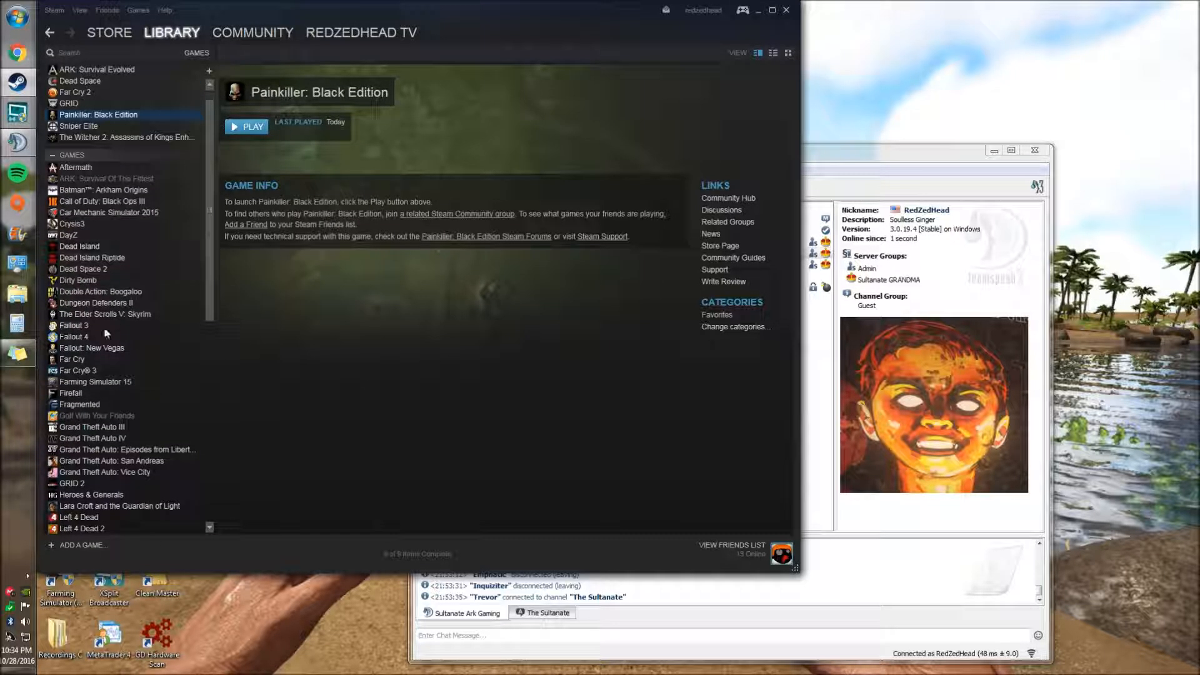
mouse_move(84, 377)
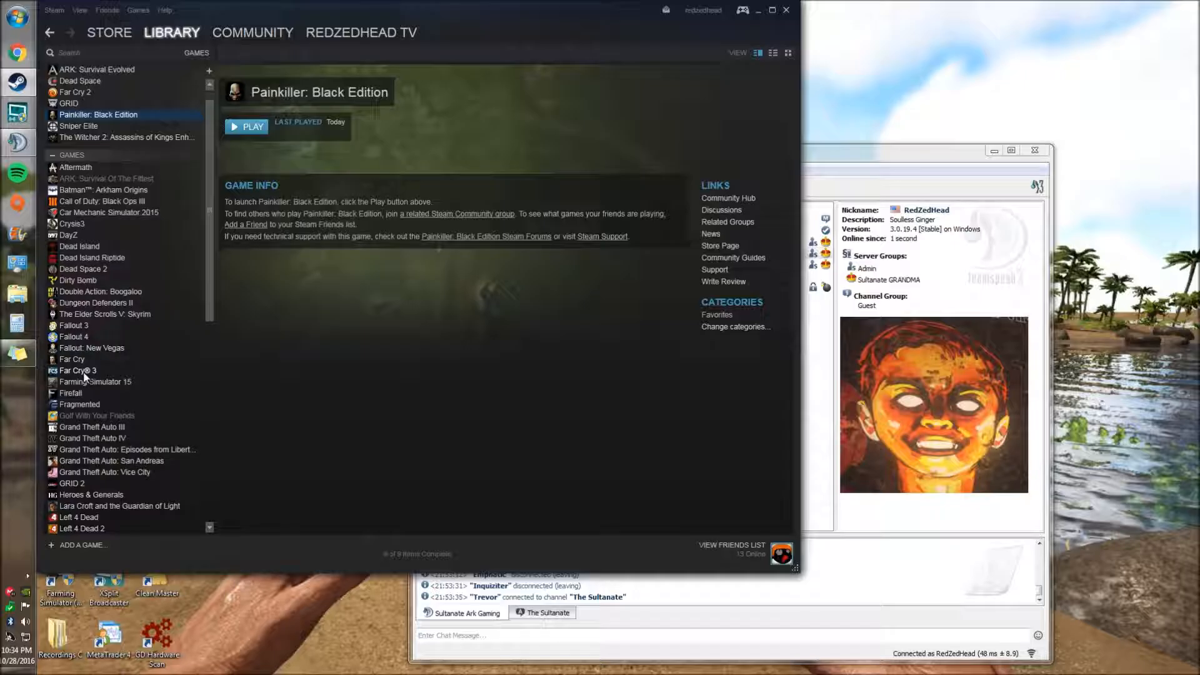
mouse_move(848, 553)
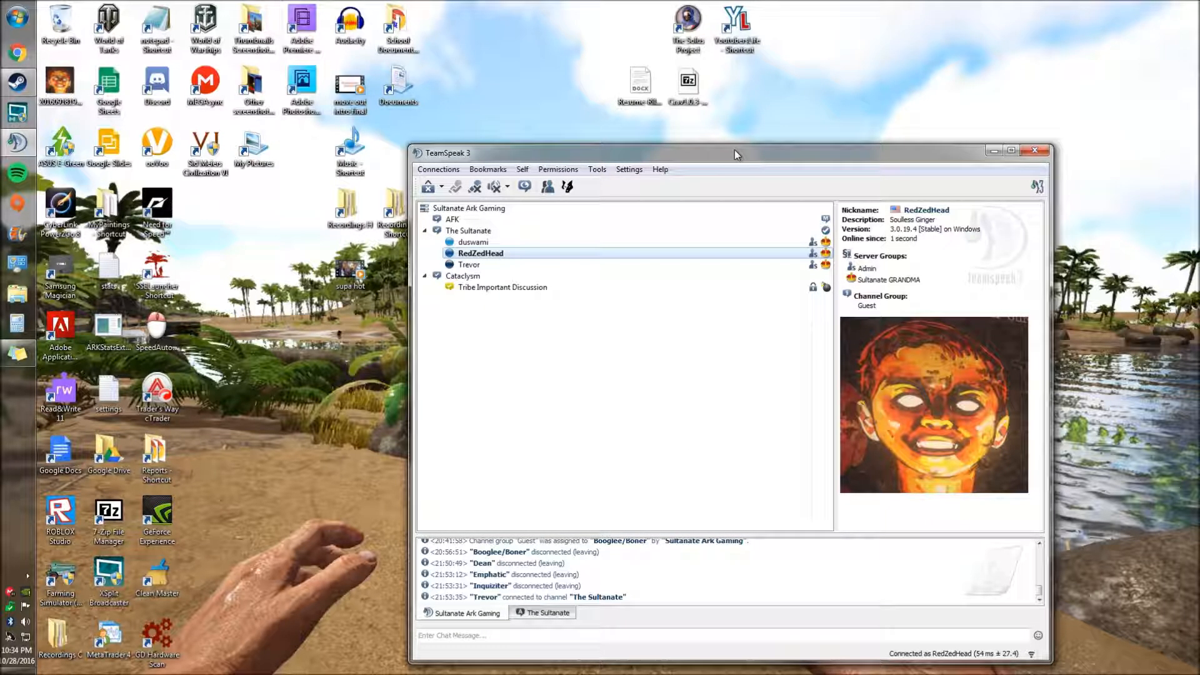
mouse_move(731, 158)
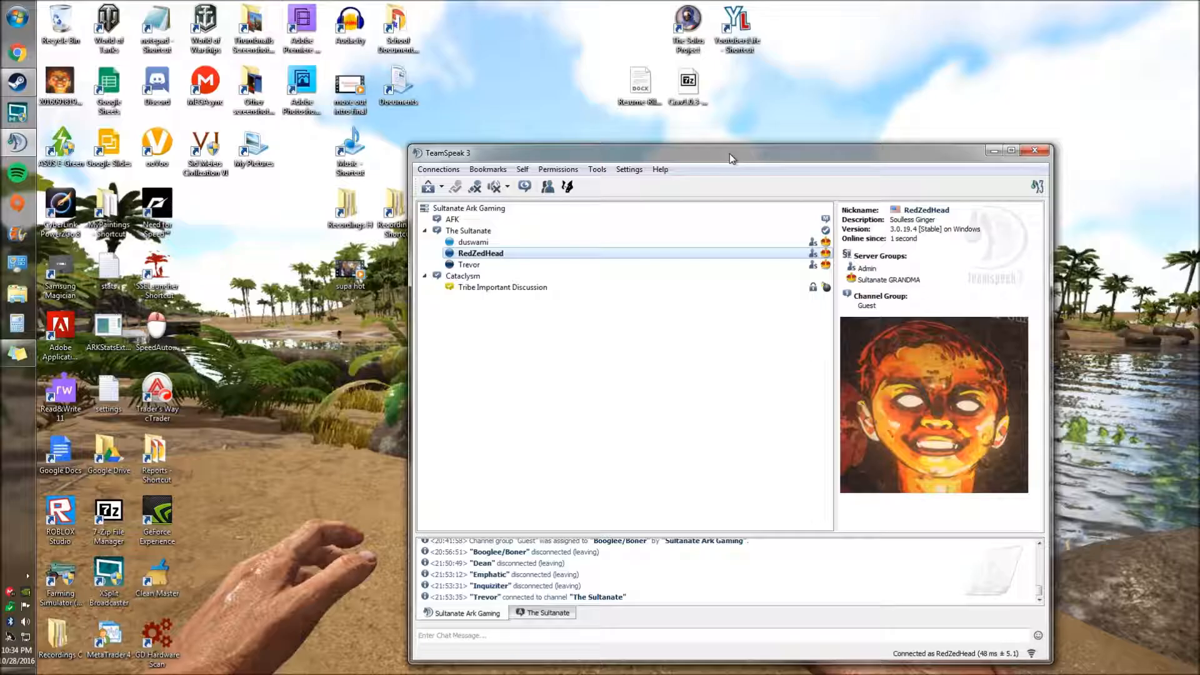
mouse_move(700, 410)
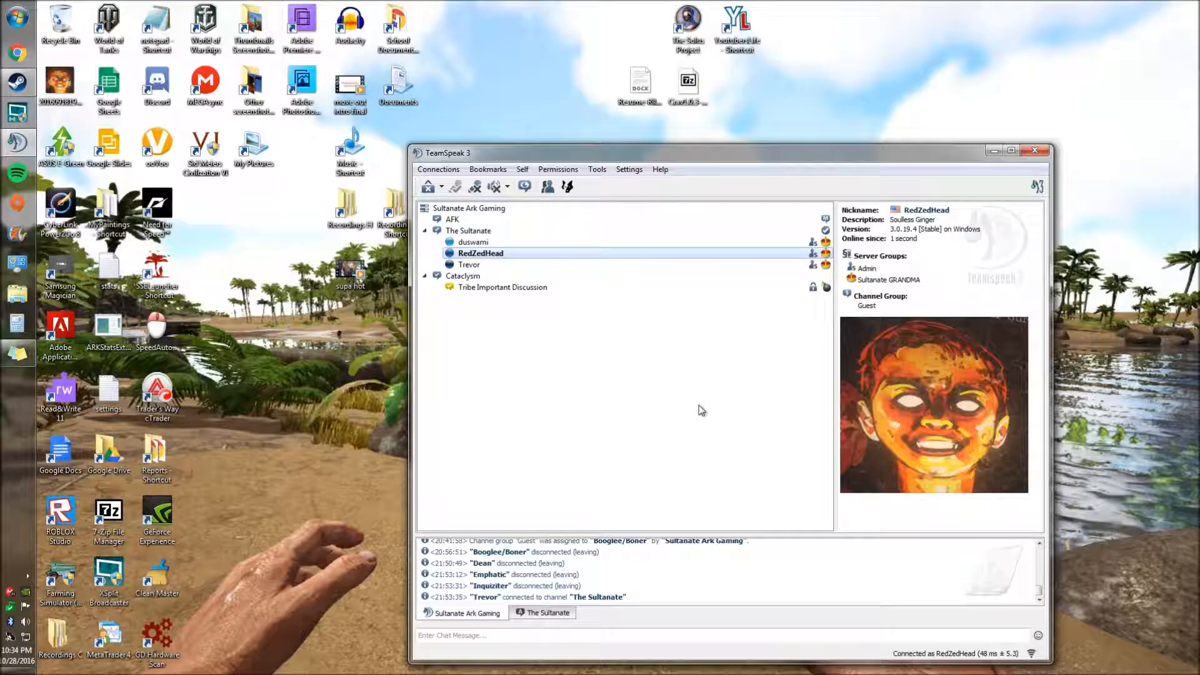
mouse_move(644, 418)
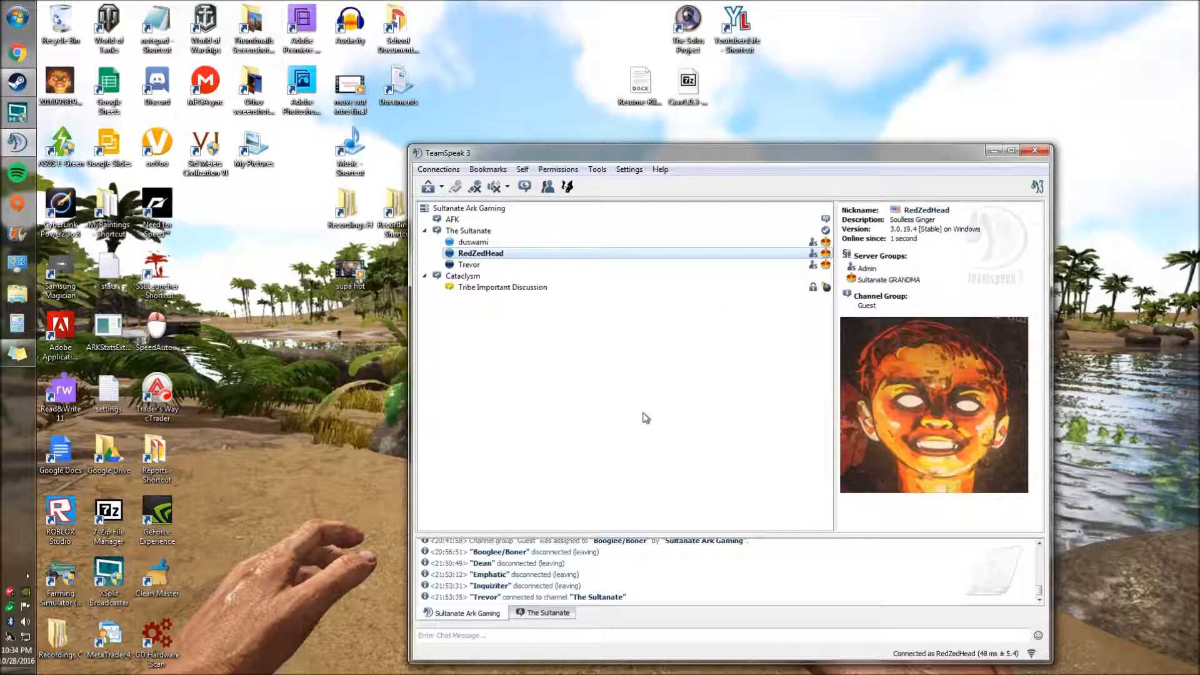
mouse_move(640, 418)
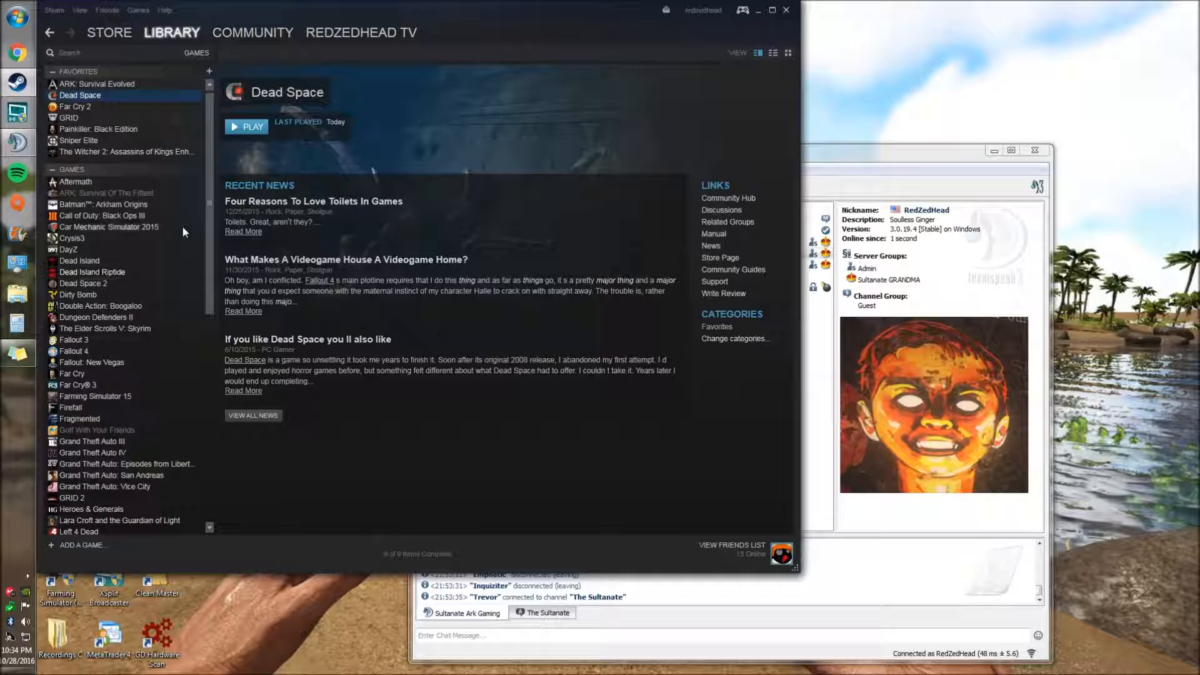
Step: Select Painkiller: Black Edition in the Steam library and scroll down the games list
left_click(98, 95)
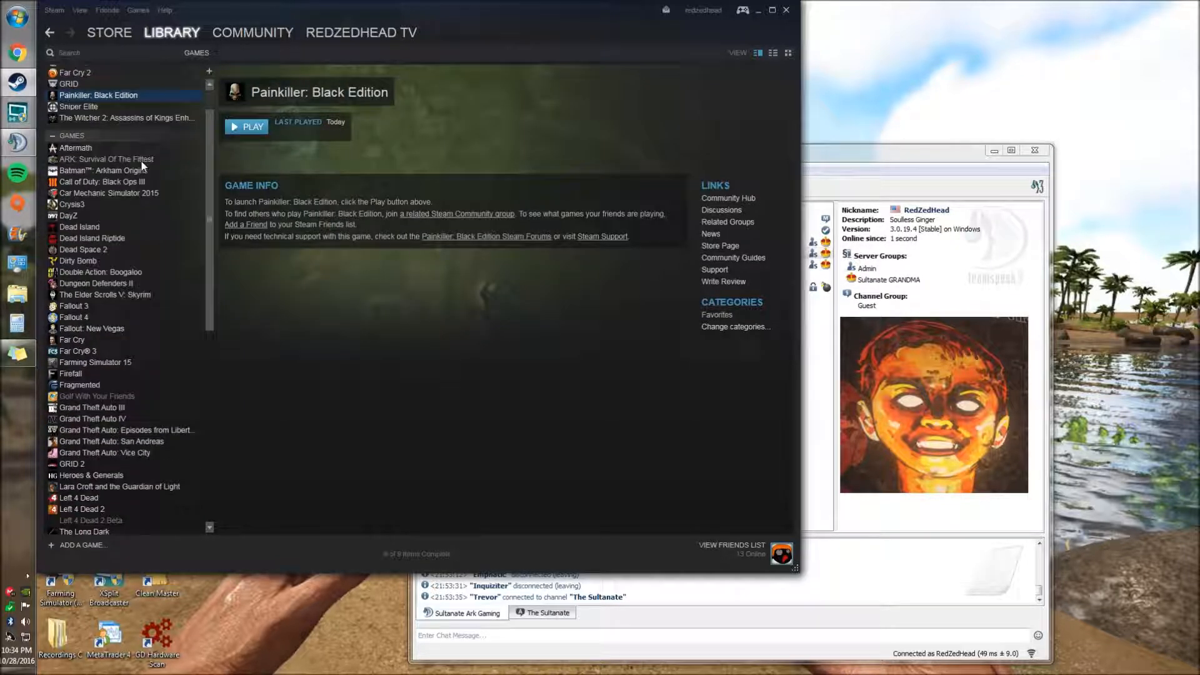
scroll("down", 3)
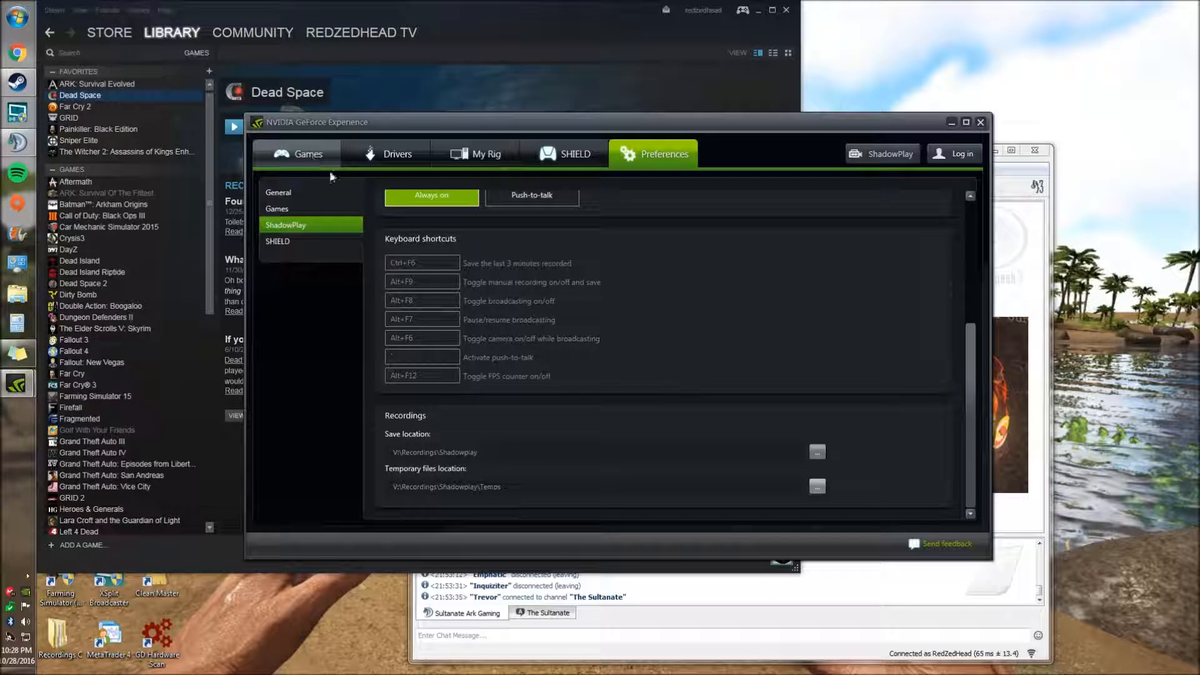
Step: Scan the computer from the Games section, confirming 31 supported games found
left_click(307, 153)
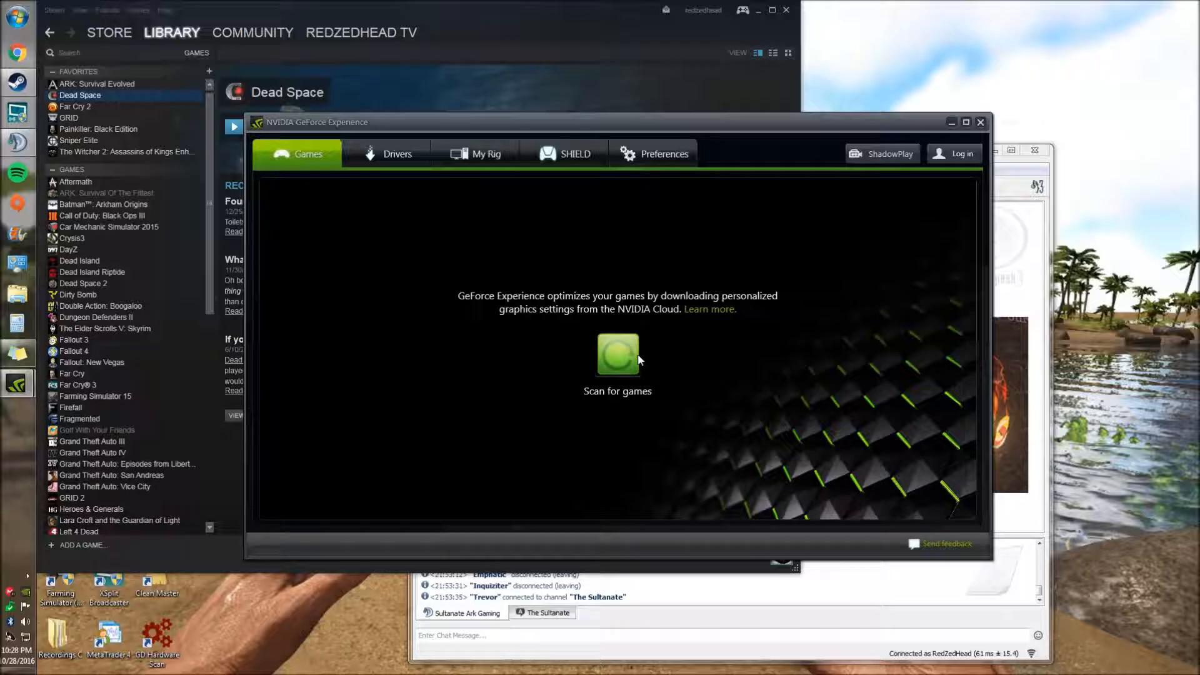
left_click(618, 353)
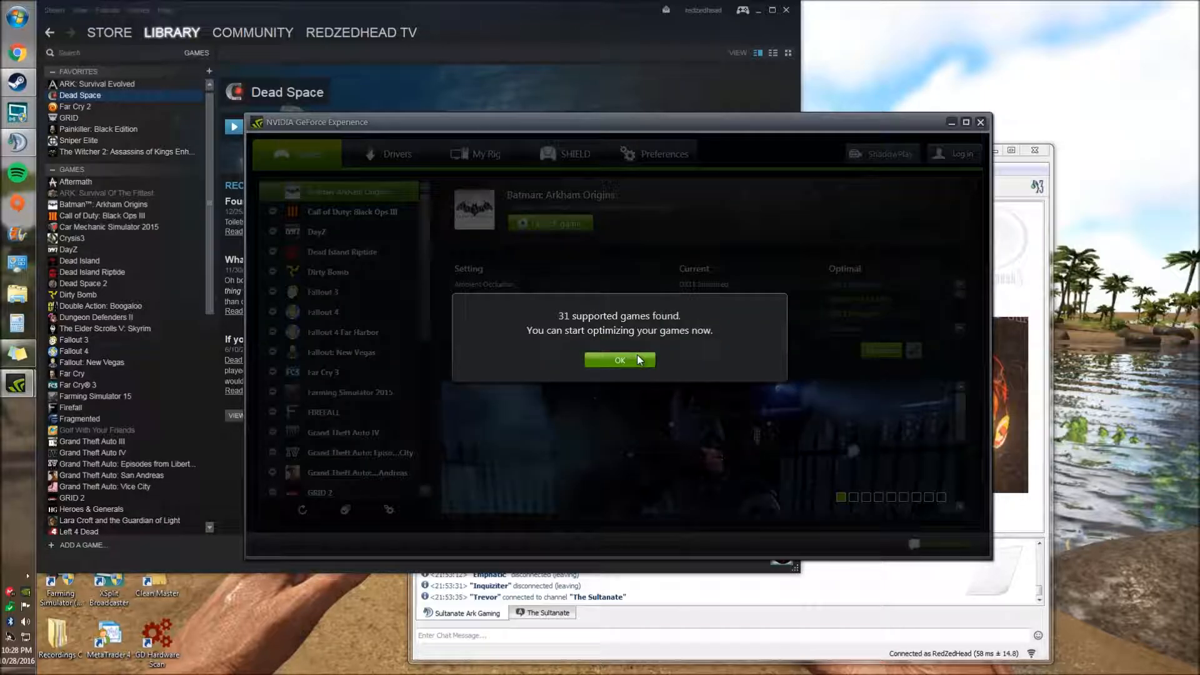
left_click(619, 360)
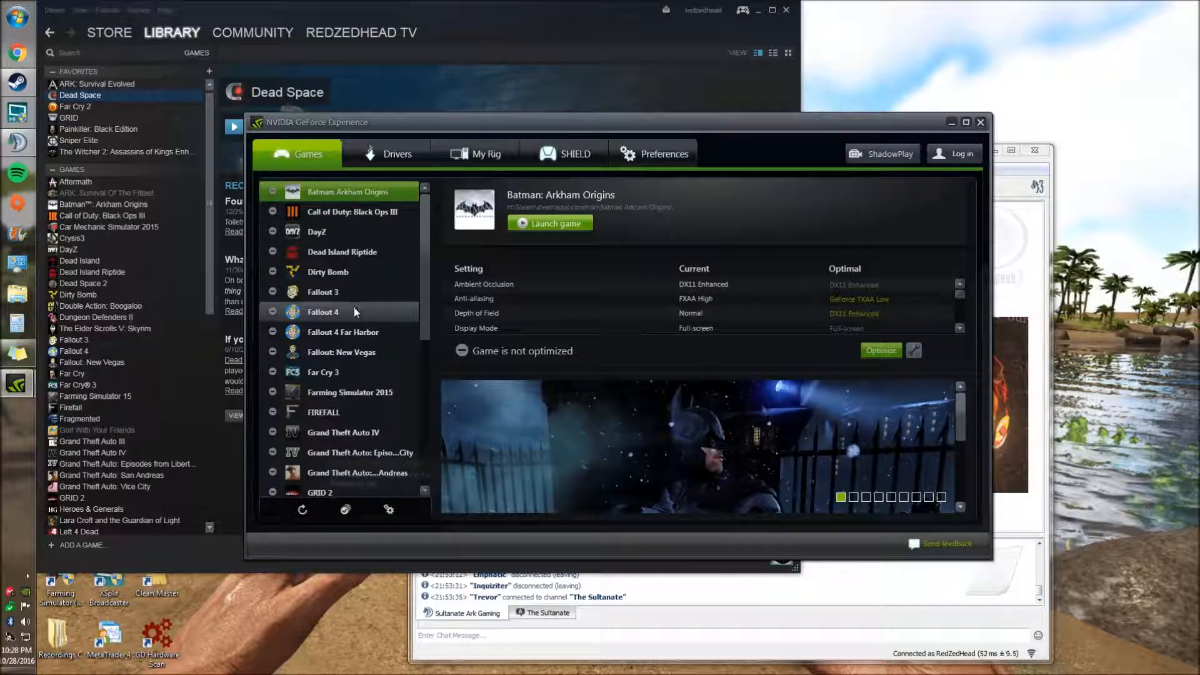
mouse_move(362, 216)
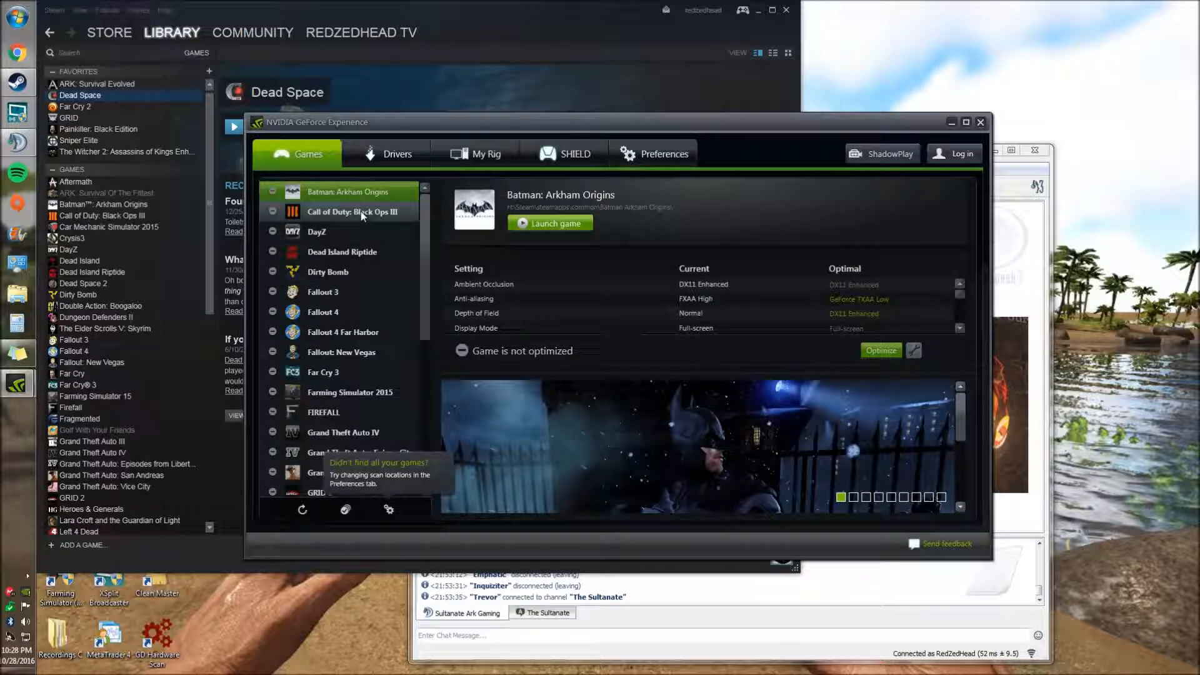
Step: Review Call of Duty: Black Ops III's optimal settings, then switch to My Rig
left_click(354, 211)
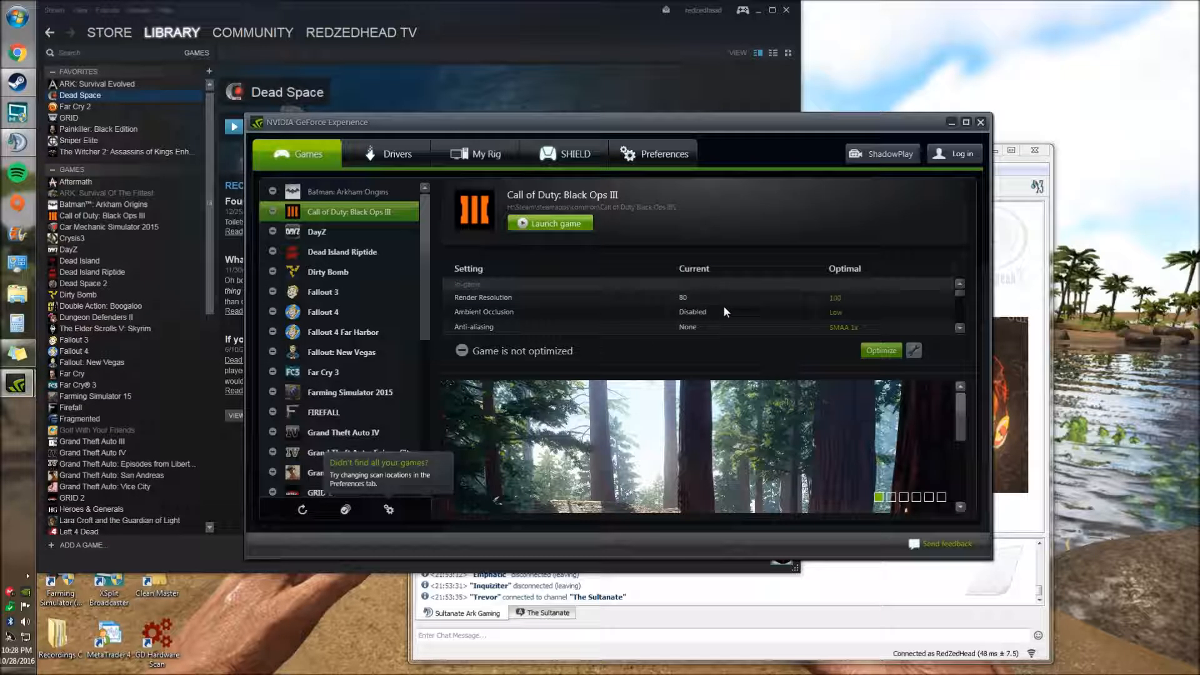
scroll("down", 3)
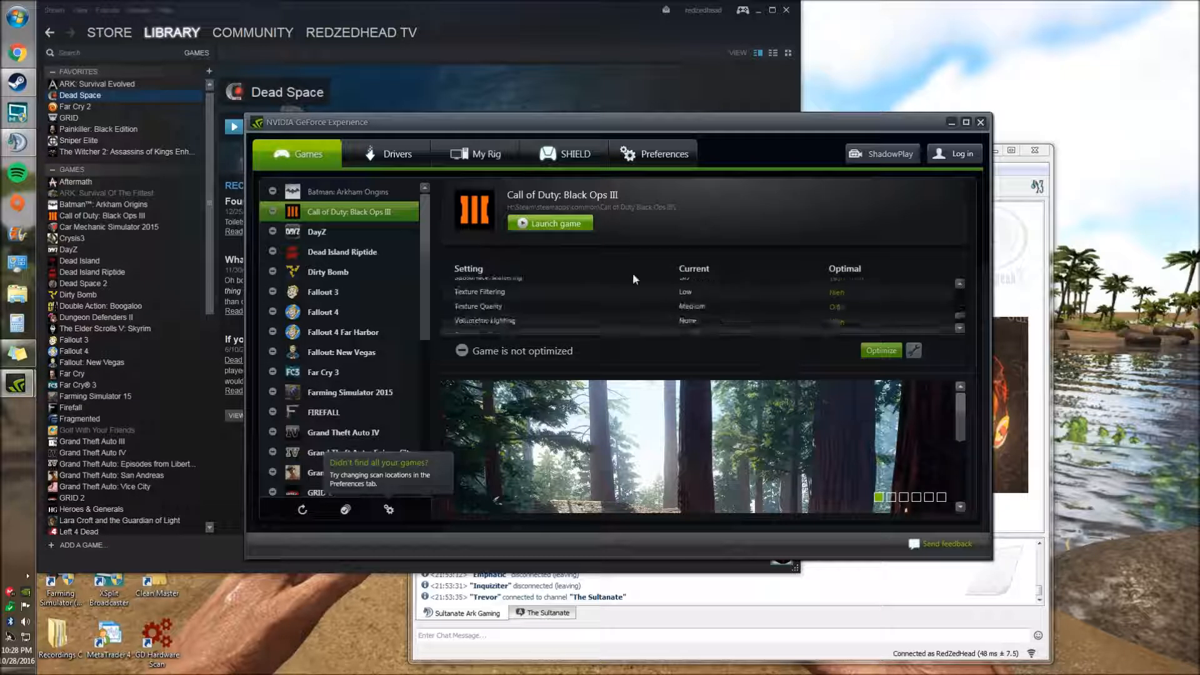
left_click(482, 153)
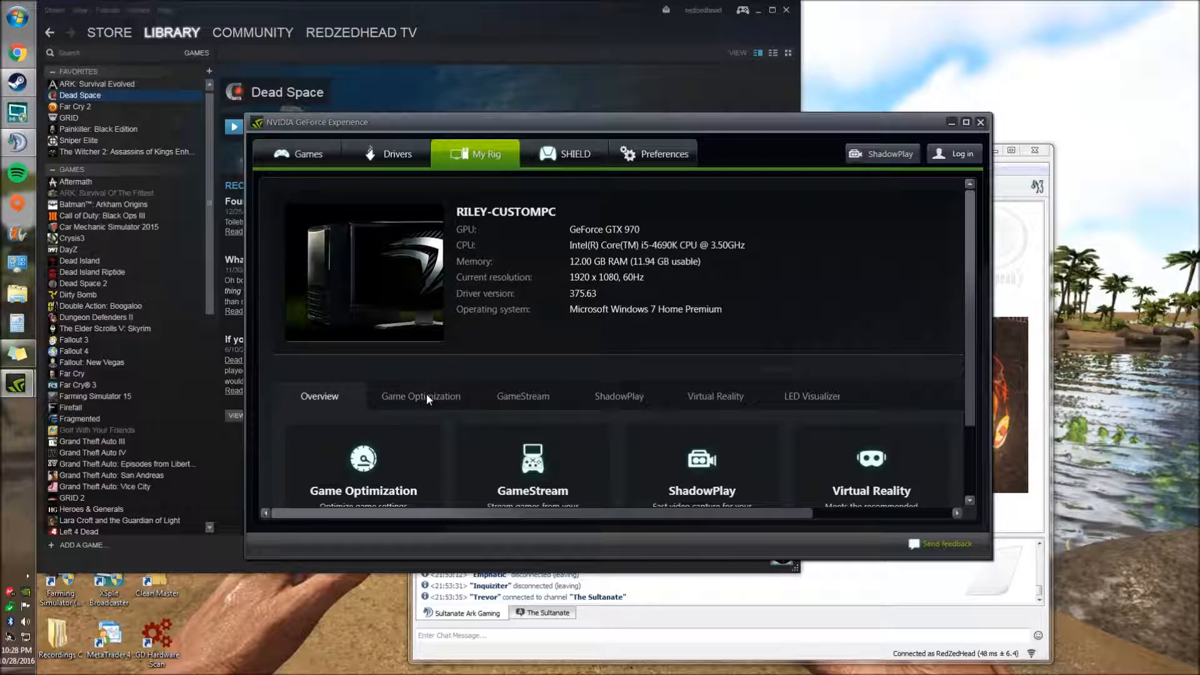
left_click(419, 396)
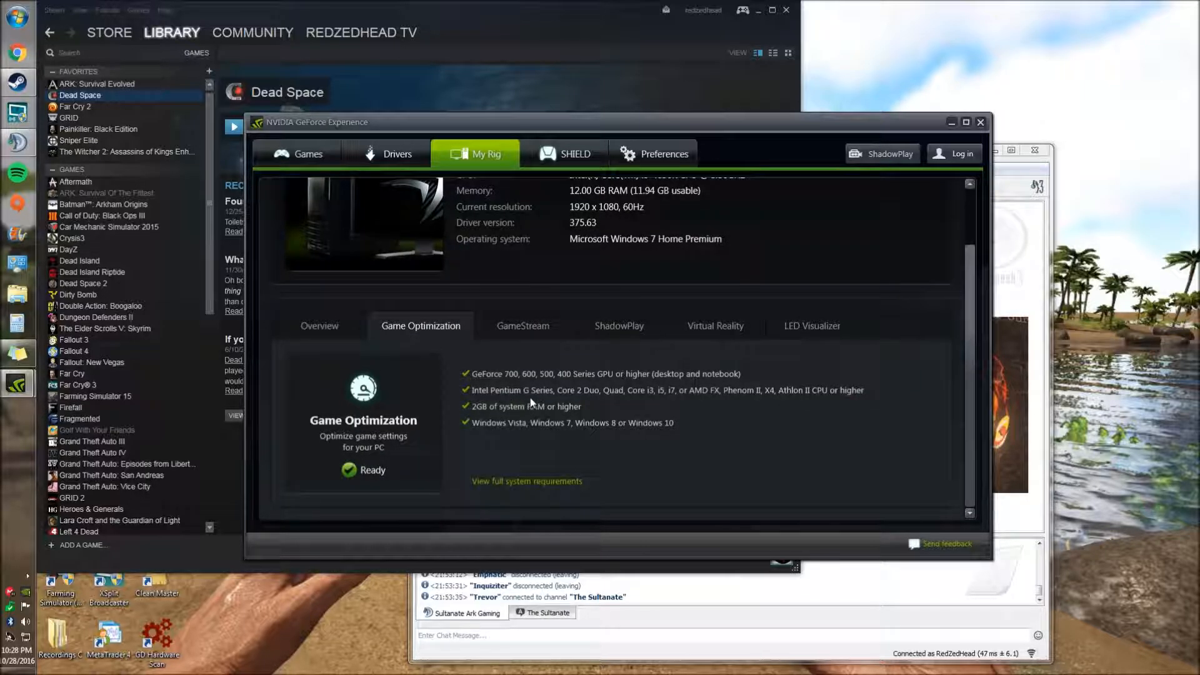
mouse_move(539, 364)
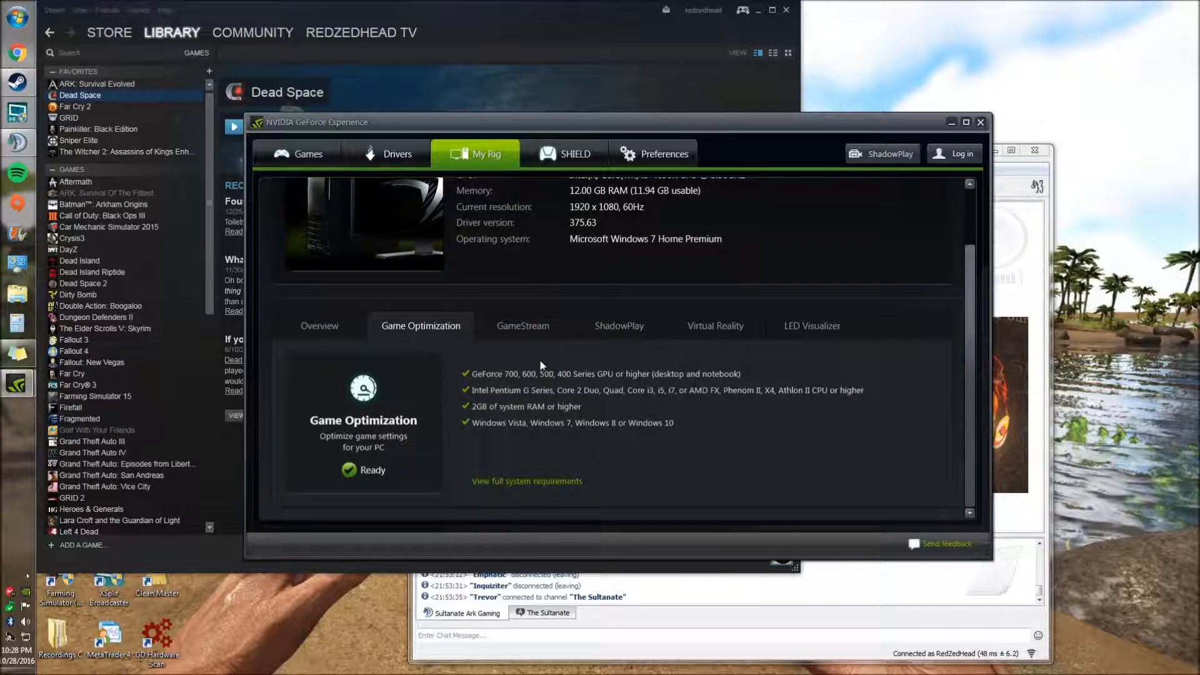
left_click(715, 325)
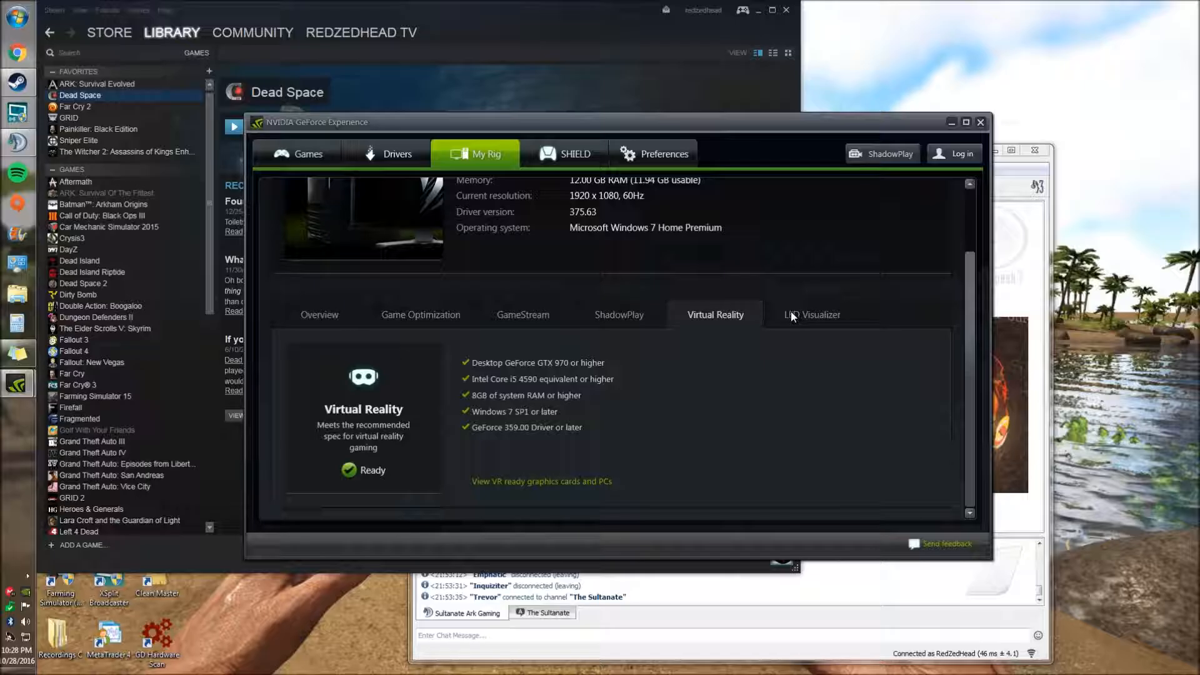
mouse_move(553, 491)
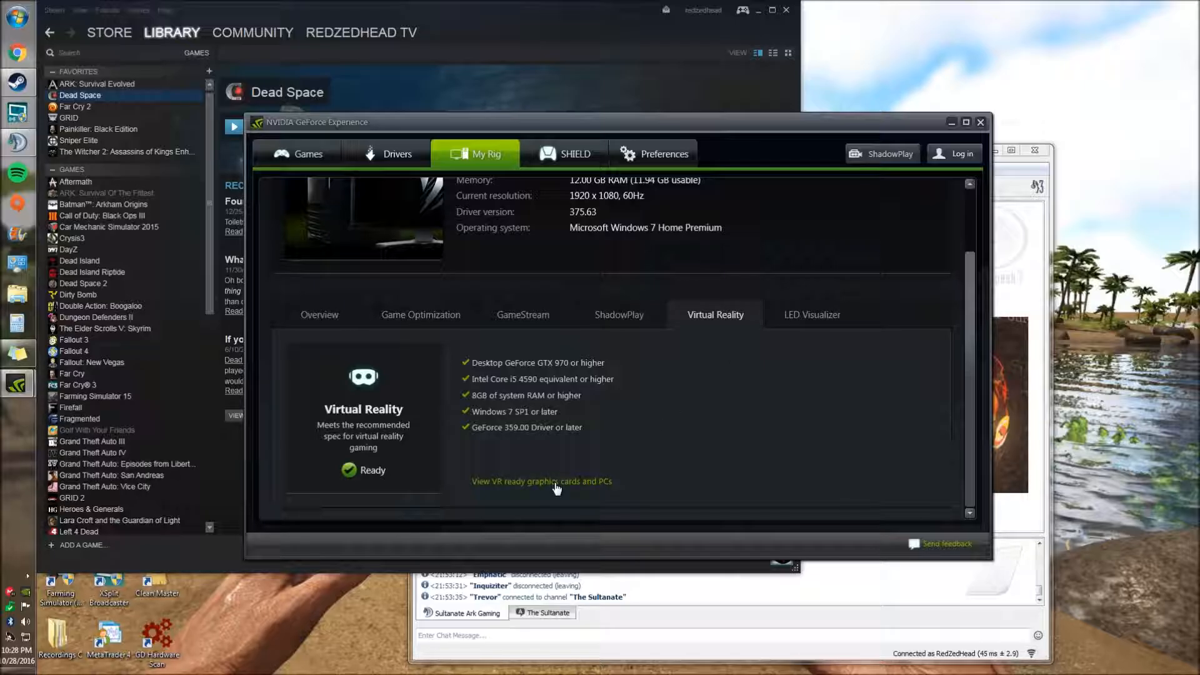
mouse_move(313, 311)
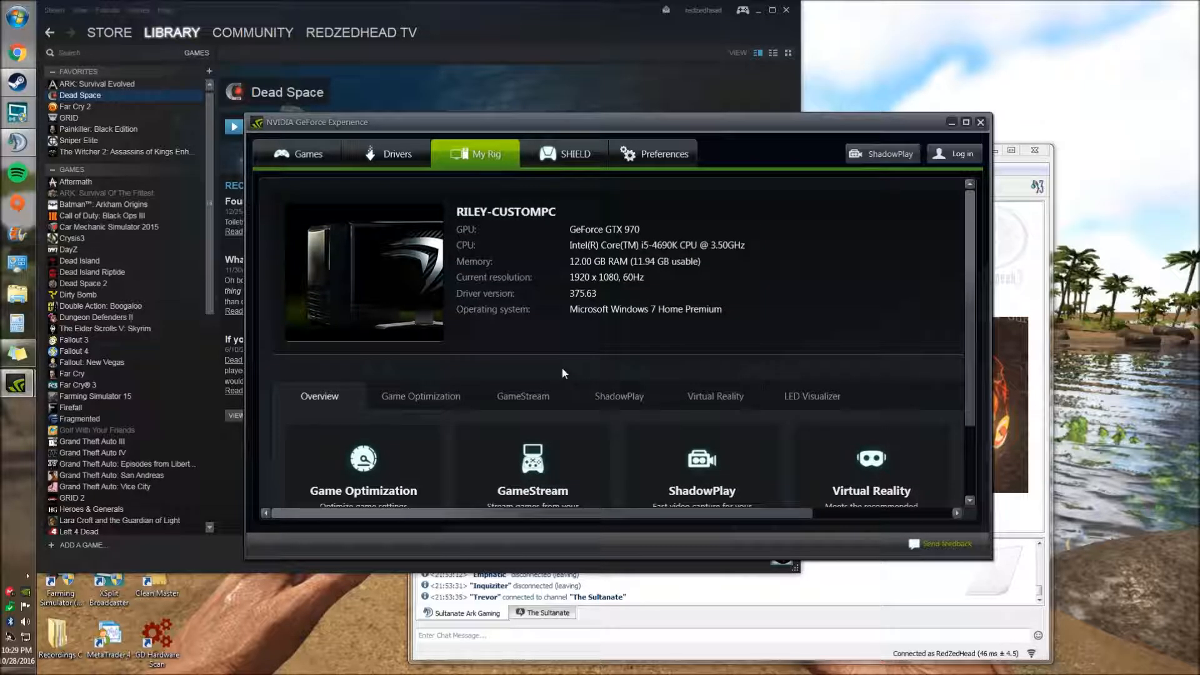
scroll("down", 3)
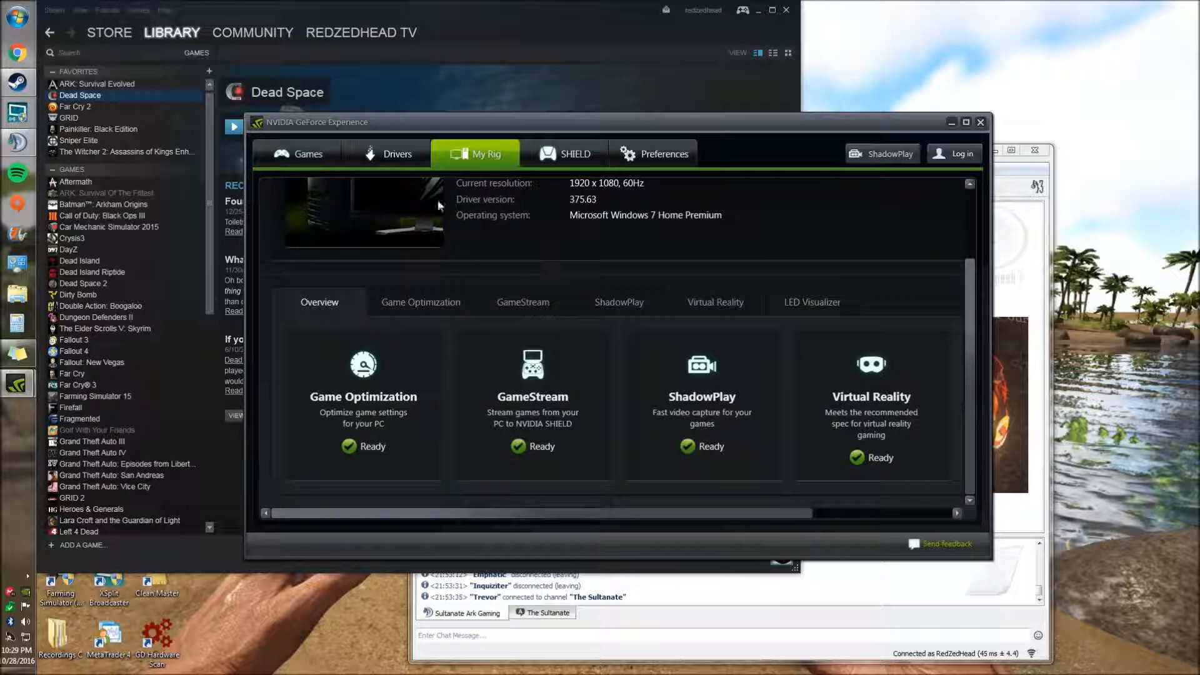
Step: Optimize Call of Duty: Black Ops III, Batman: Arkham Origins and Dirty Bomb
left_click(307, 154)
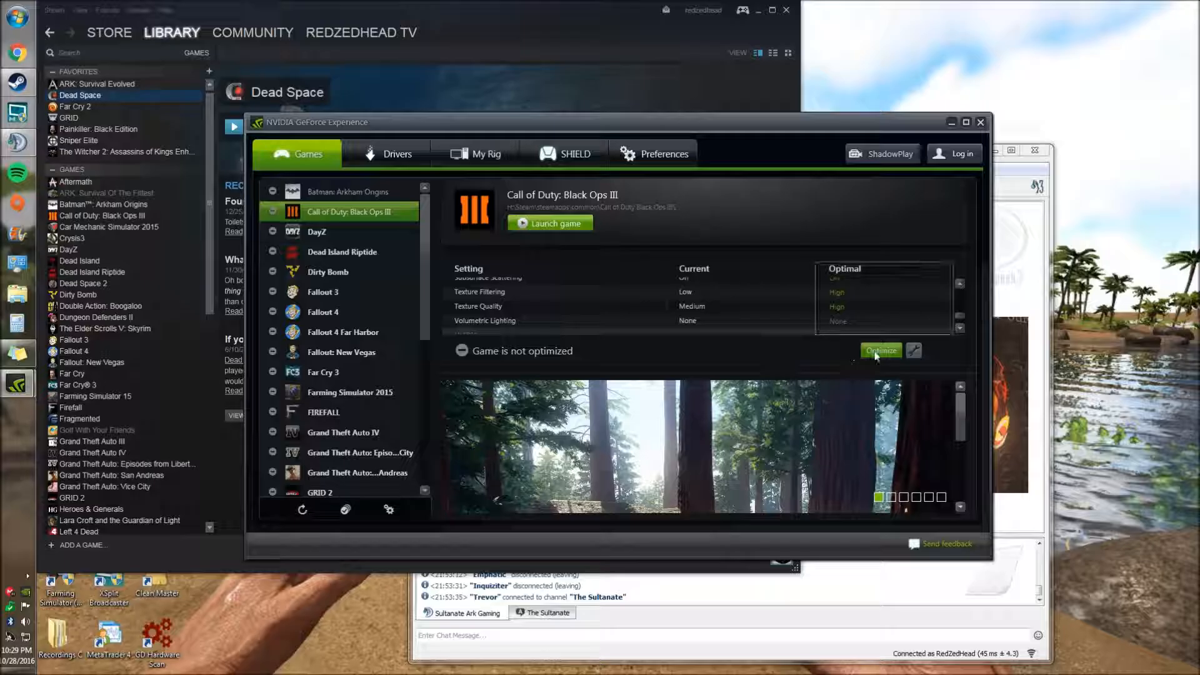
left_click(880, 351)
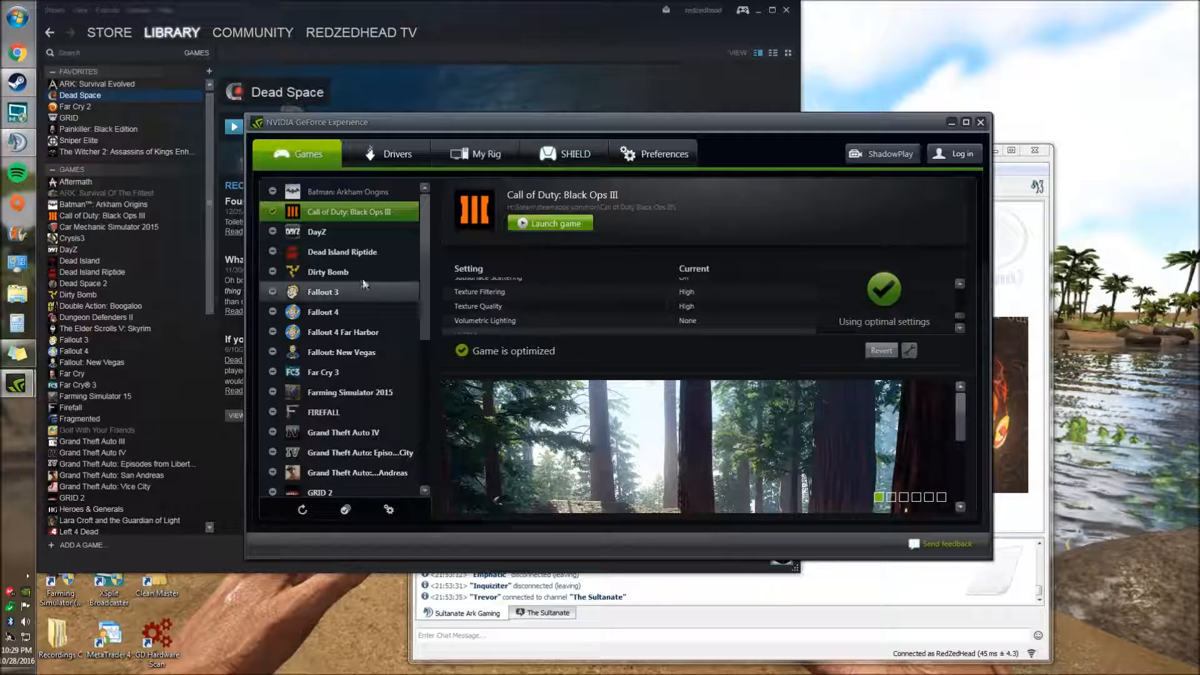
left_click(344, 191)
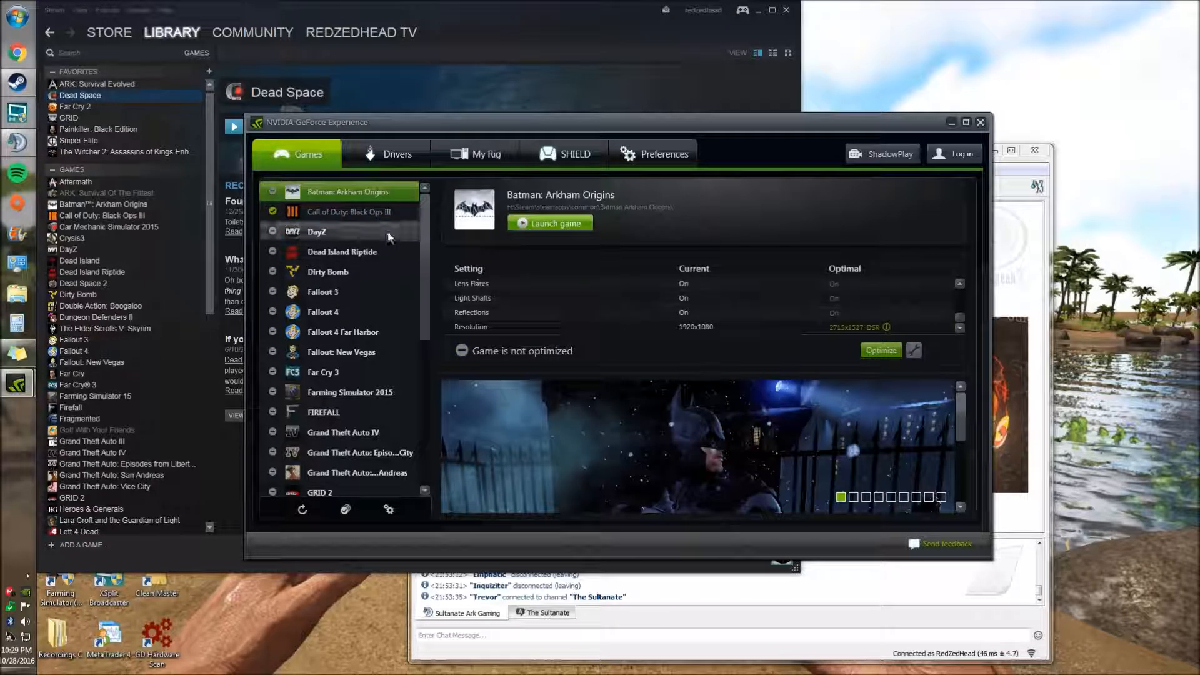
left_click(880, 350)
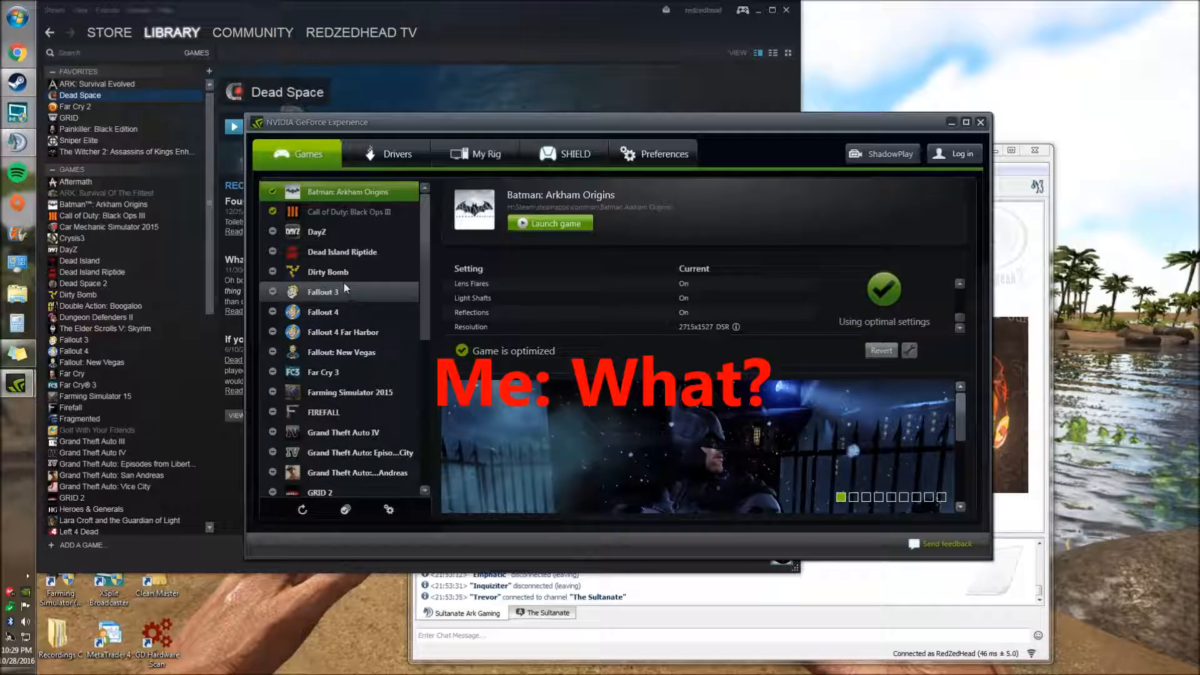
left_click(326, 271)
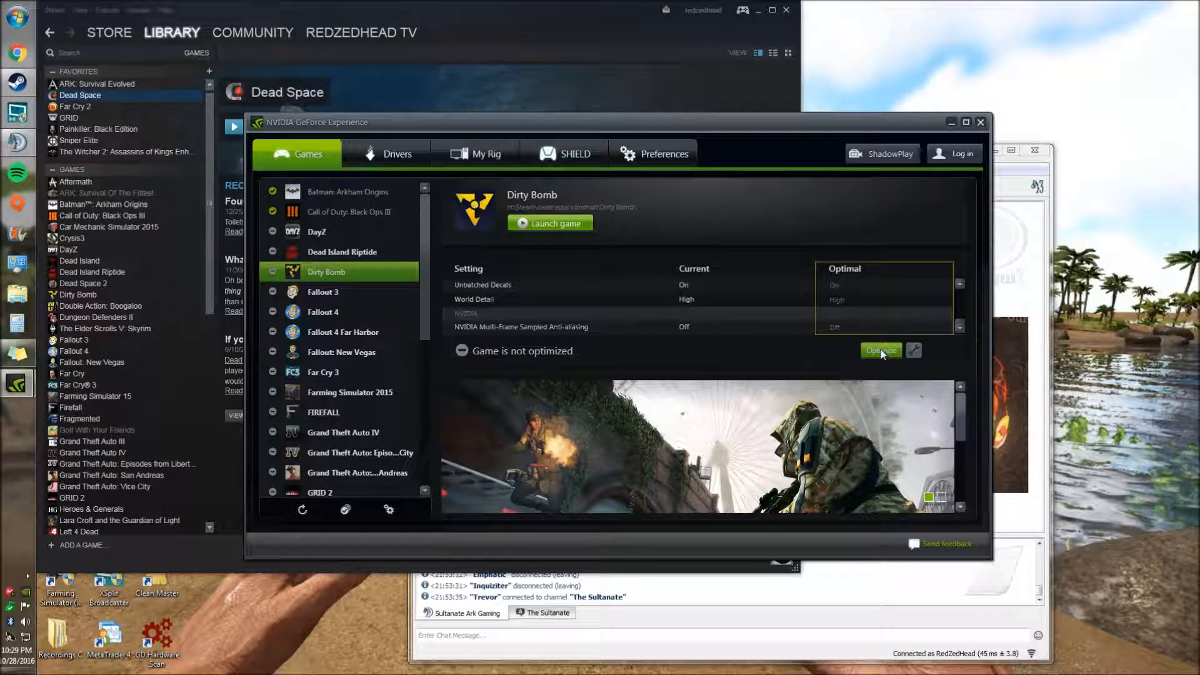
left_click(880, 350)
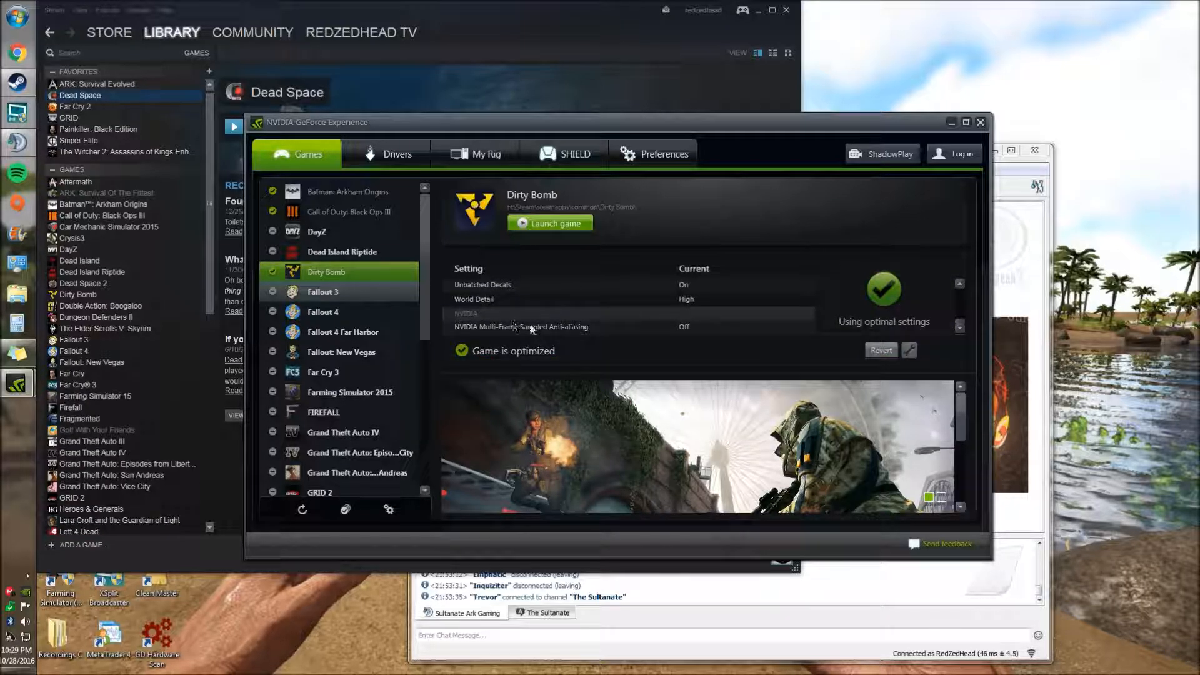
Step: View the Fallout 3 and Far Cry 3 settings and maximize the window
left_click(321, 292)
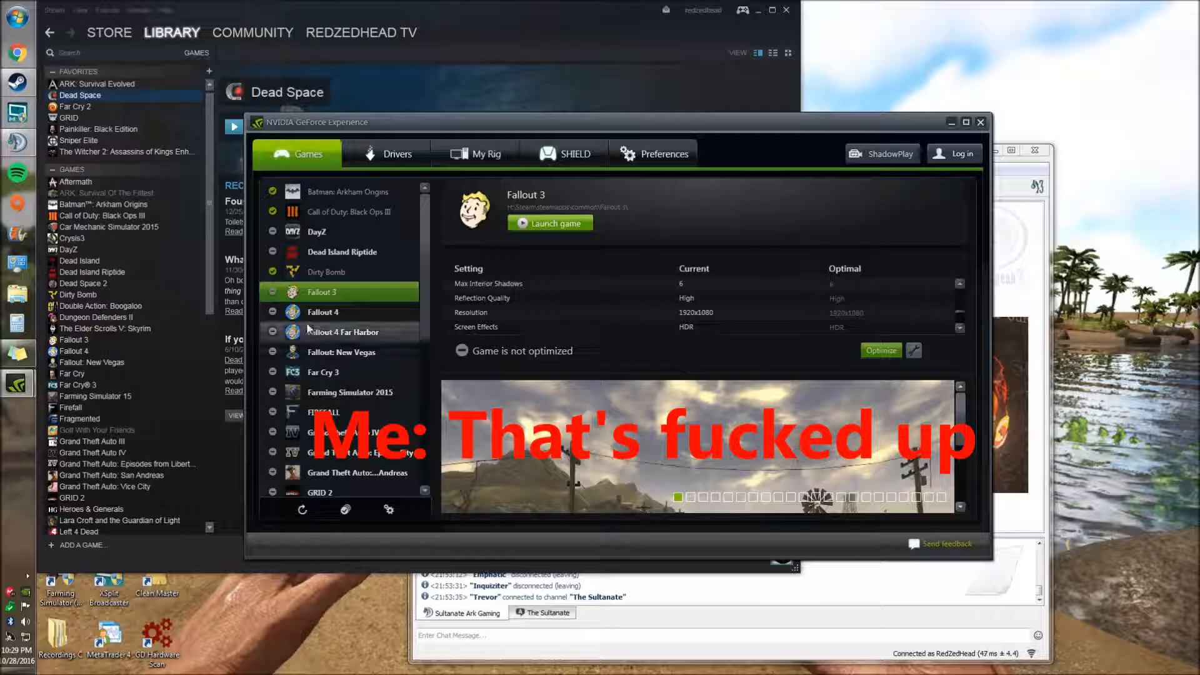
mouse_move(340, 372)
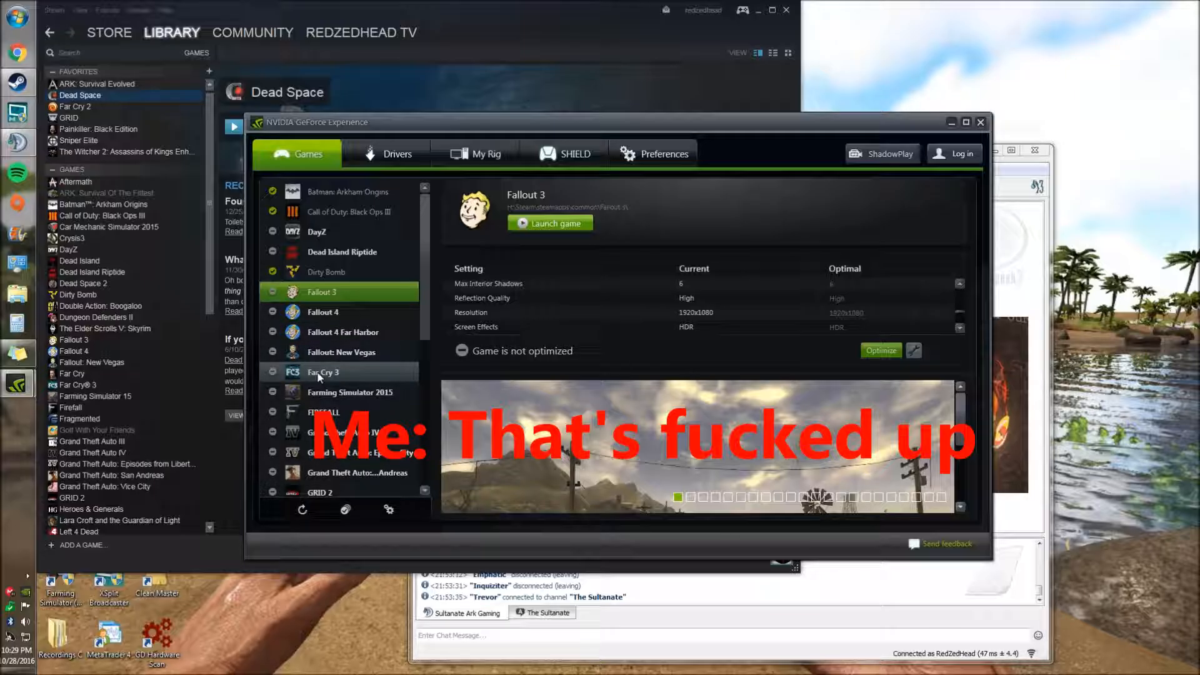
left_click(321, 371)
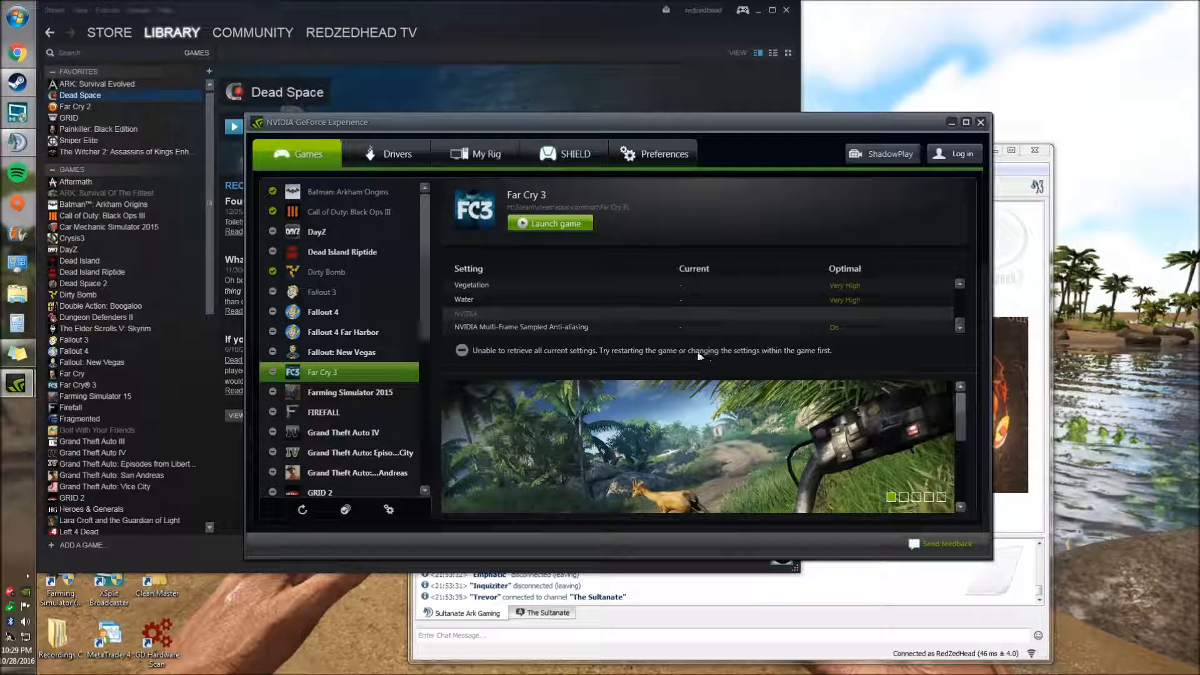
scroll("down", 3)
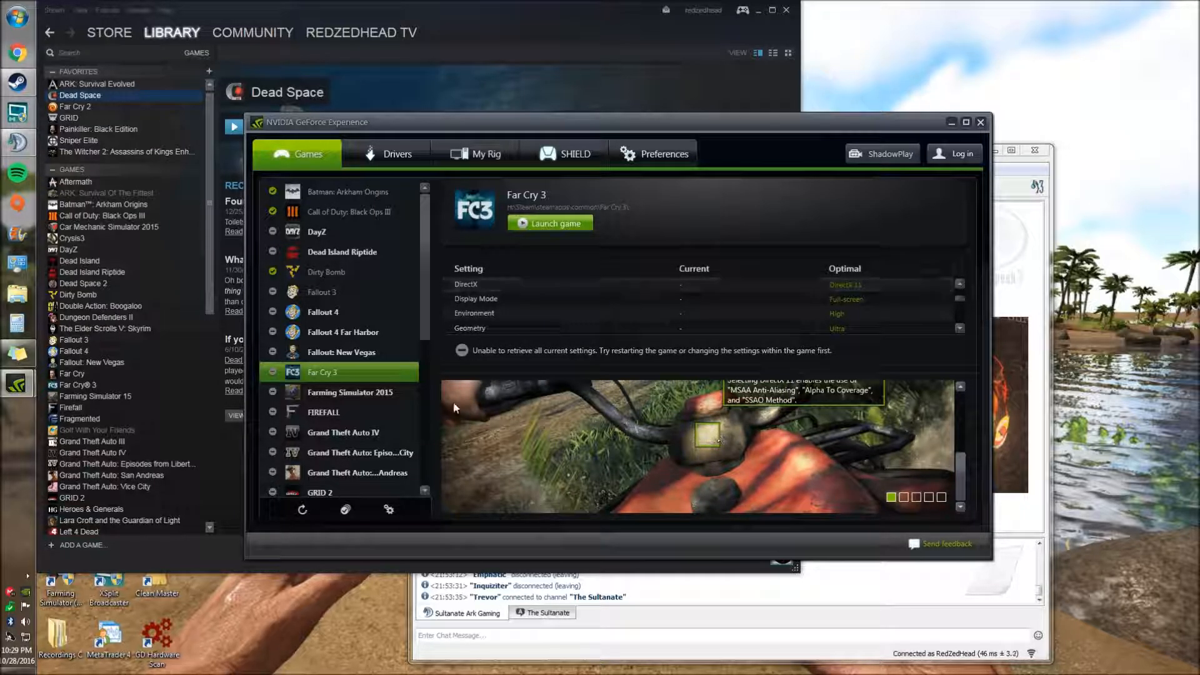
left_click(964, 122)
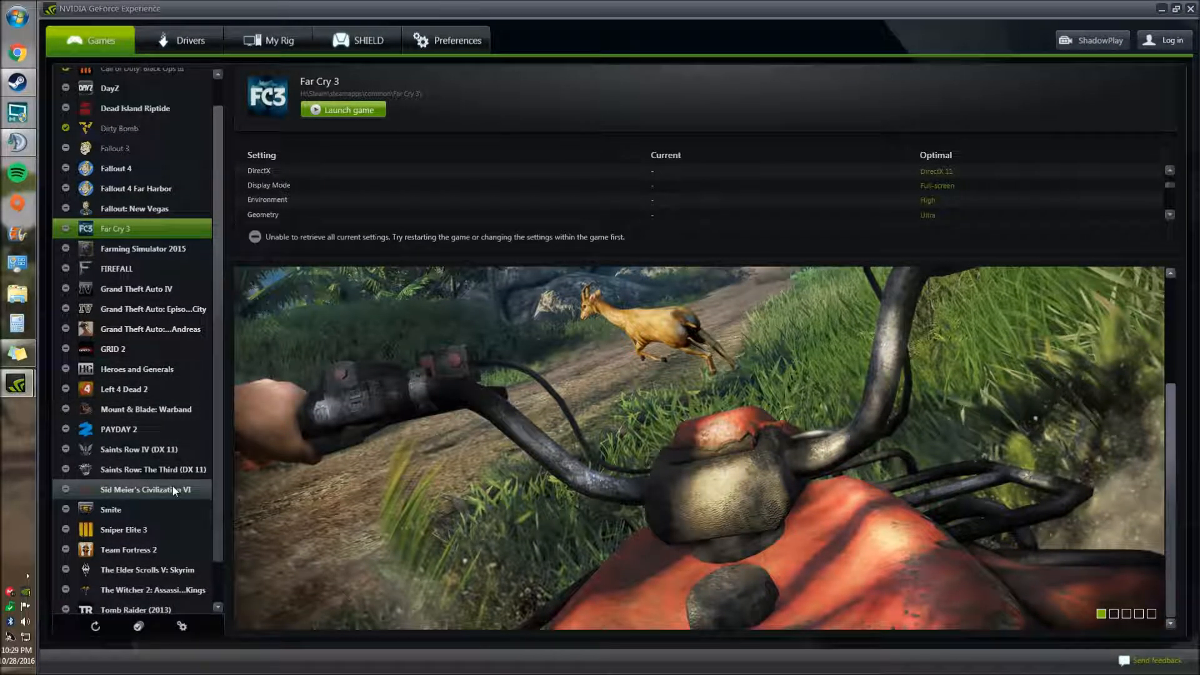
Step: Optimize Sid Meier's Civilization VI and Grand Theft Auto IV
left_click(142, 489)
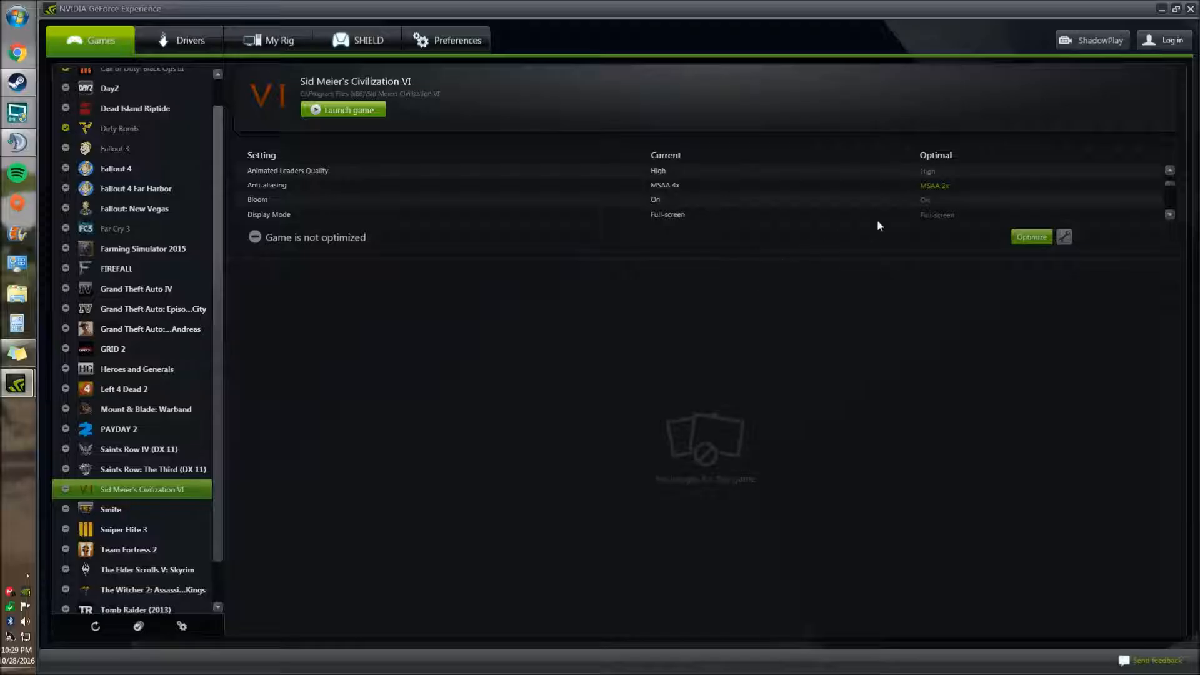
scroll("down", 3)
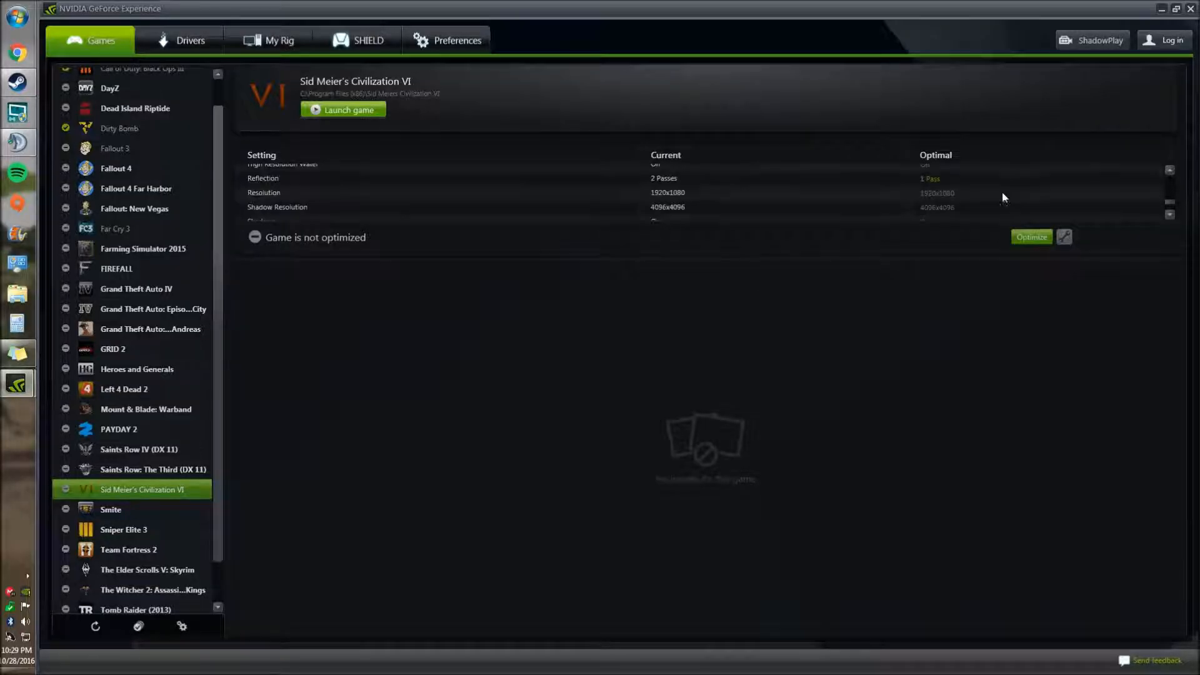
scroll("down", 3)
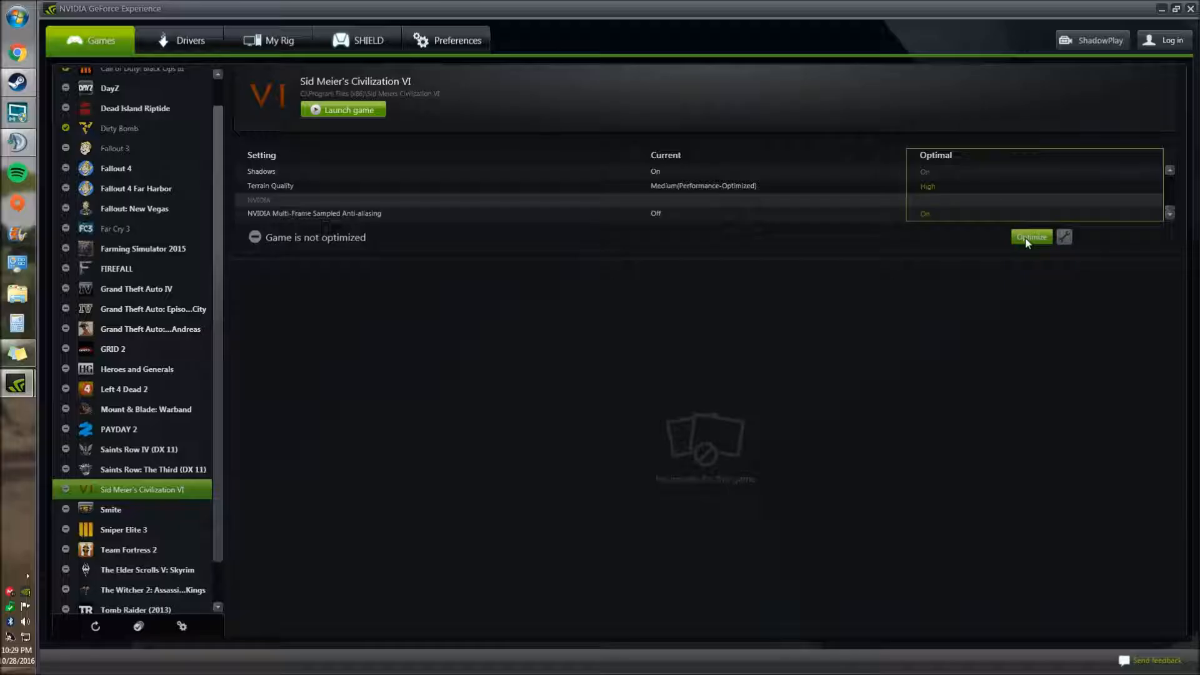
left_click(1031, 236)
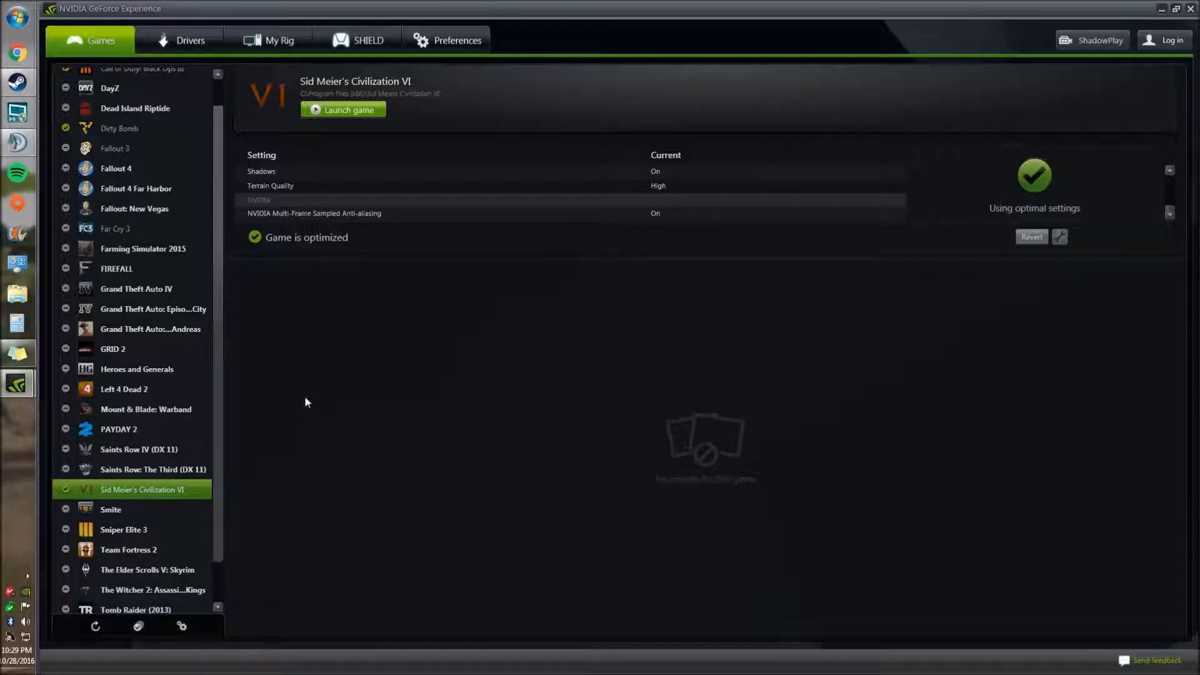
left_click(135, 289)
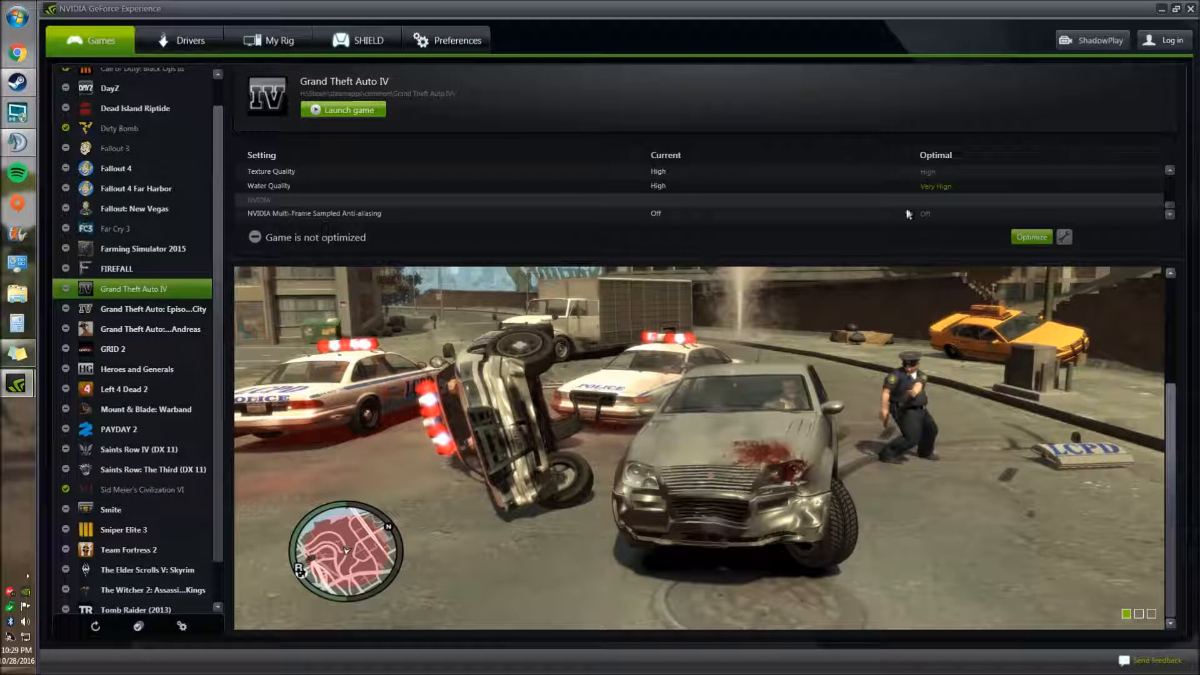
mouse_move(1040, 228)
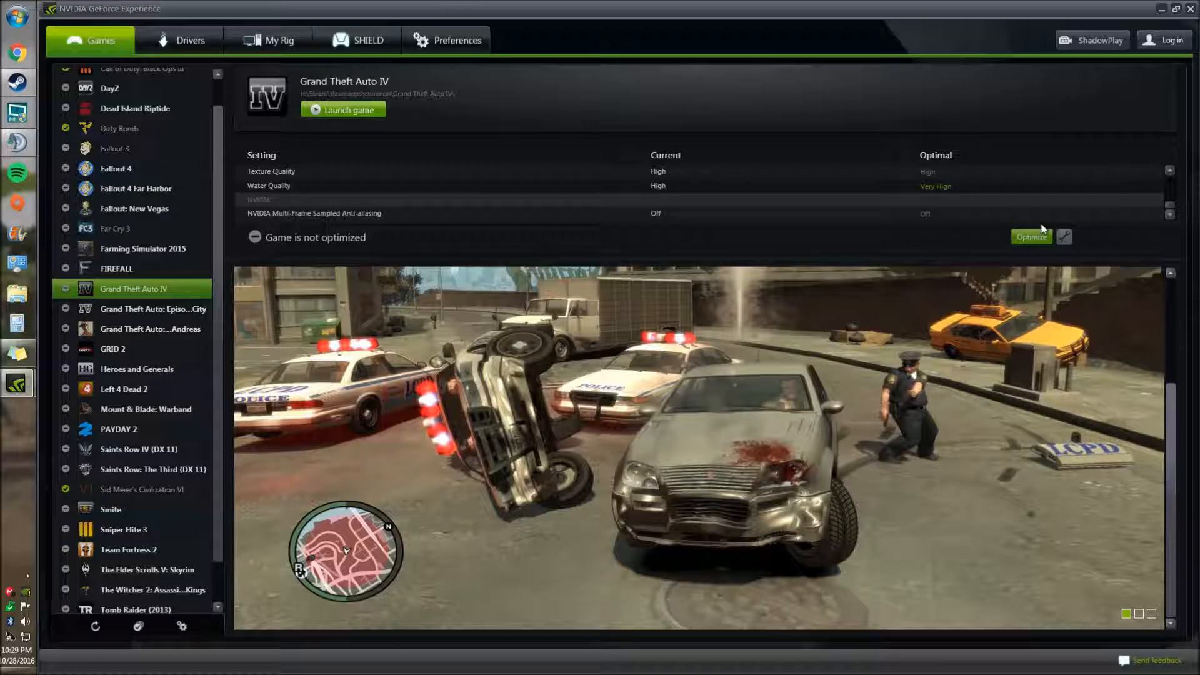
left_click(1031, 236)
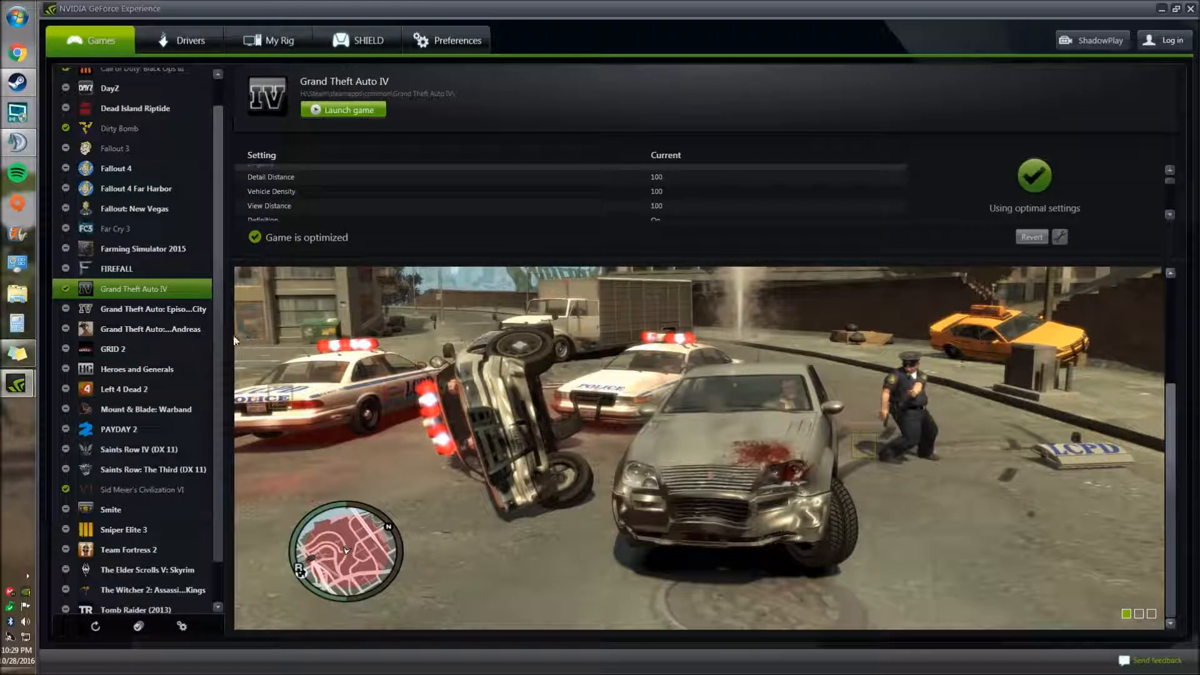
Step: Optimize GTA: Episodes From Liberty City, FIREFALL and GRID 2, then select Heroes and Generals
left_click(153, 308)
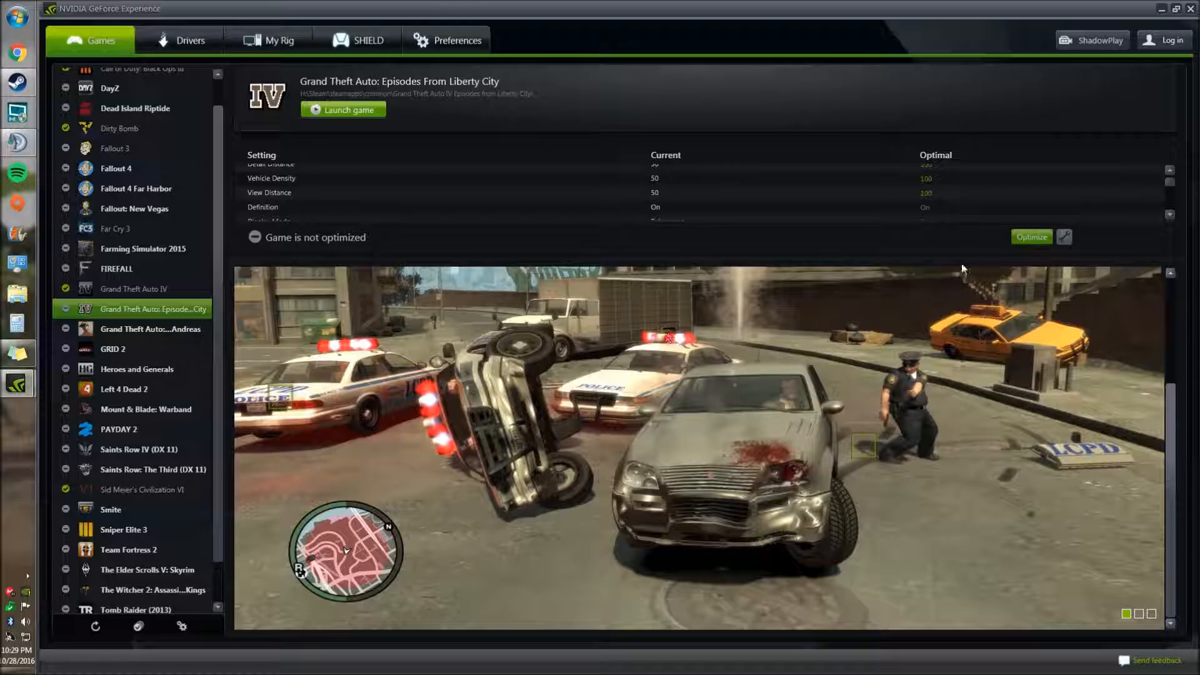
left_click(1030, 236)
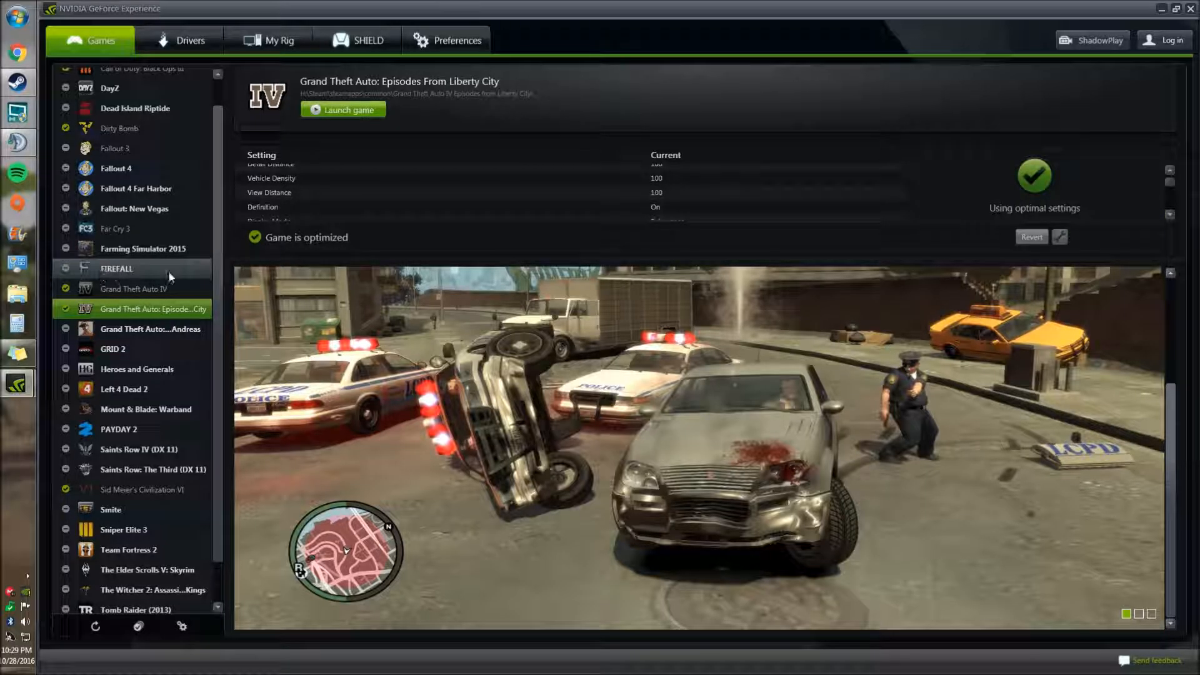
left_click(117, 268)
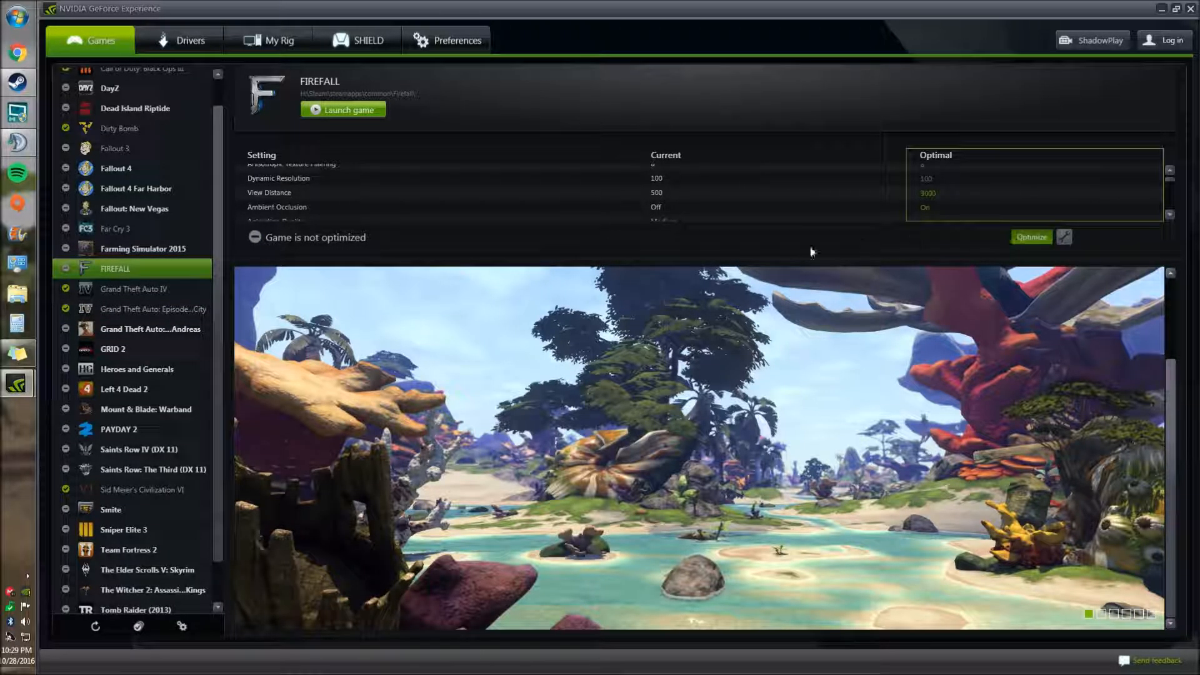
left_click(1030, 236)
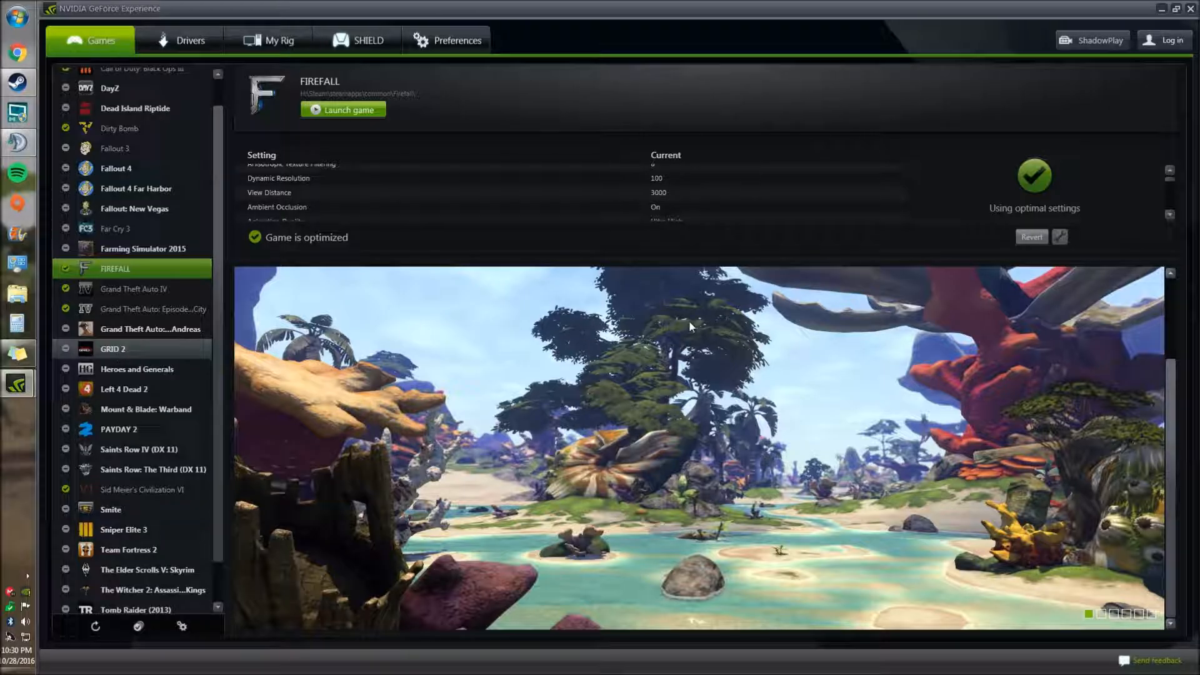
left_click(112, 348)
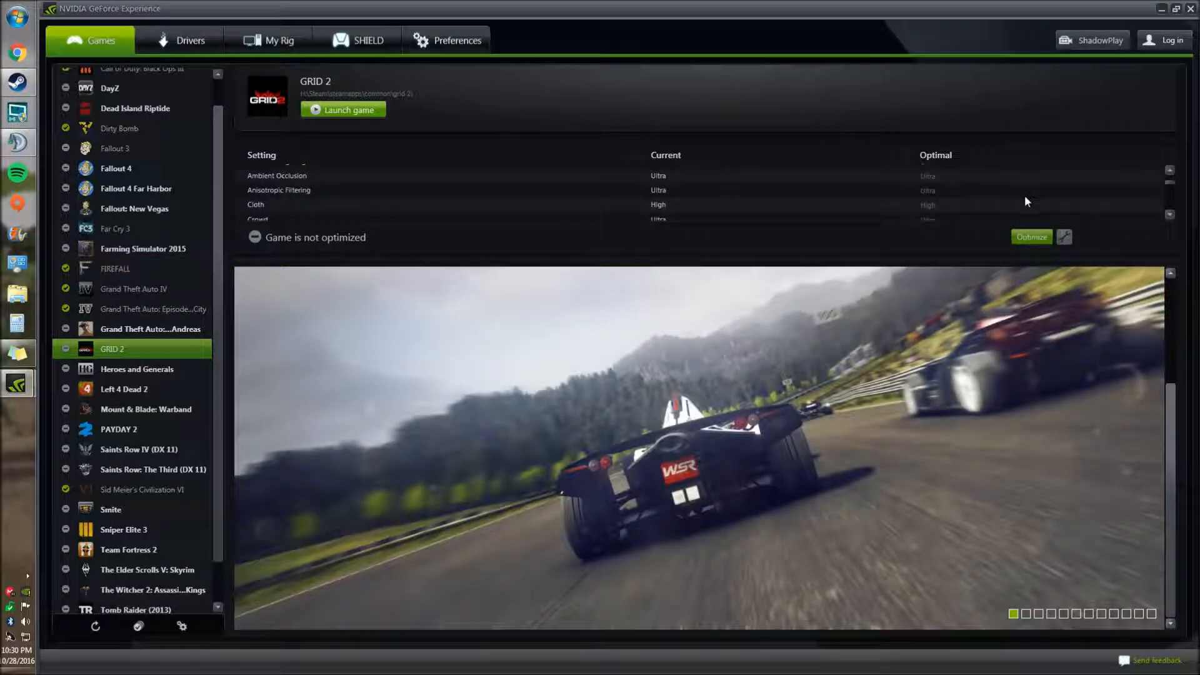
left_click(1030, 237)
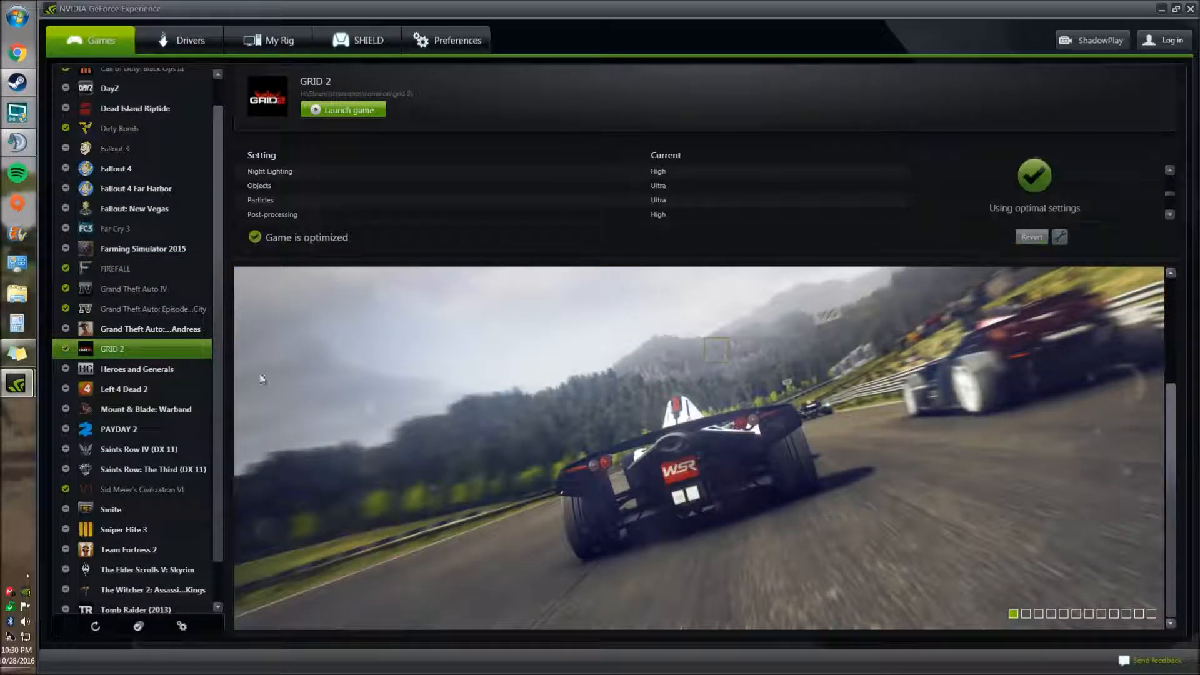
left_click(134, 369)
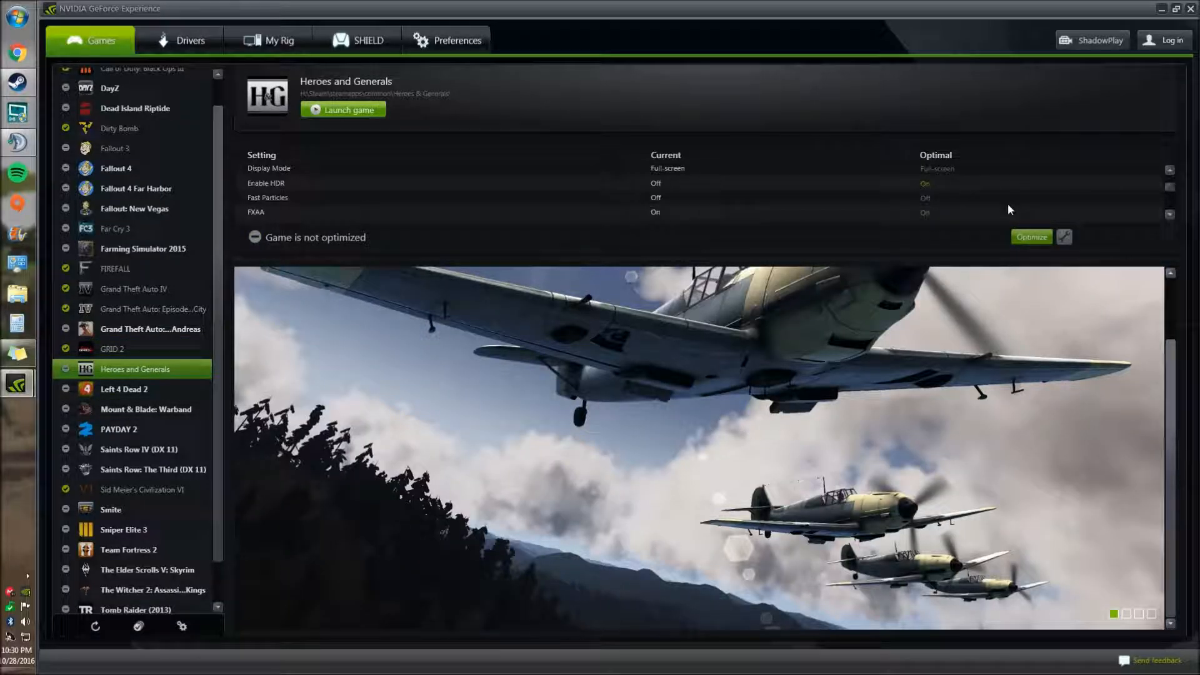
Step: Optimize Heroes and Generals, then review and optimize Mount & Blade: Warband's settings
left_click(1030, 236)
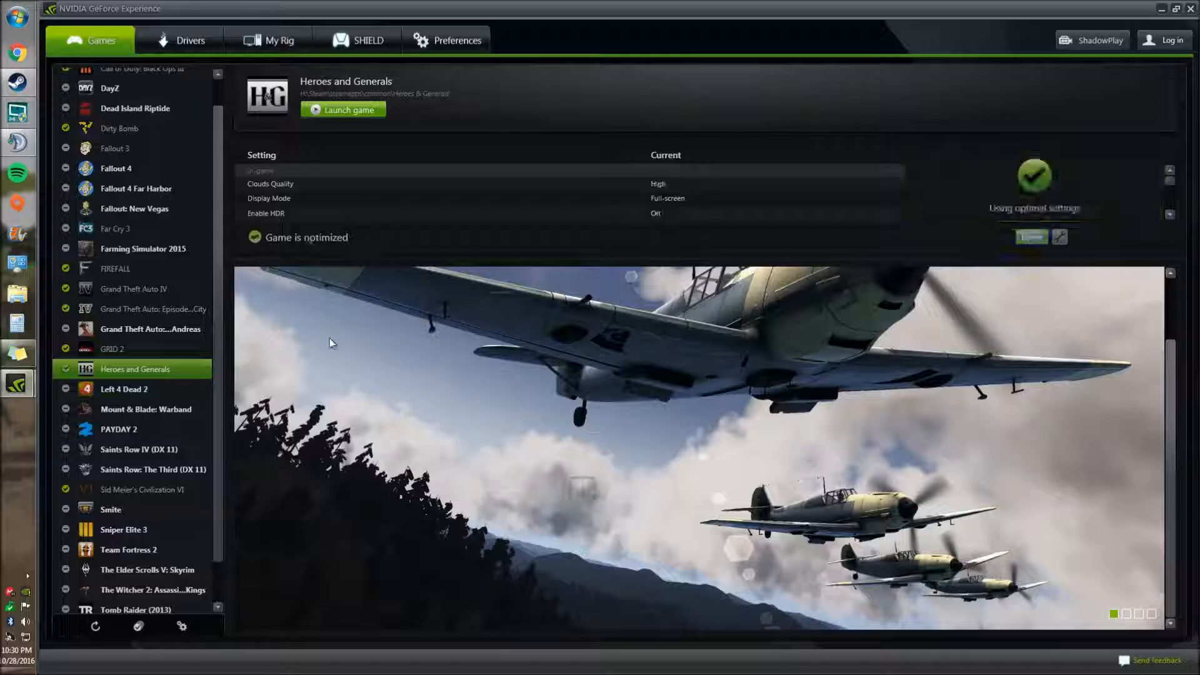
left_click(146, 409)
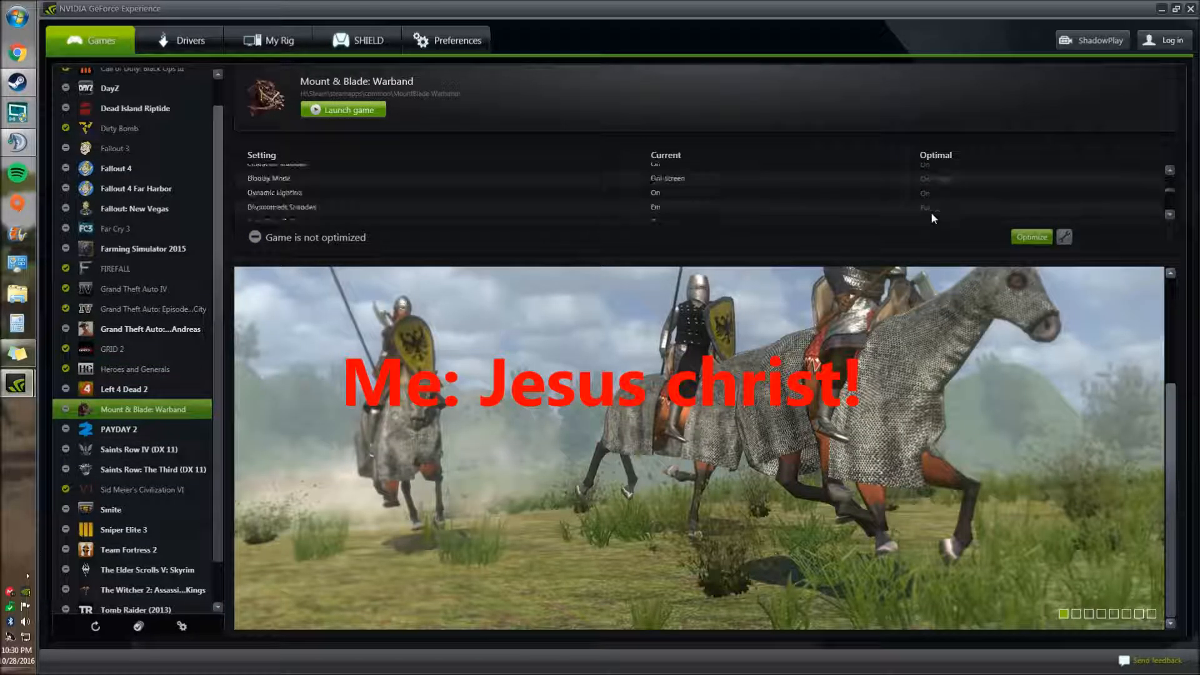
scroll("down", 3)
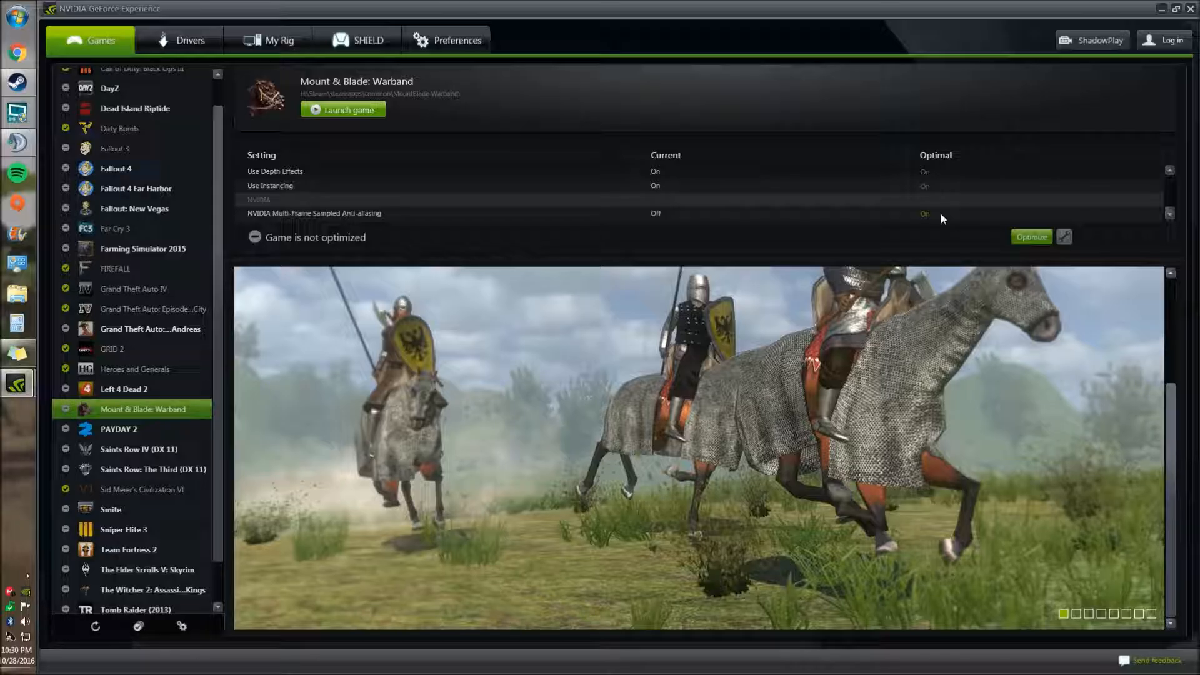
left_click(133, 208)
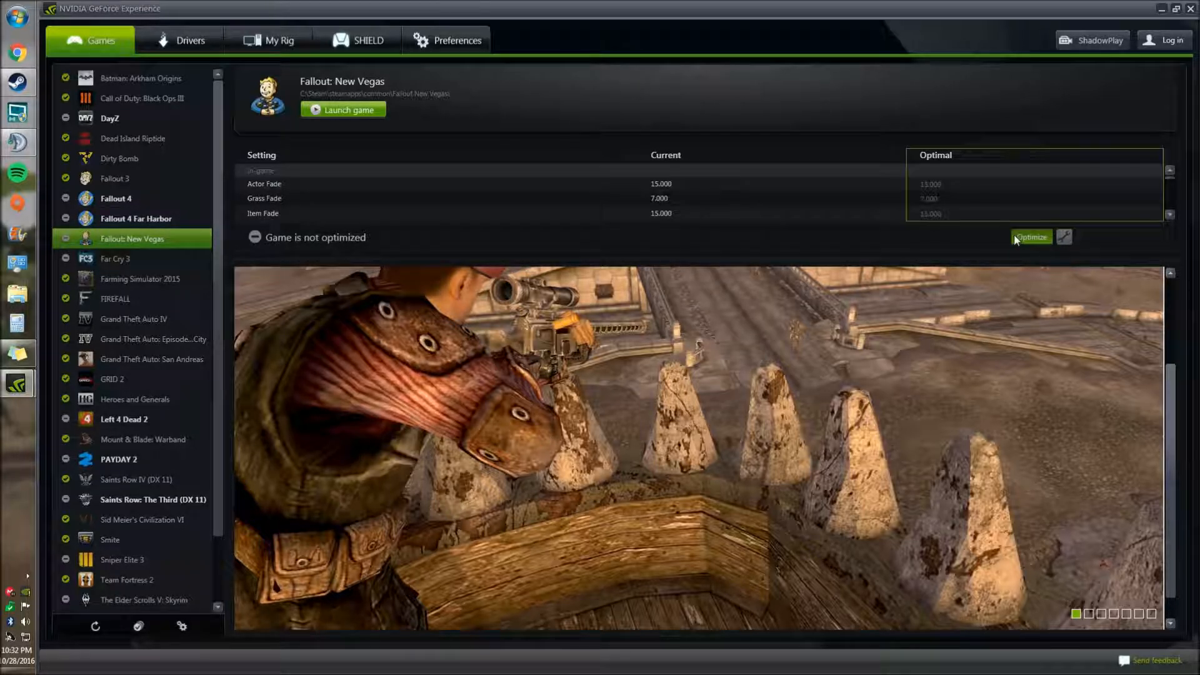
Step: Optimize Fallout: New Vegas, PAYDAY 2 and Left 4 Dead 2
left_click(1031, 236)
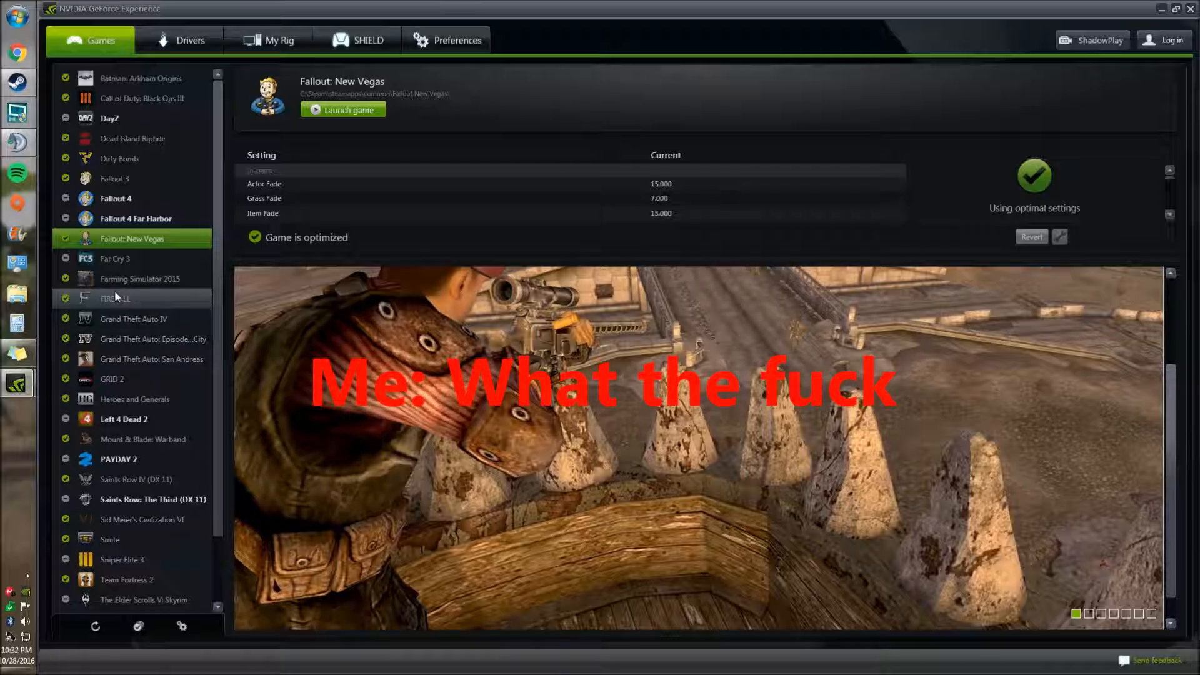
left_click(119, 458)
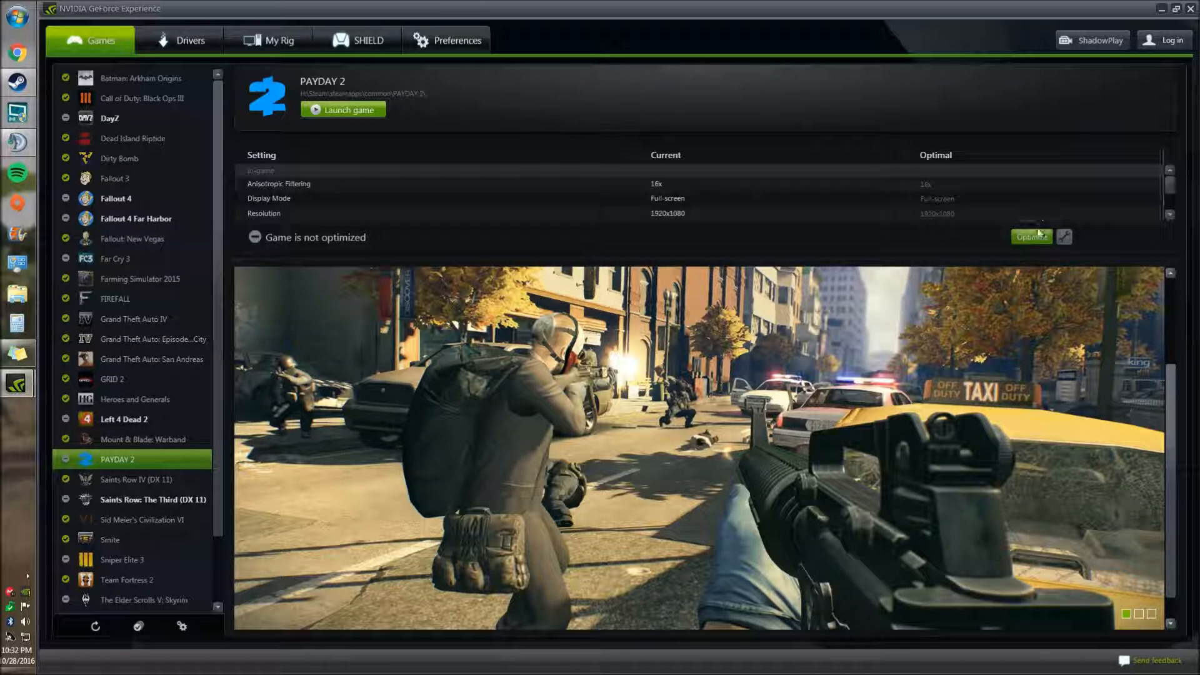
left_click(1030, 236)
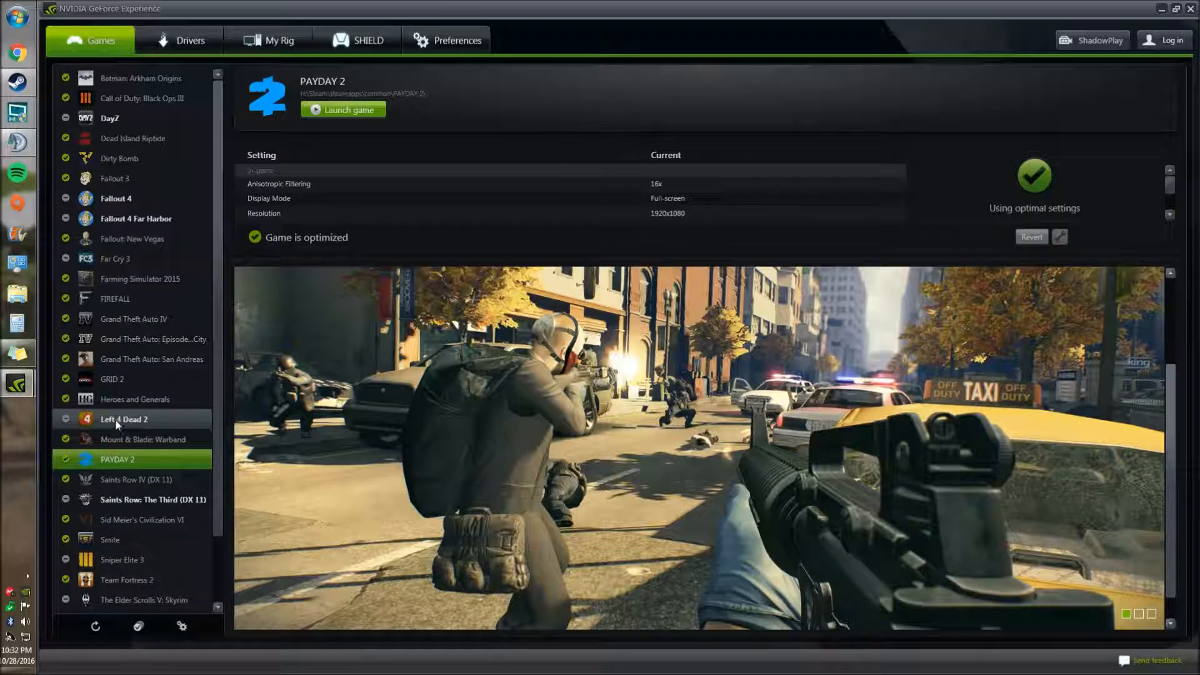
left_click(122, 419)
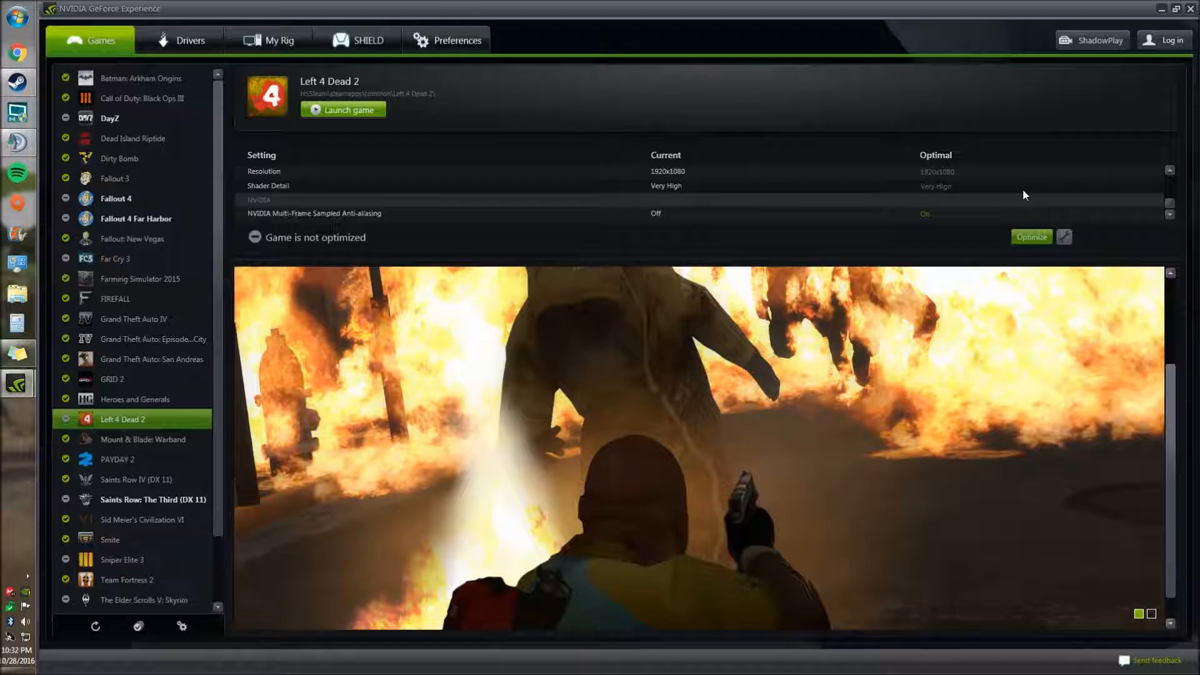
left_click(1030, 236)
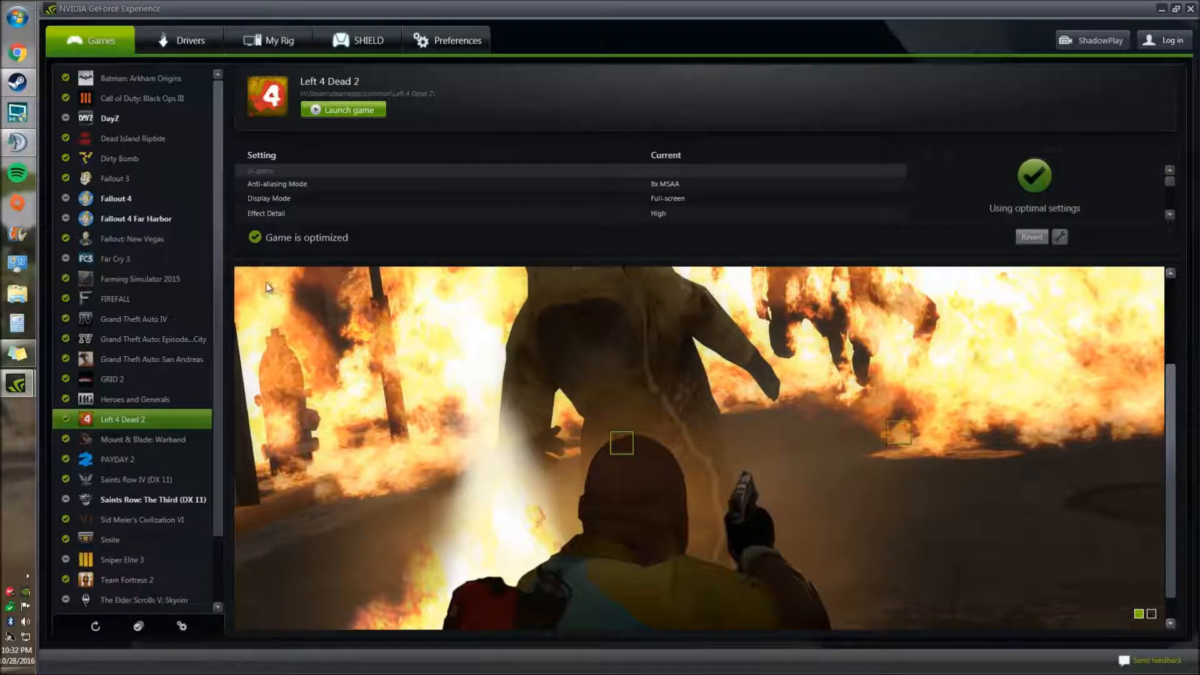
mouse_move(137, 265)
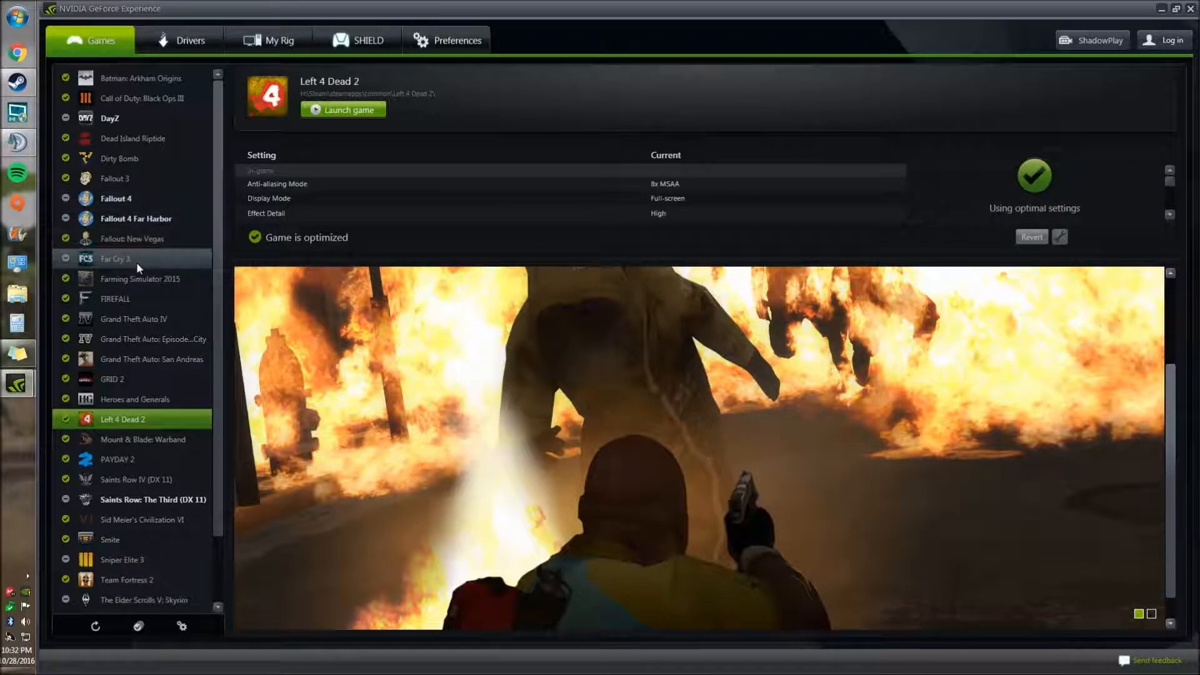
Step: Optimize The Elder Scrolls V: Skyrim and bring up Fallout 4's settings
scroll("down", 3)
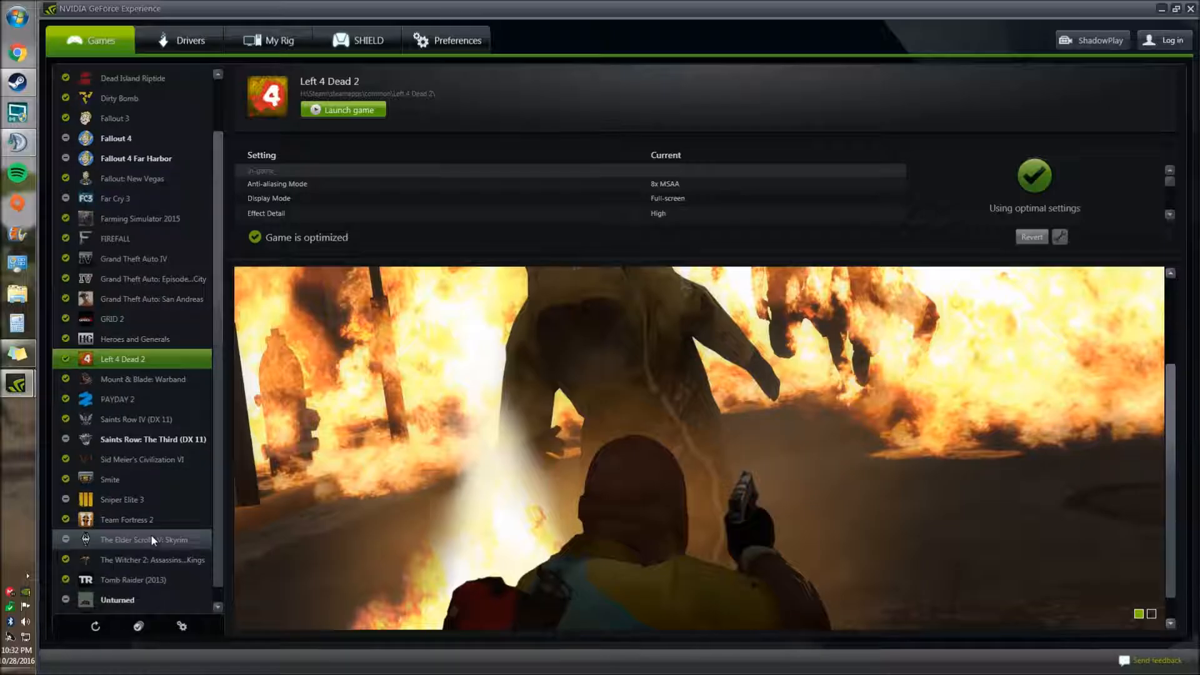
scroll("down", 3)
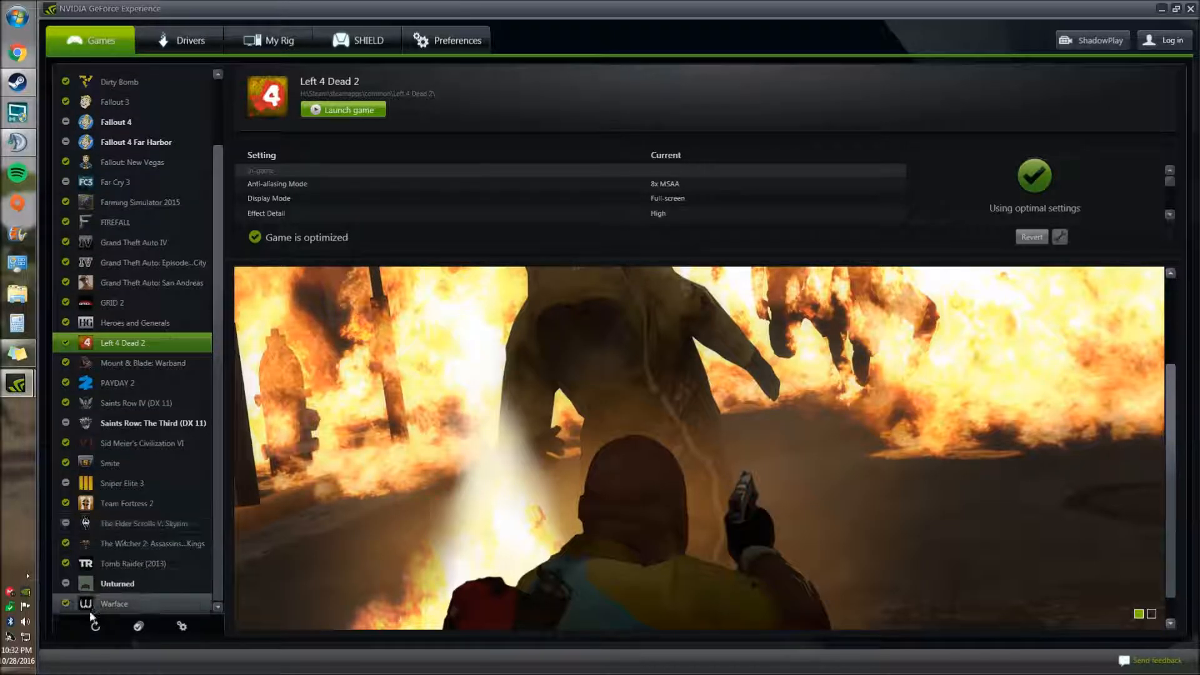
mouse_move(125, 524)
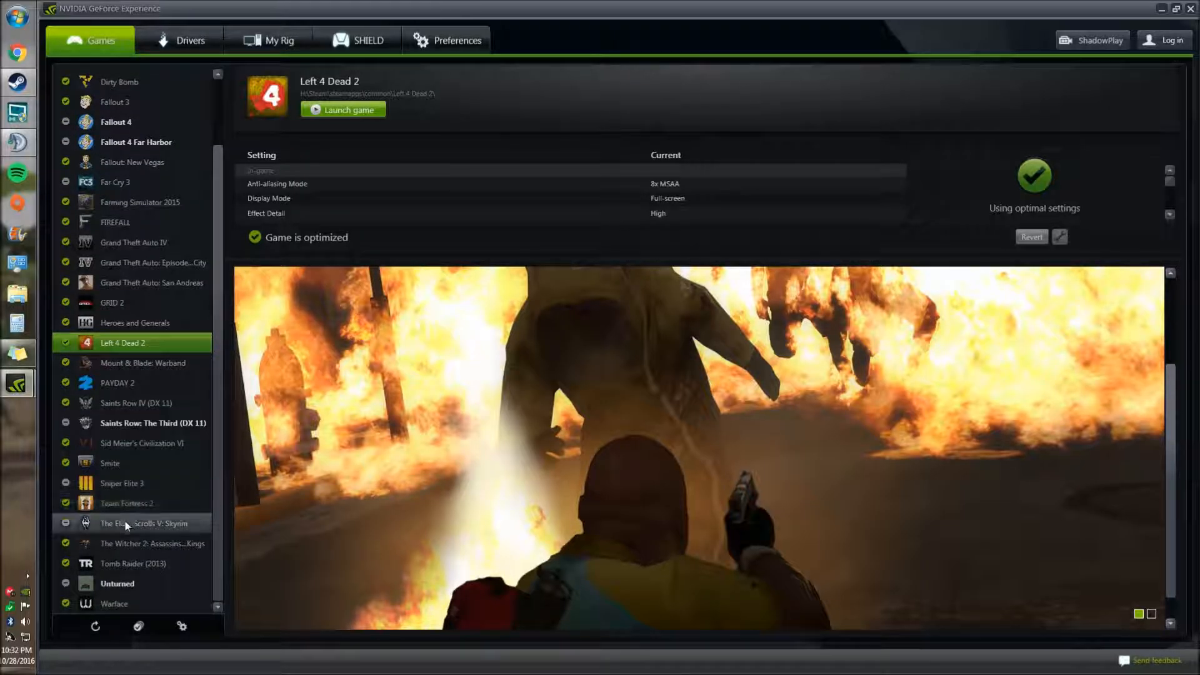
left_click(140, 523)
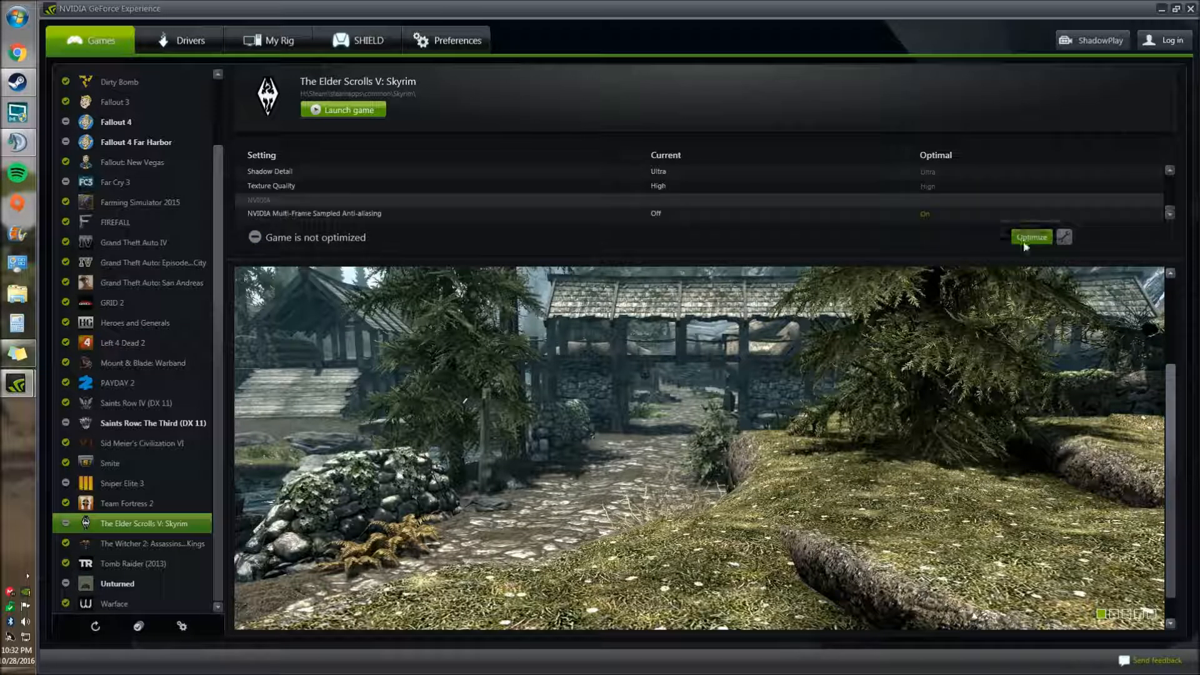
left_click(1030, 236)
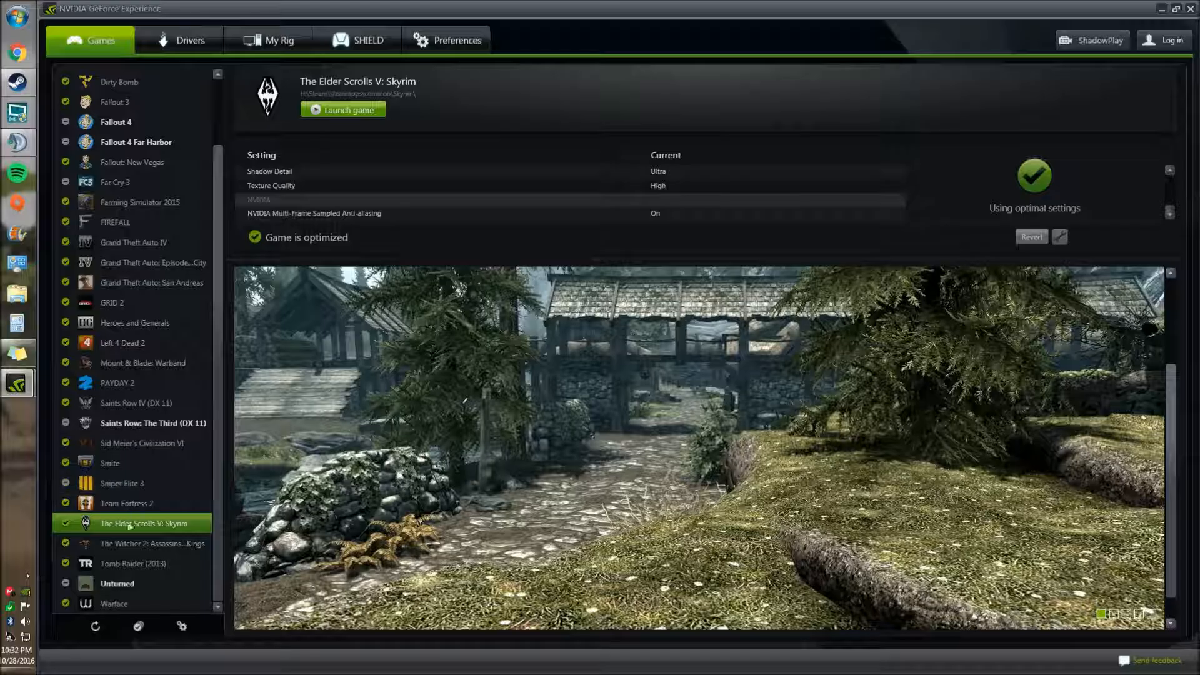
scroll("up", 3)
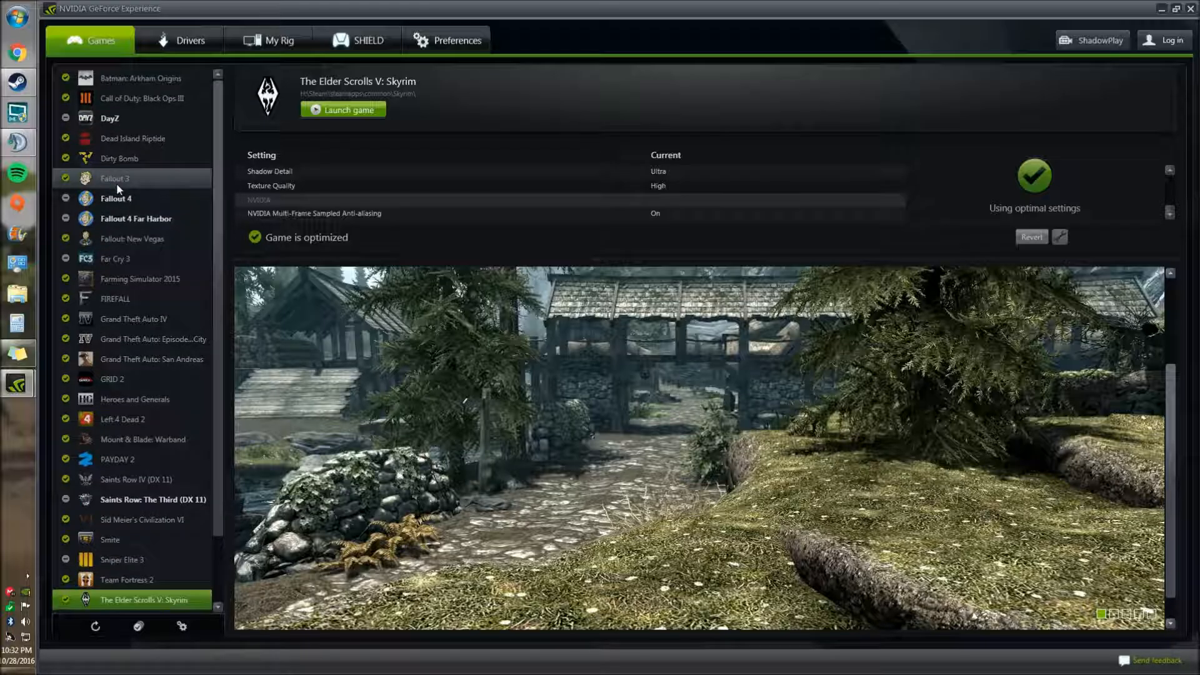
scroll("down", 3)
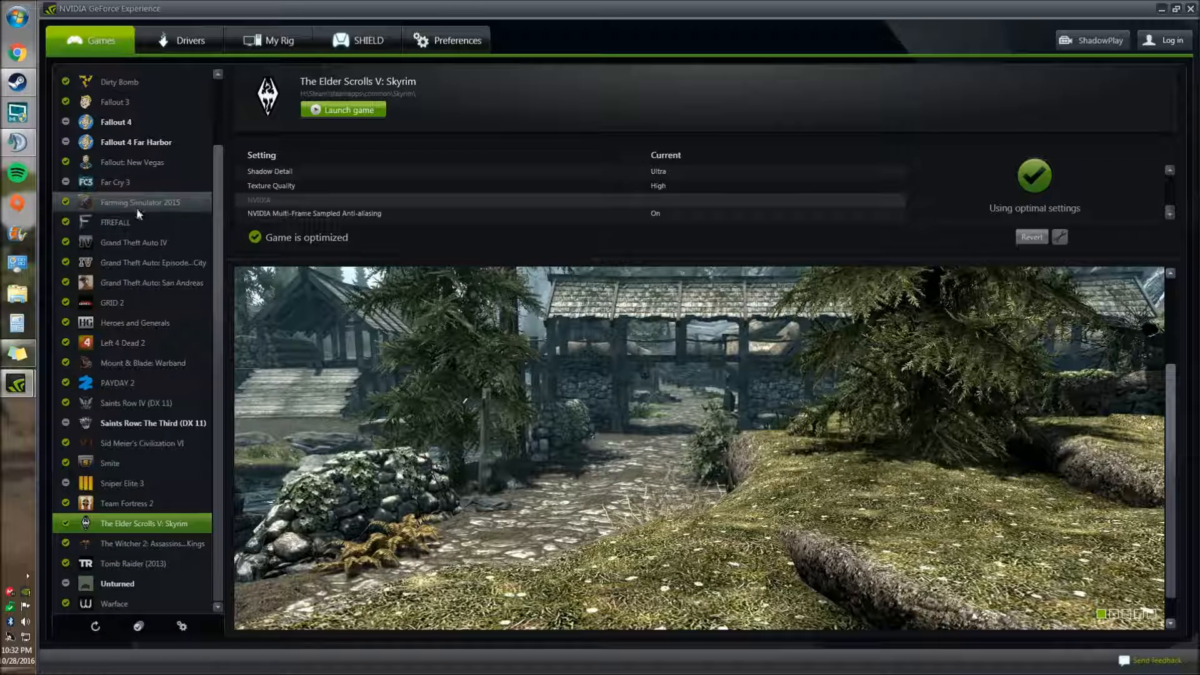
mouse_move(184, 423)
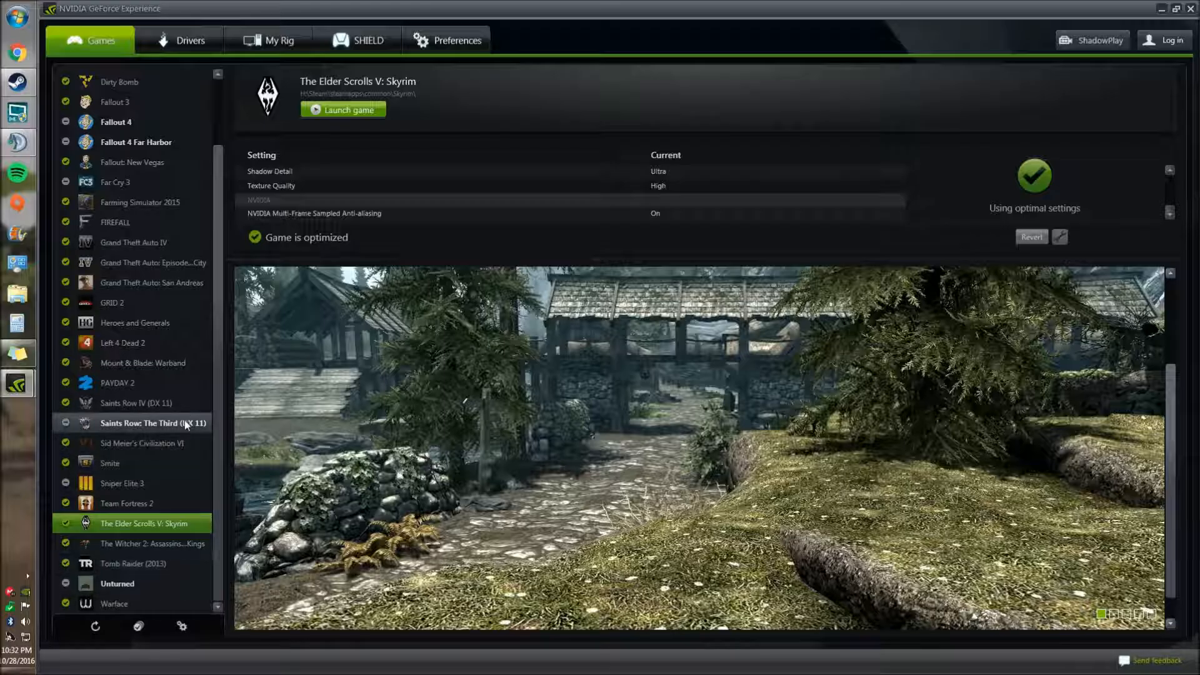
scroll("up", 3)
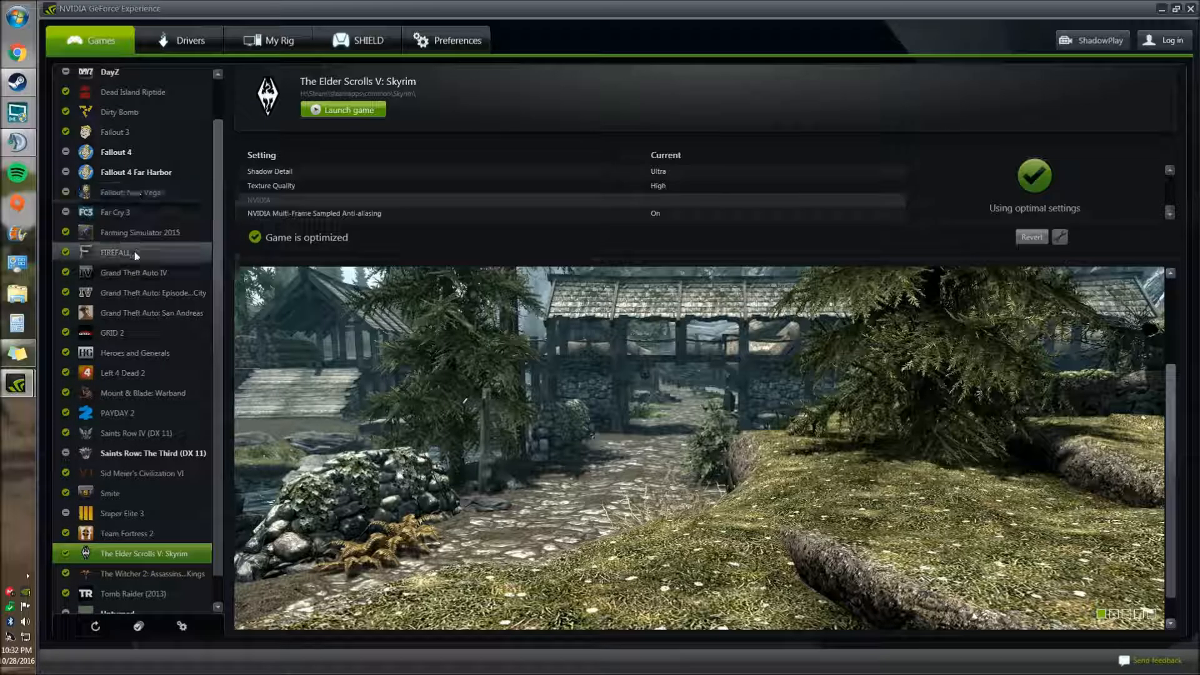
scroll("up", 3)
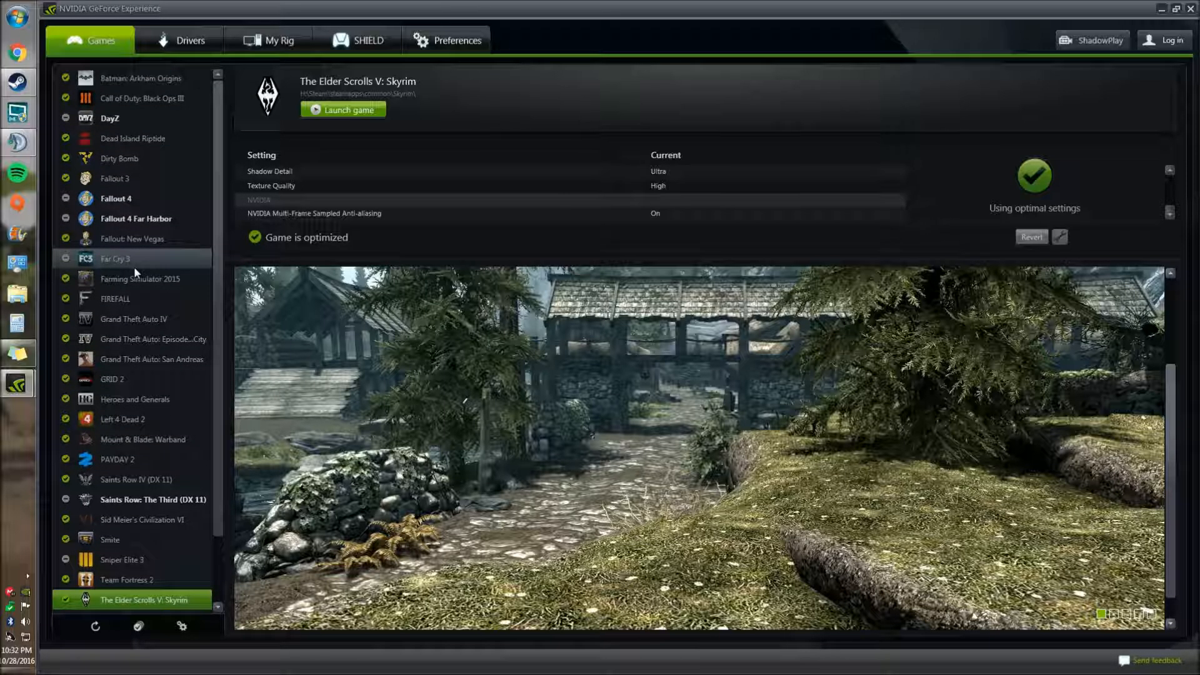
mouse_move(126, 199)
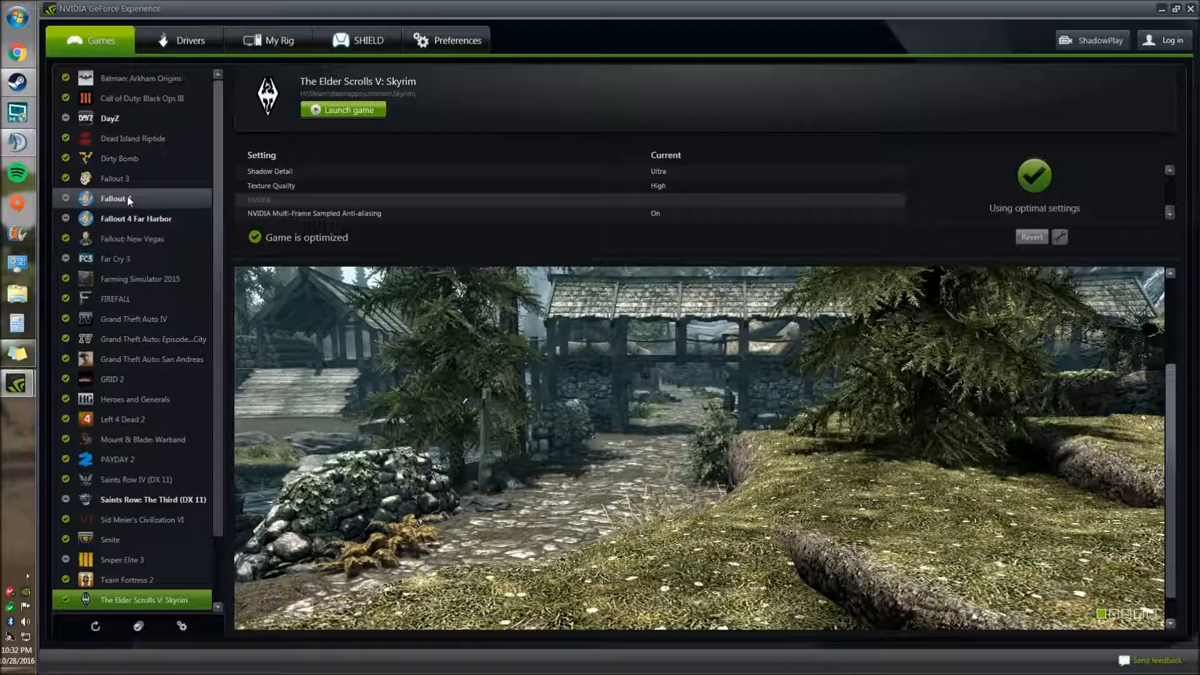
left_click(115, 198)
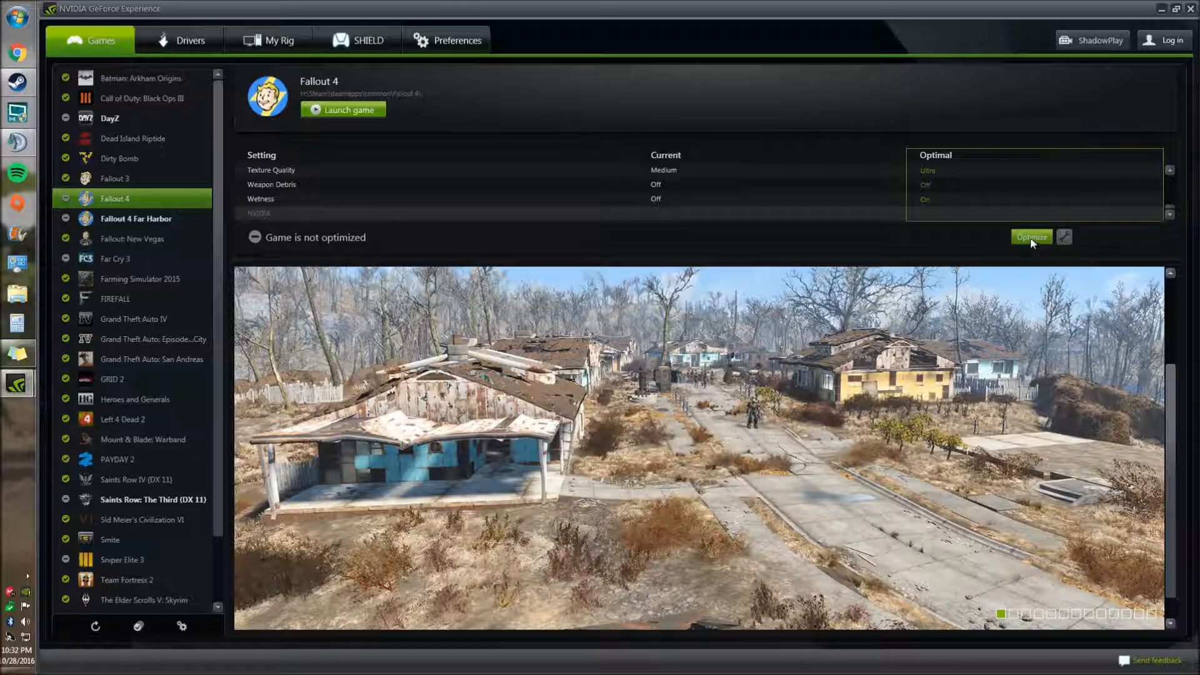
Step: Optimize Fallout 4 and view the Saints Row: The Third (DX 11) settings
left_click(1030, 236)
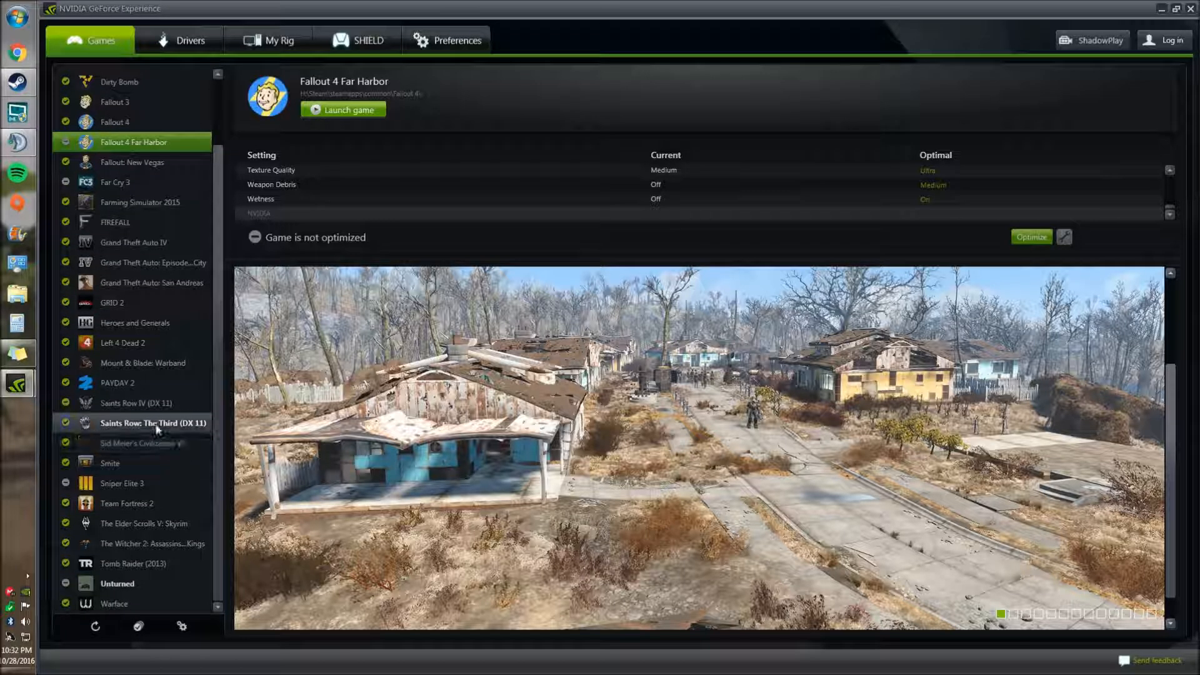
left_click(151, 422)
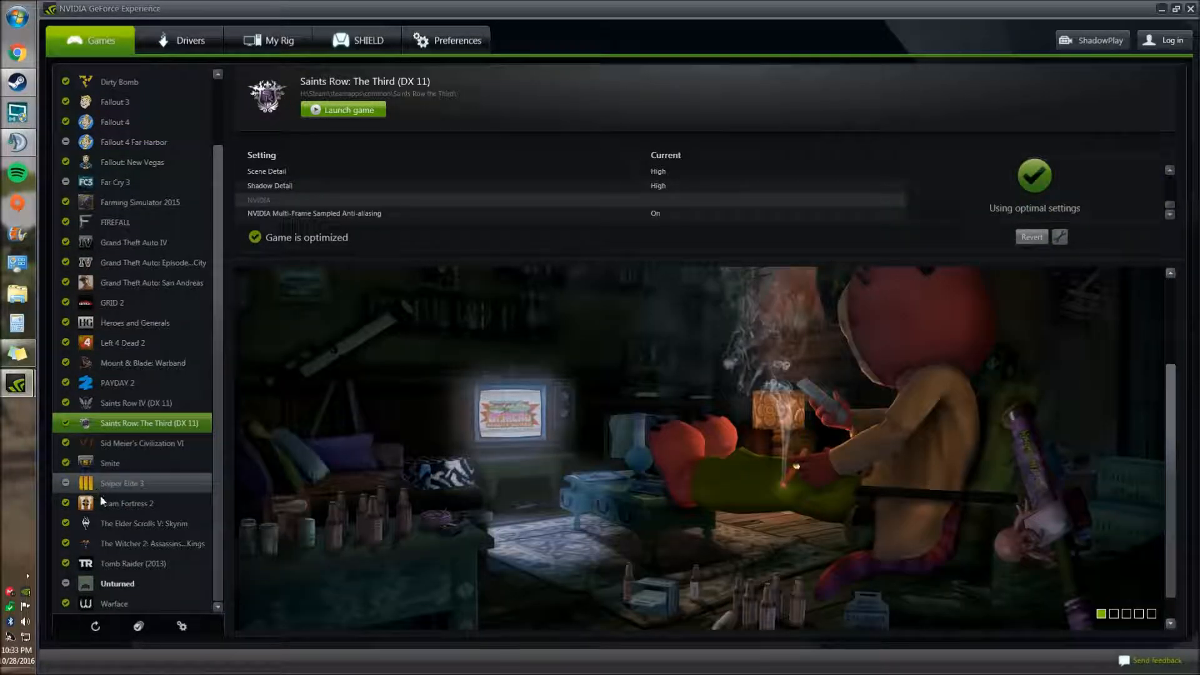
scroll("up", 3)
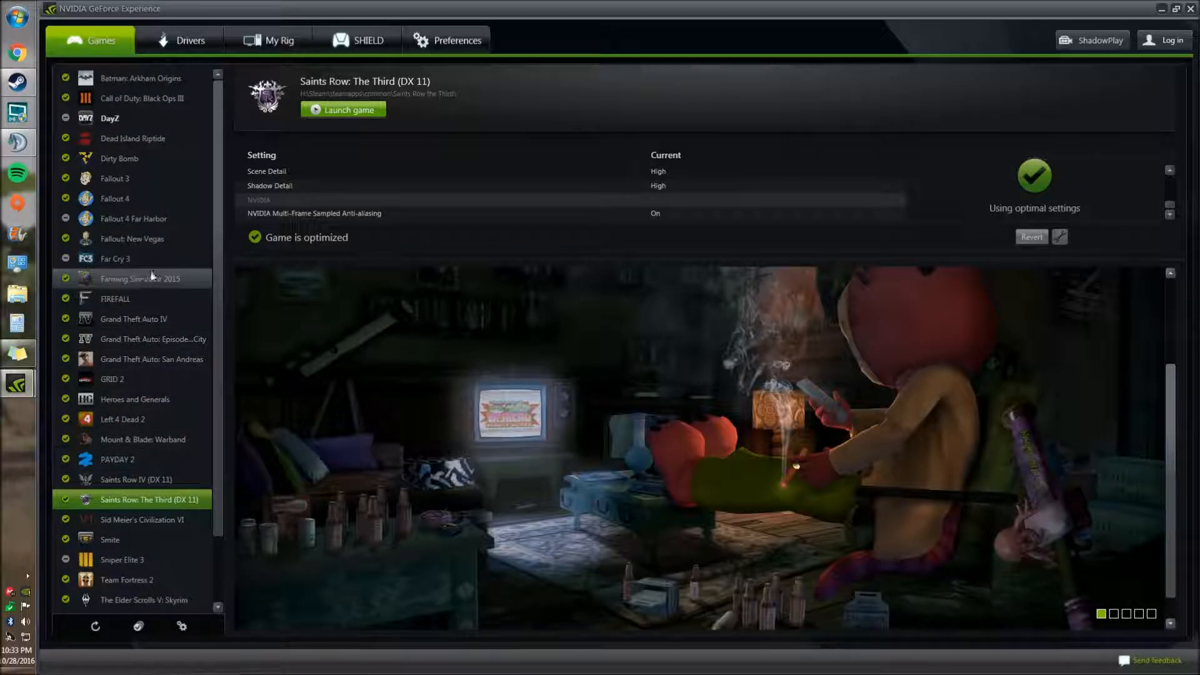
scroll("down", 3)
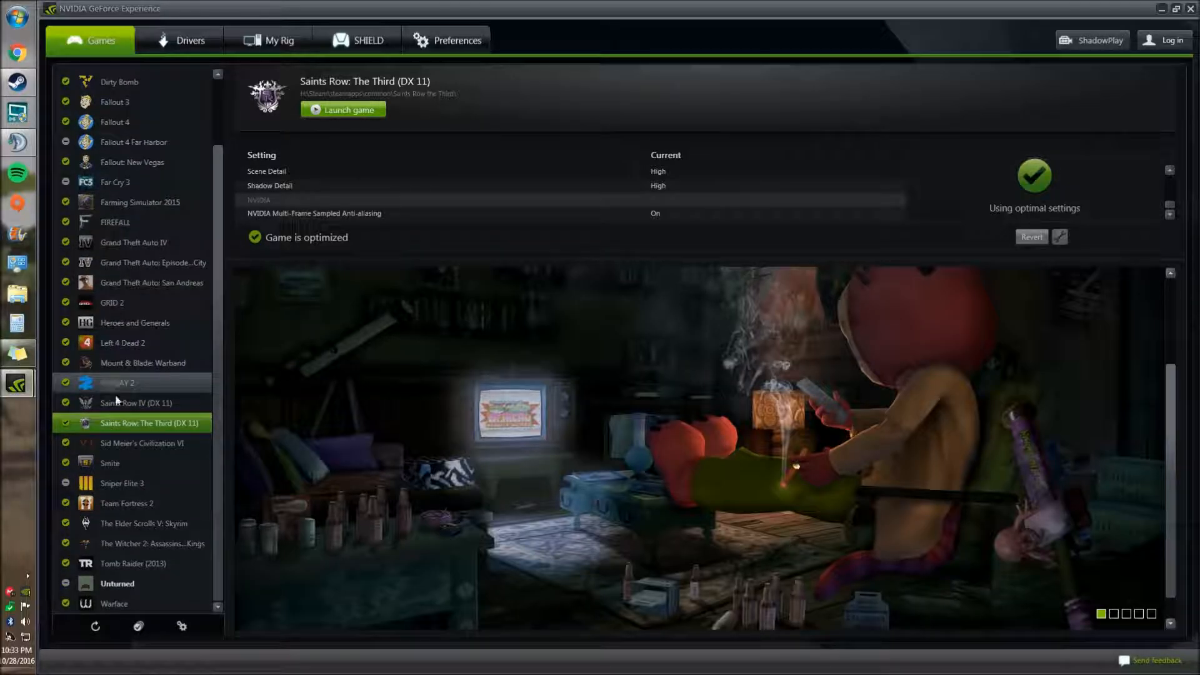
Step: Check Unturned, optimize Fallout 4 Far Harbor, then show DayZ's settings
left_click(117, 583)
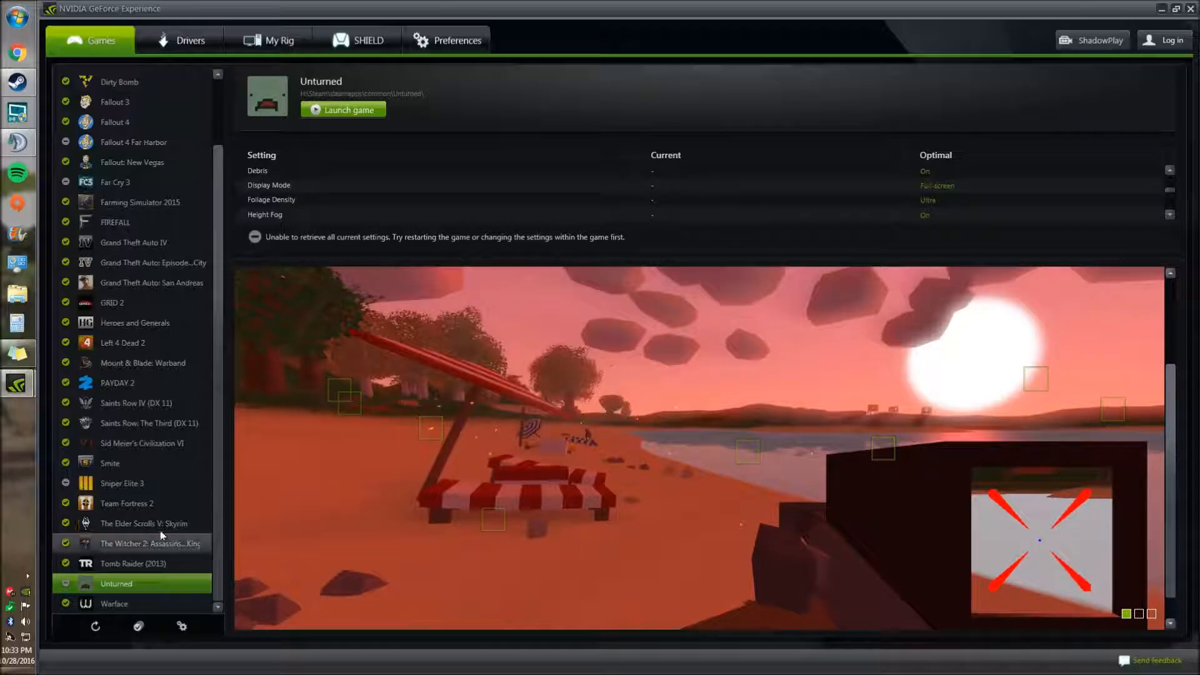
scroll("up", 3)
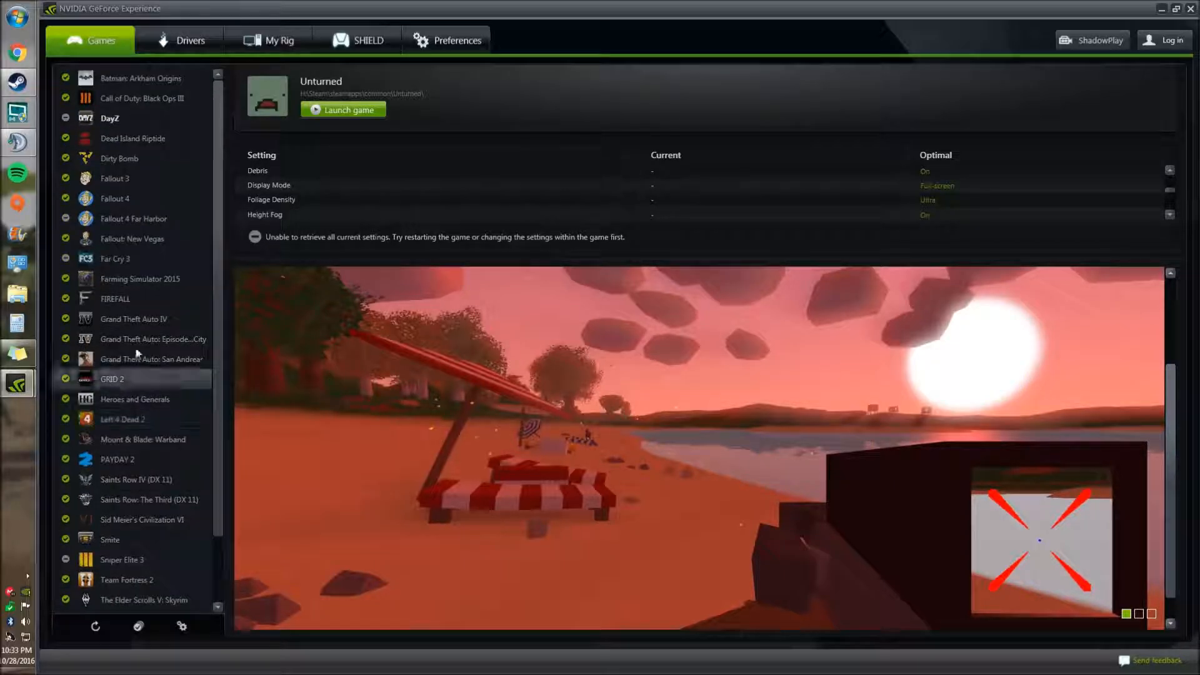
left_click(133, 219)
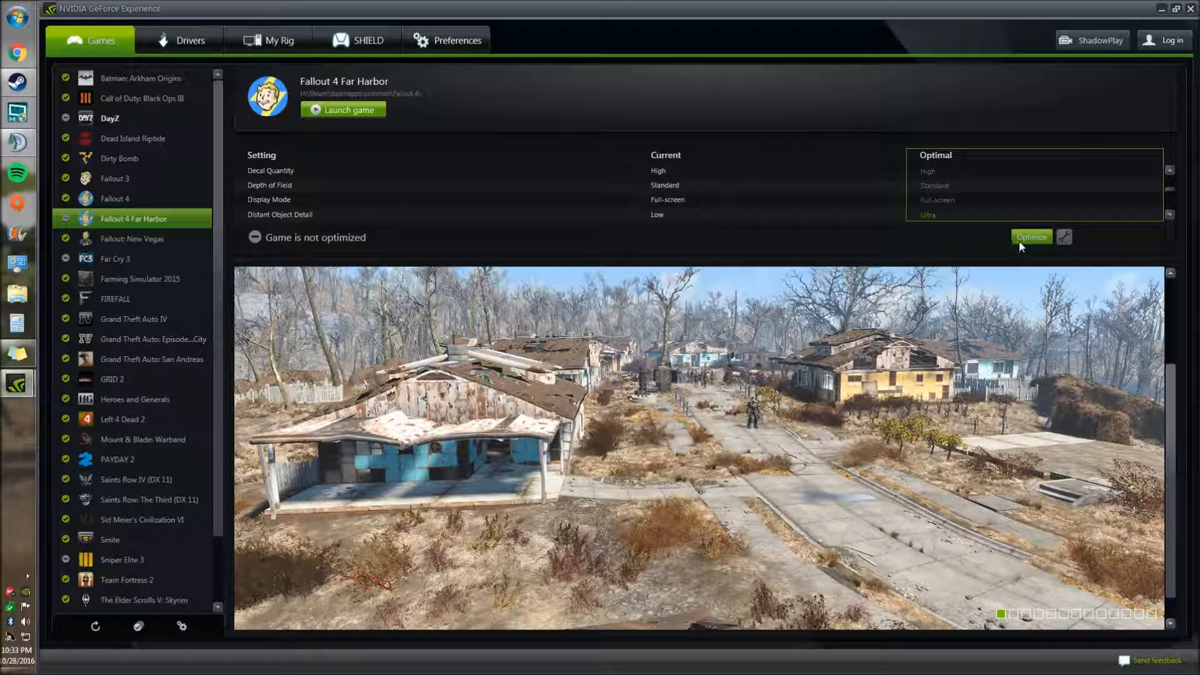
left_click(1030, 237)
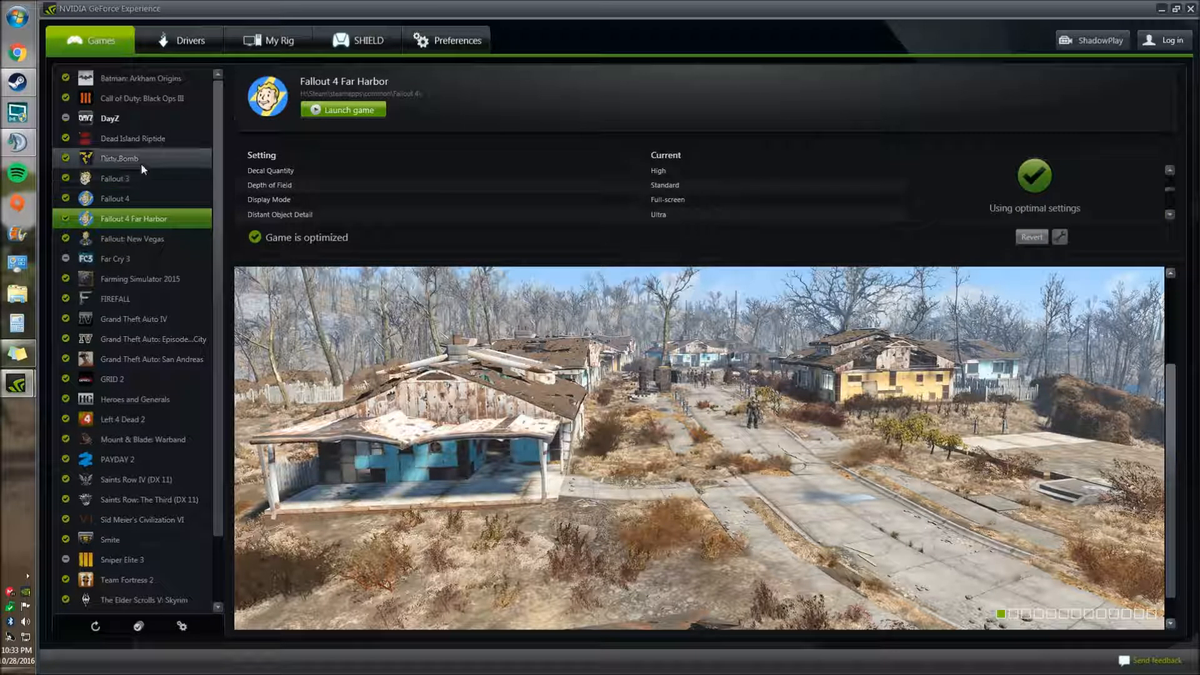
mouse_move(109, 116)
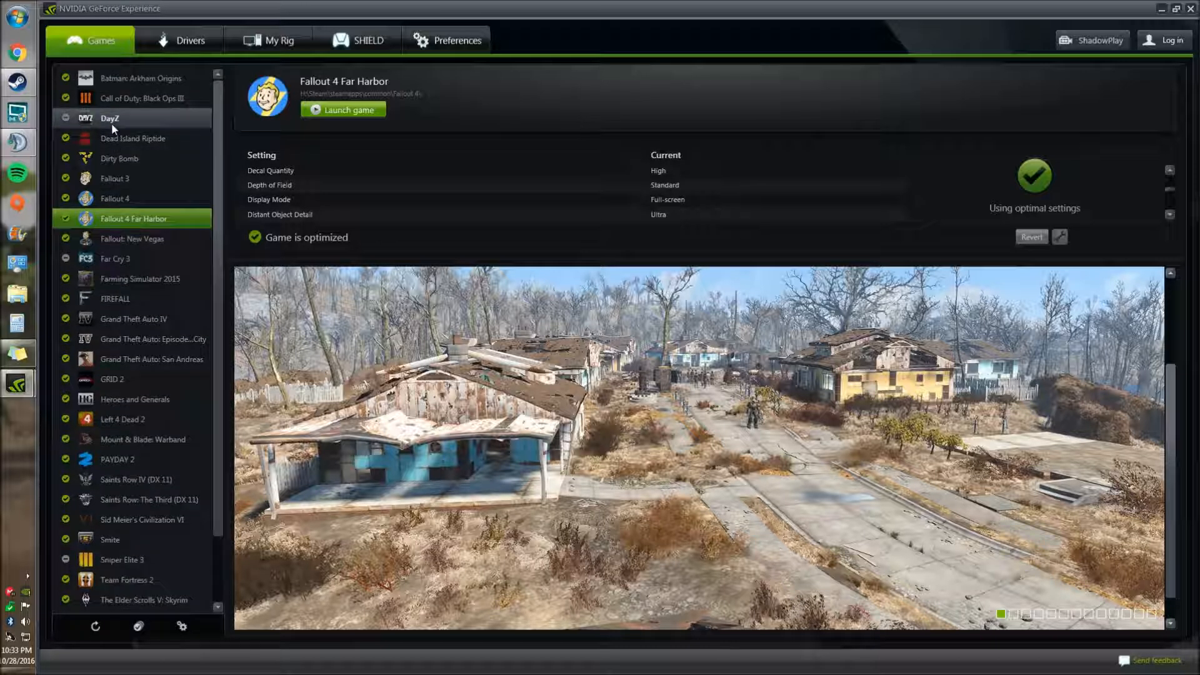
left_click(109, 118)
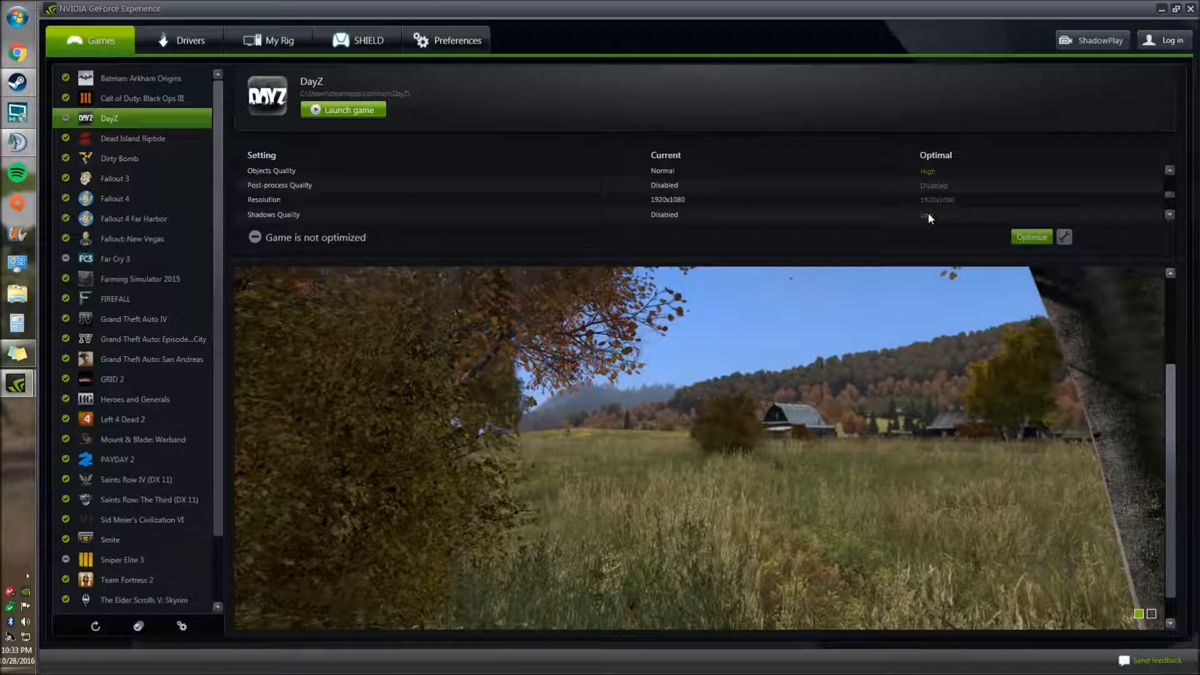
Step: Scroll down the games list and open Sniper Elite 3's settings
scroll("down", 3)
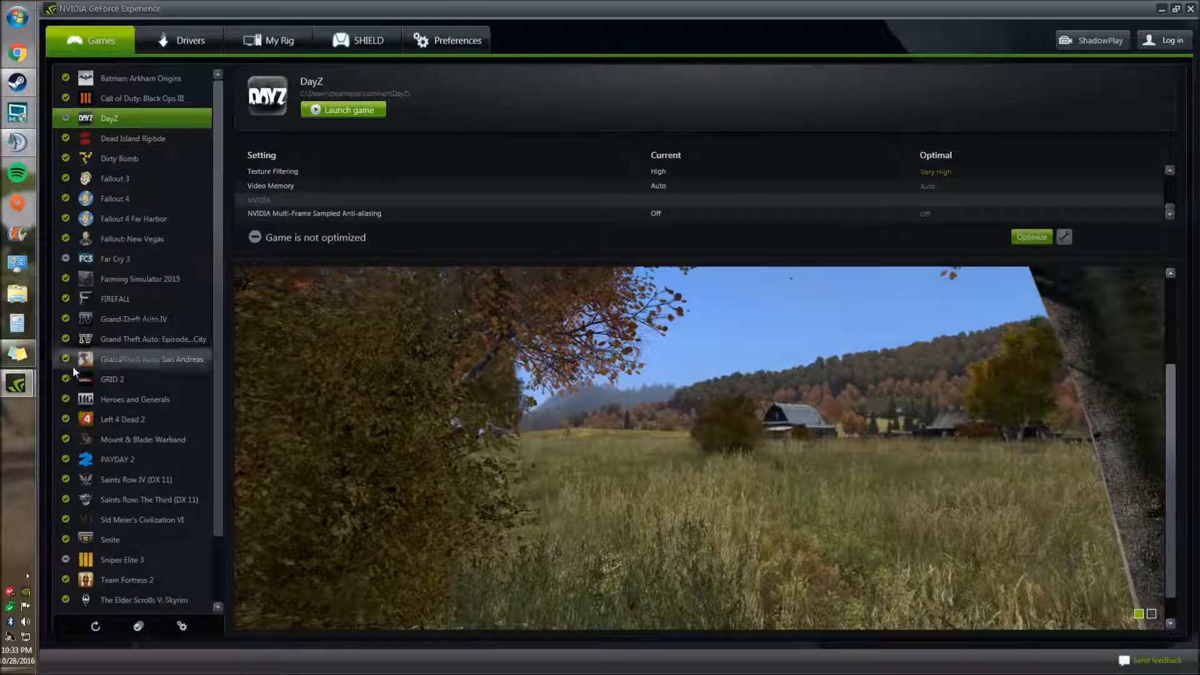
scroll("down", 3)
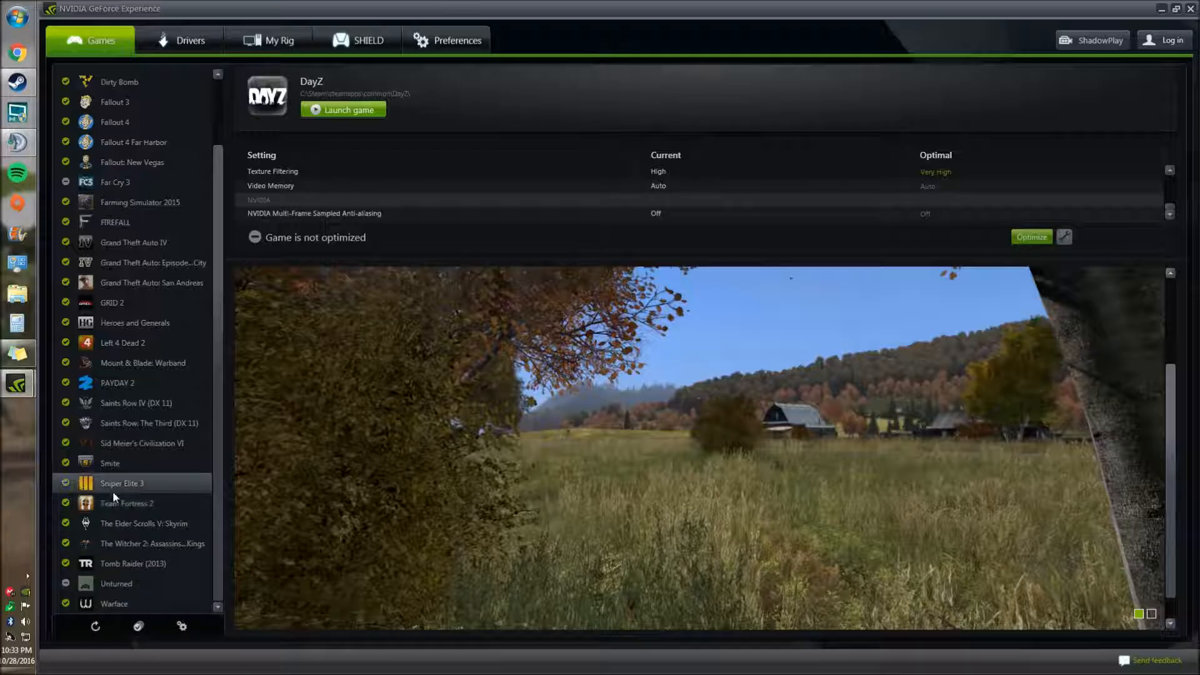
left_click(121, 483)
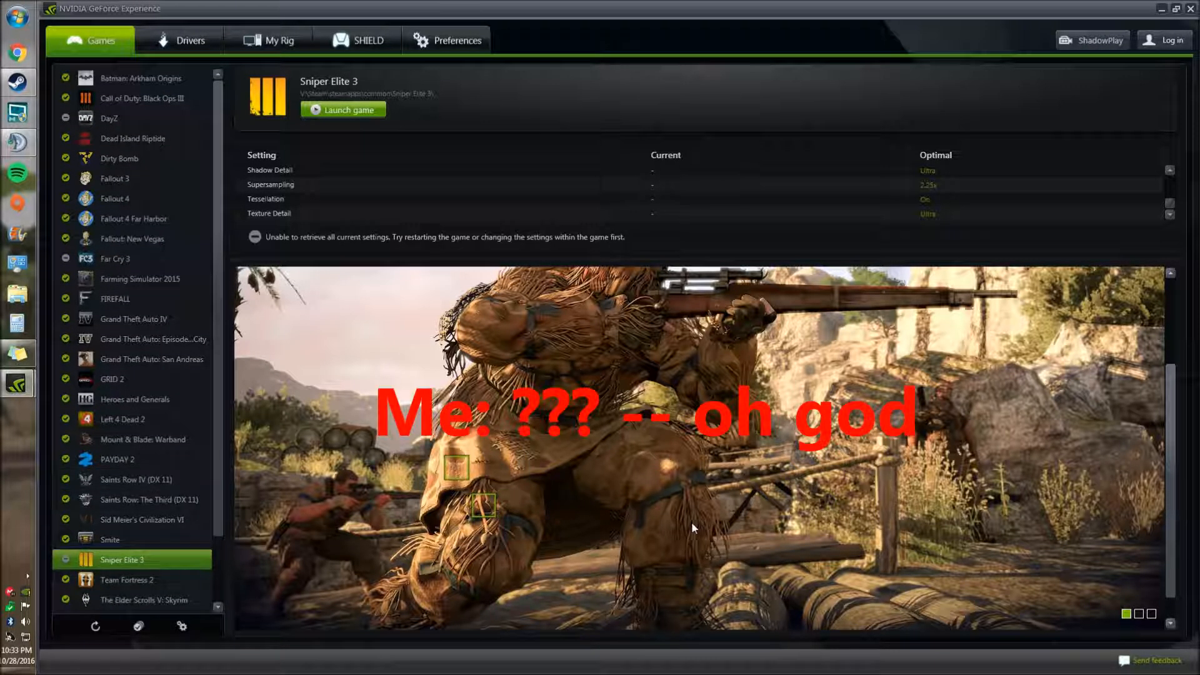
mouse_move(661, 500)
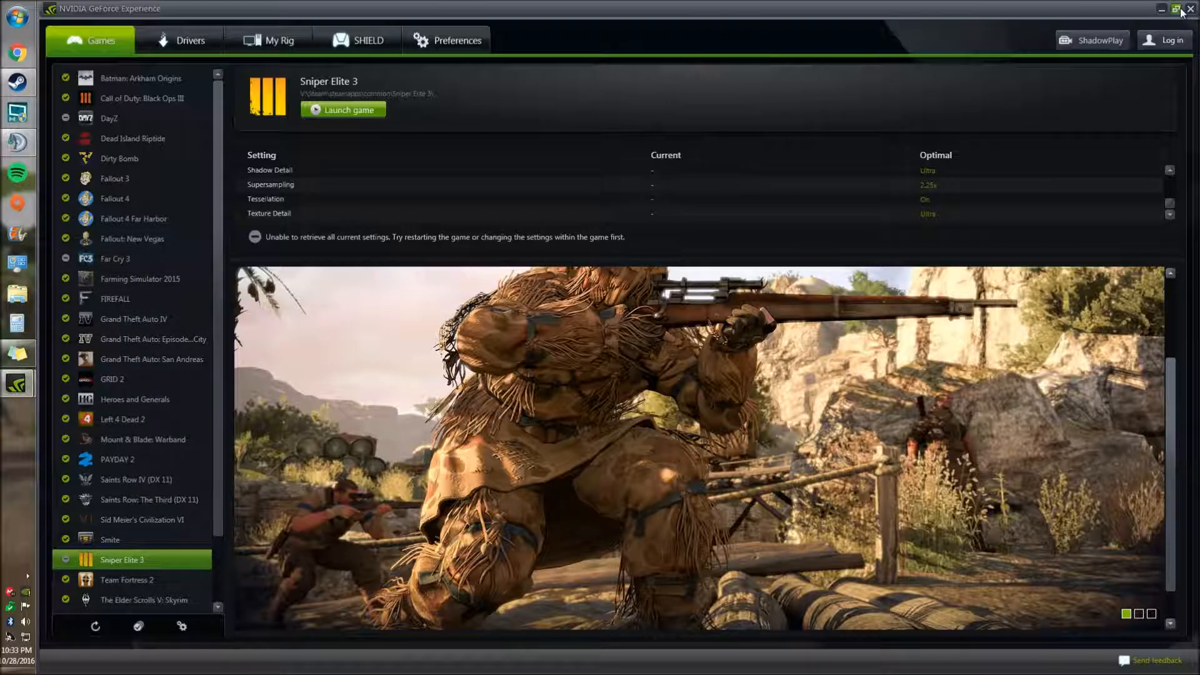
mouse_move(1190, 11)
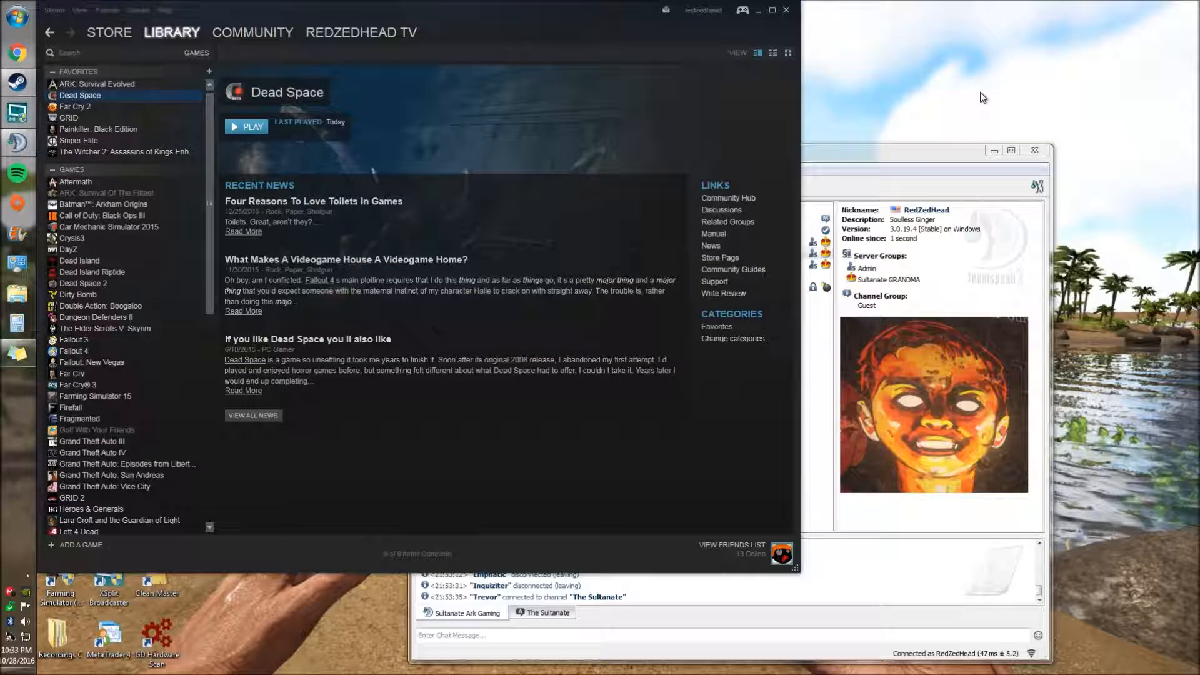
mouse_move(951, 103)
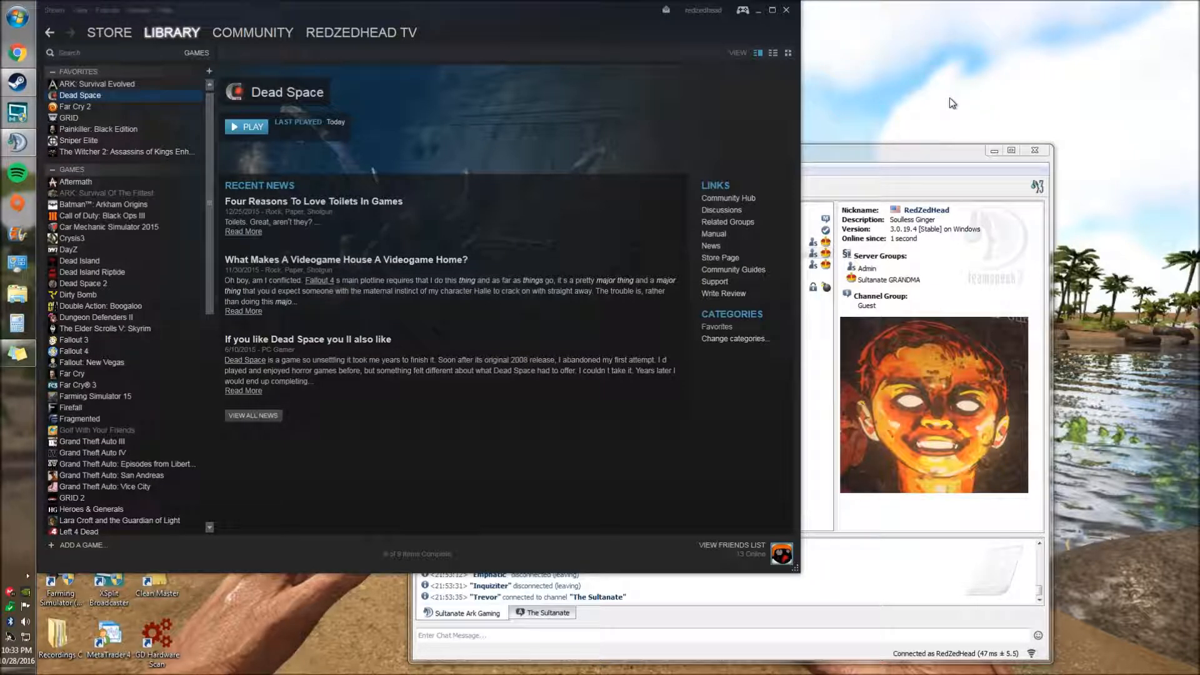
mouse_move(728, 117)
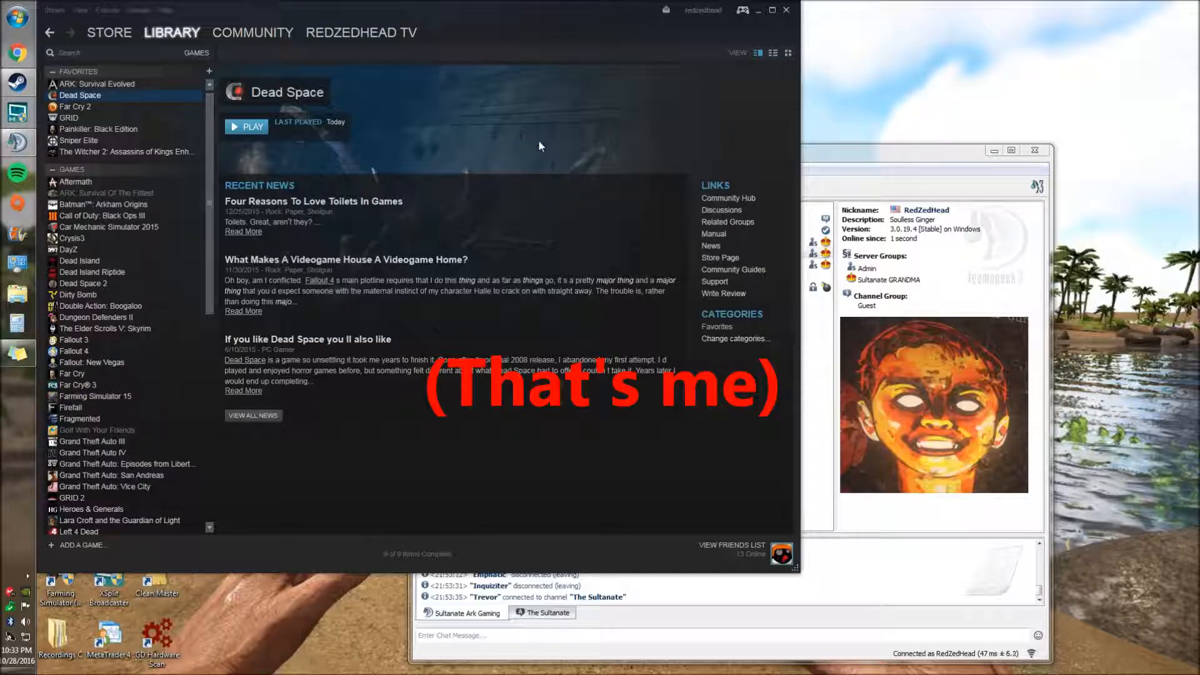
mouse_move(553, 146)
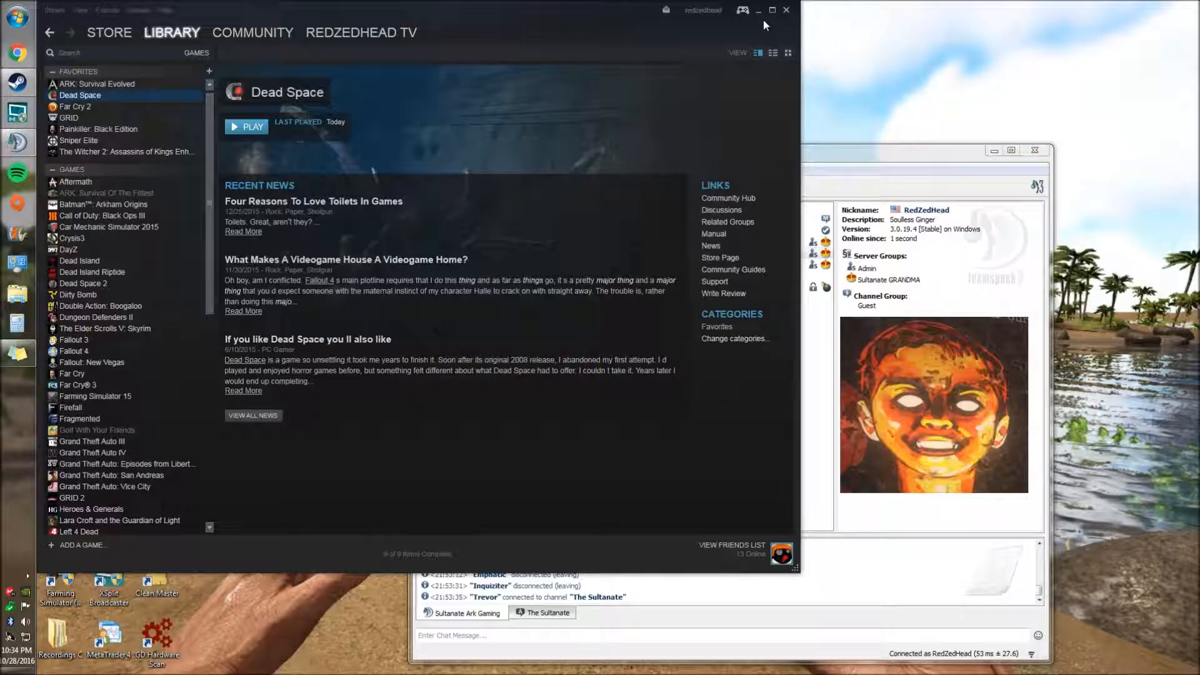
Step: Minimize the Steam library window to reveal TeamSpeak 3 on the desktop
left_click(758, 10)
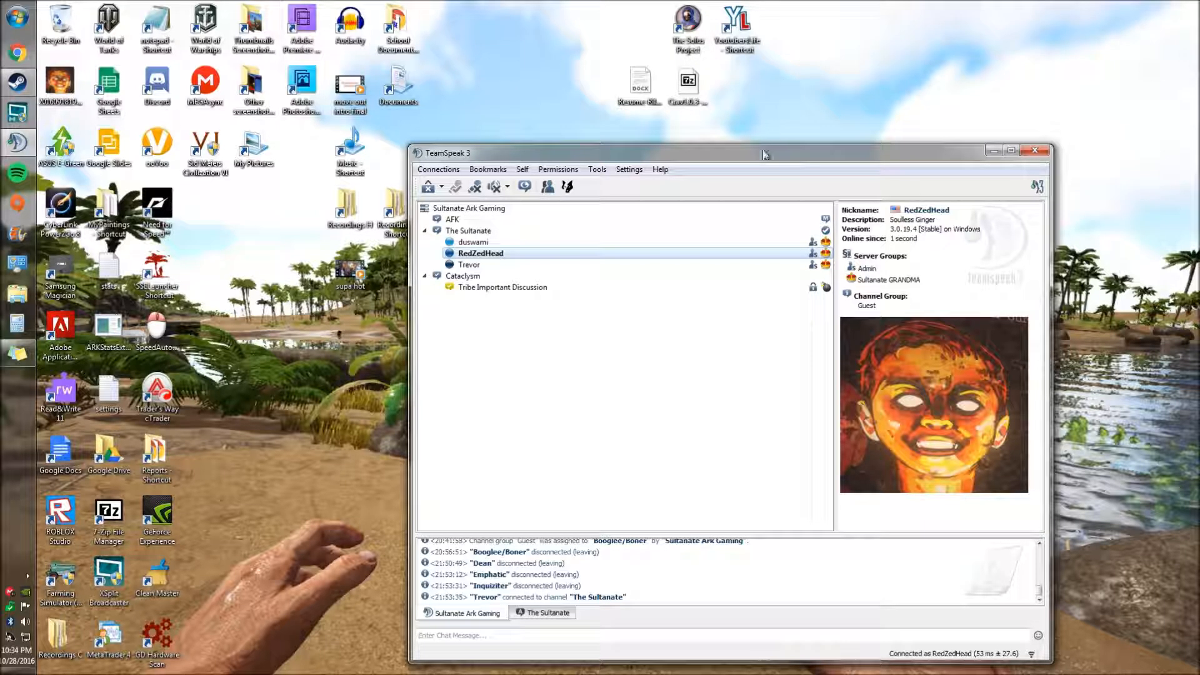
mouse_move(259, 259)
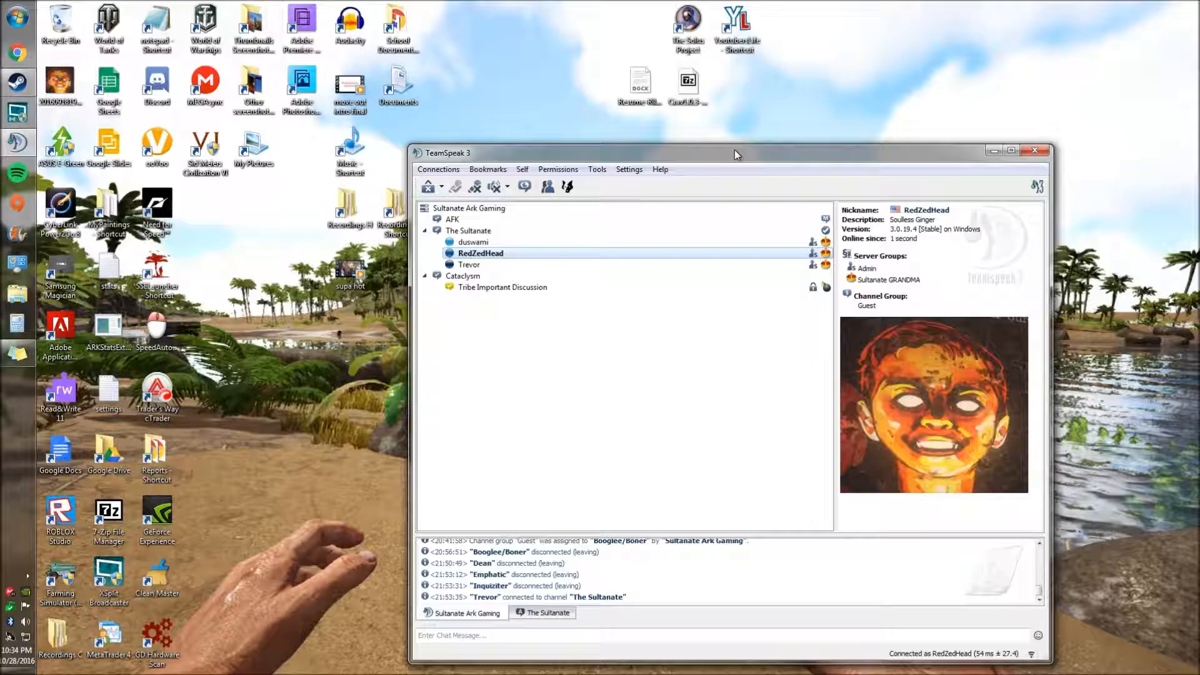
mouse_move(729, 157)
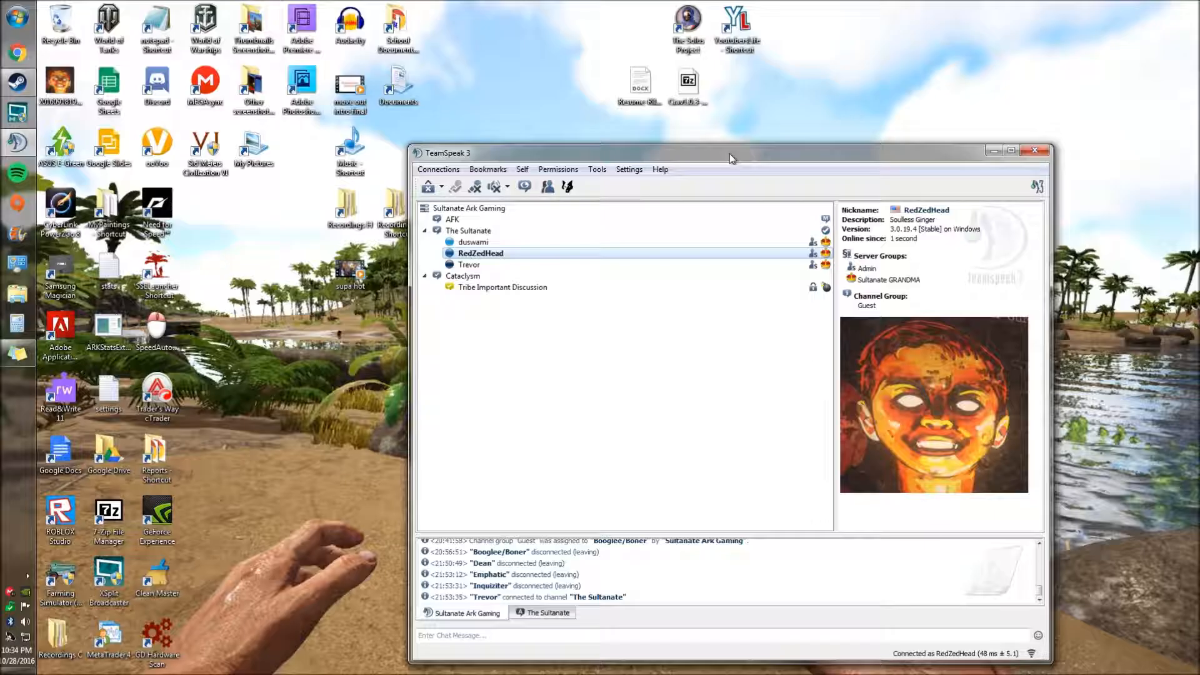
mouse_move(701, 410)
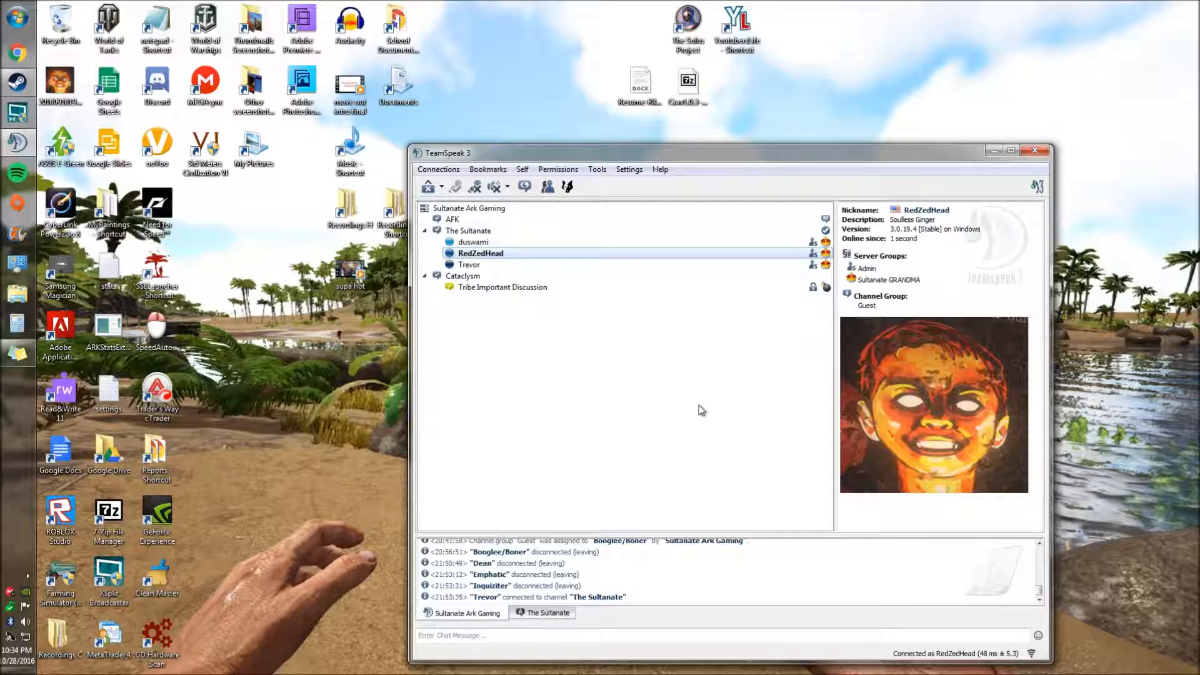
mouse_move(644, 417)
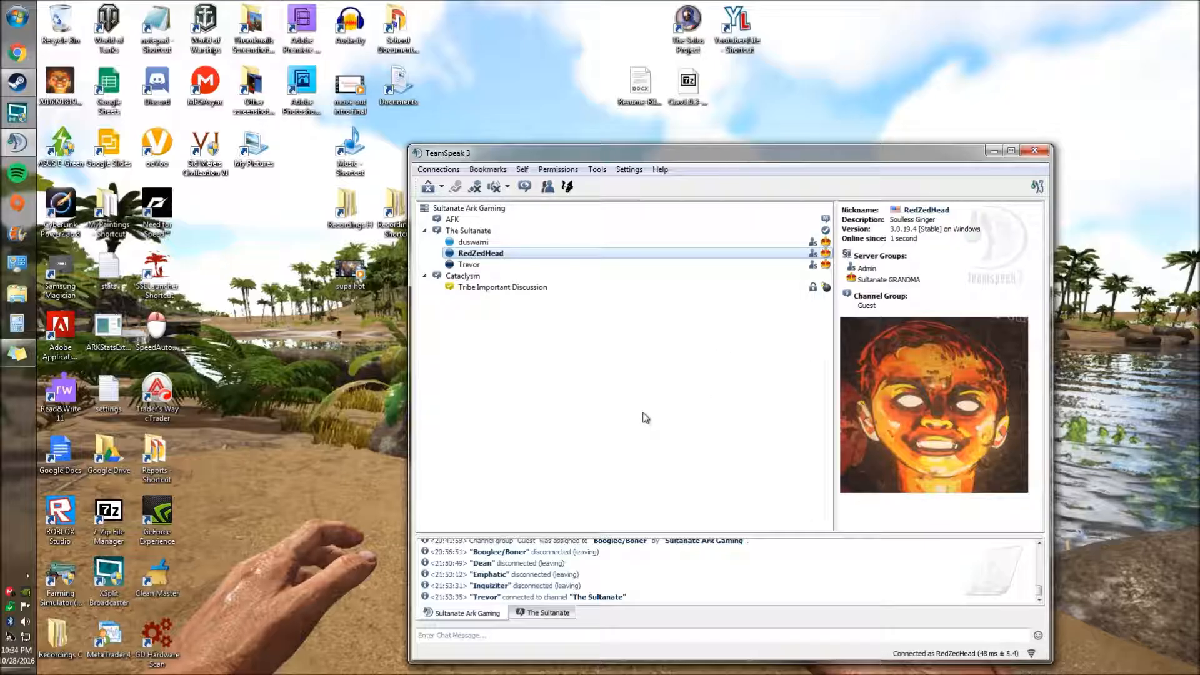
mouse_move(640, 419)
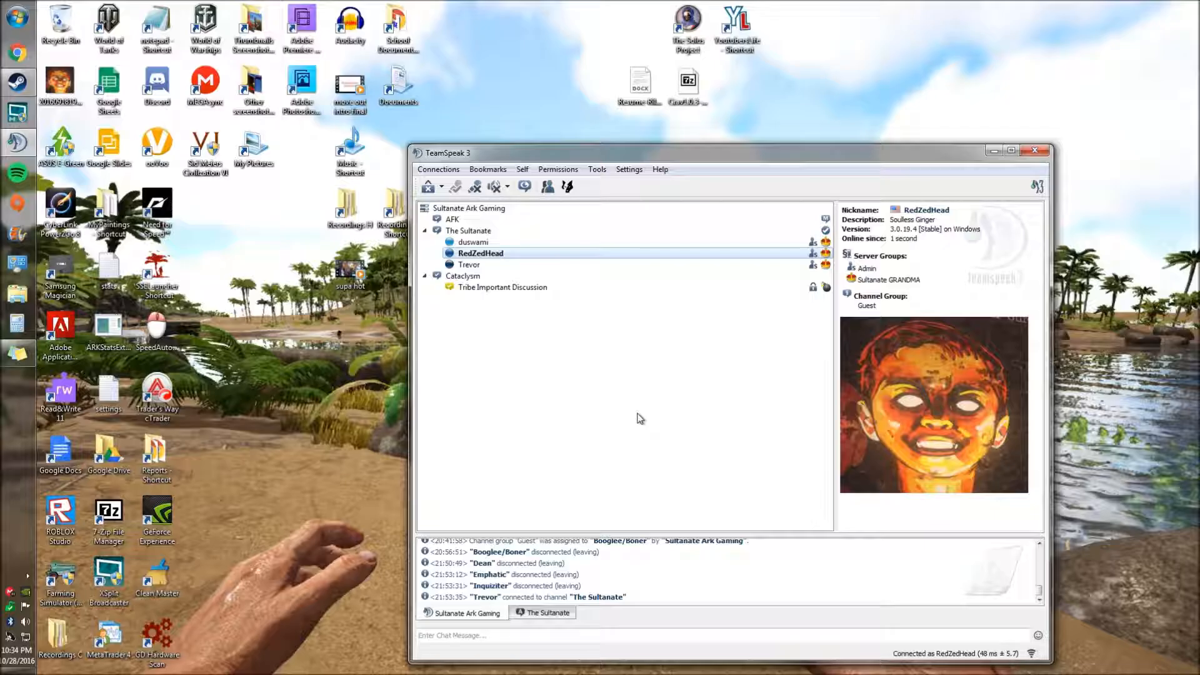
Step: Restore the Steam library, showing the Dead Space game page, in front of TeamSpeak 3
left_click(17, 82)
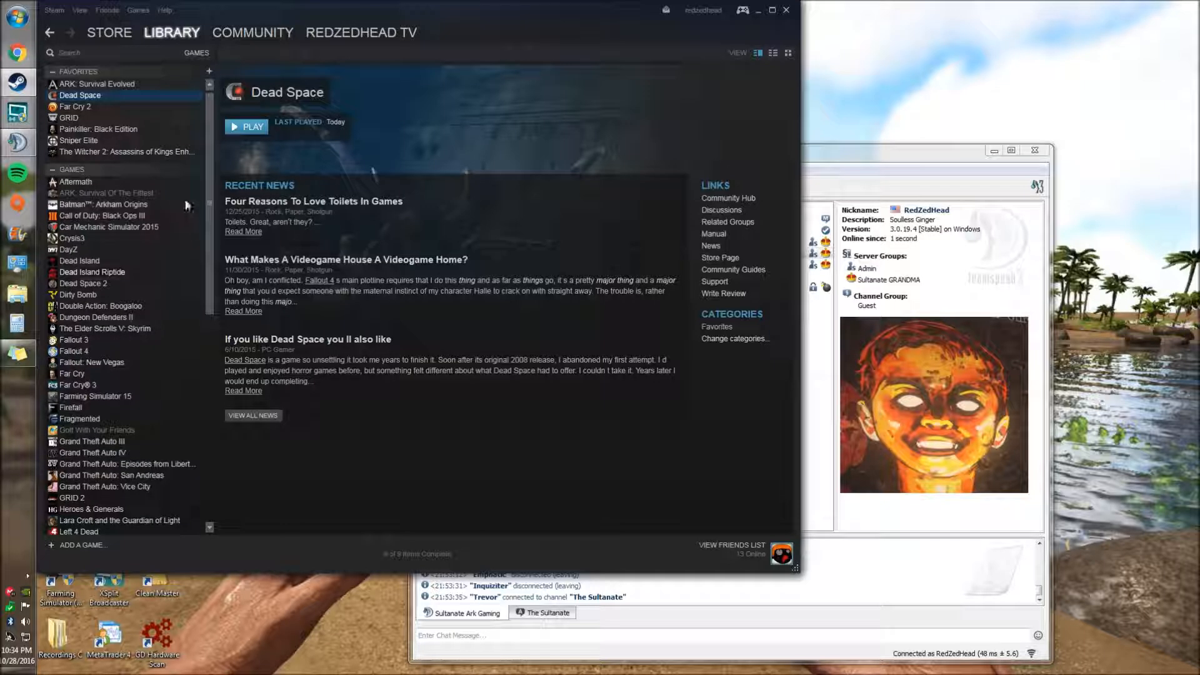
Step: Show the Painkiller: Black Edition page from Favorites and scroll the games list
left_click(99, 129)
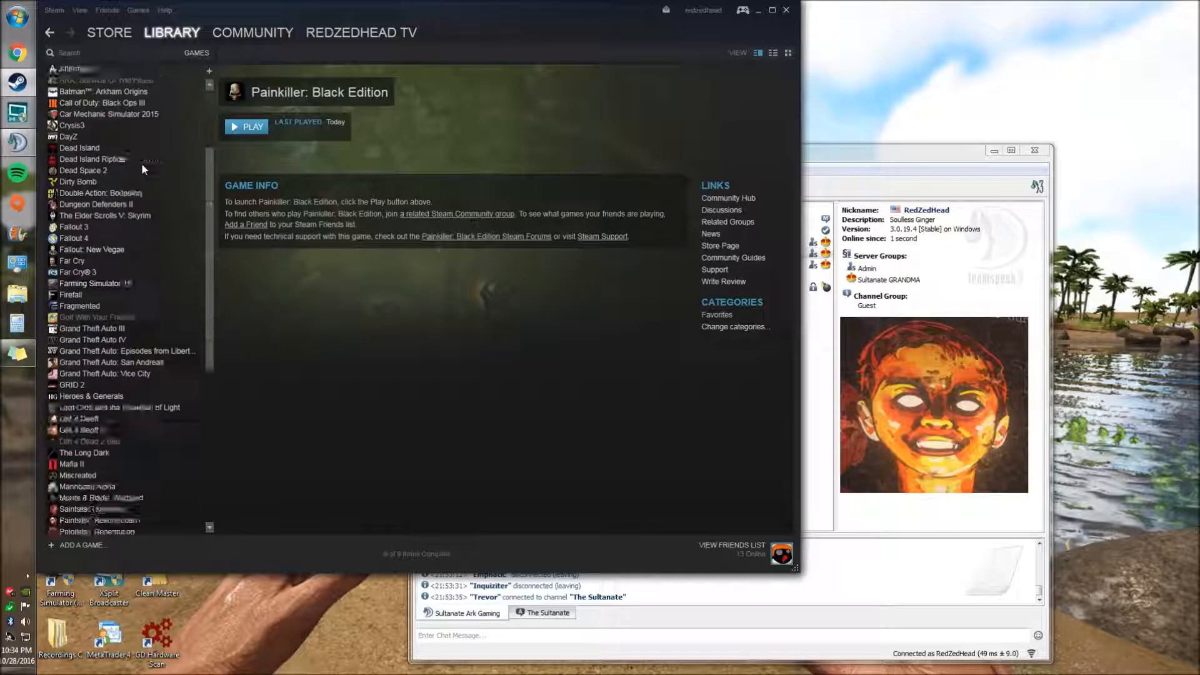
scroll("down", 3)
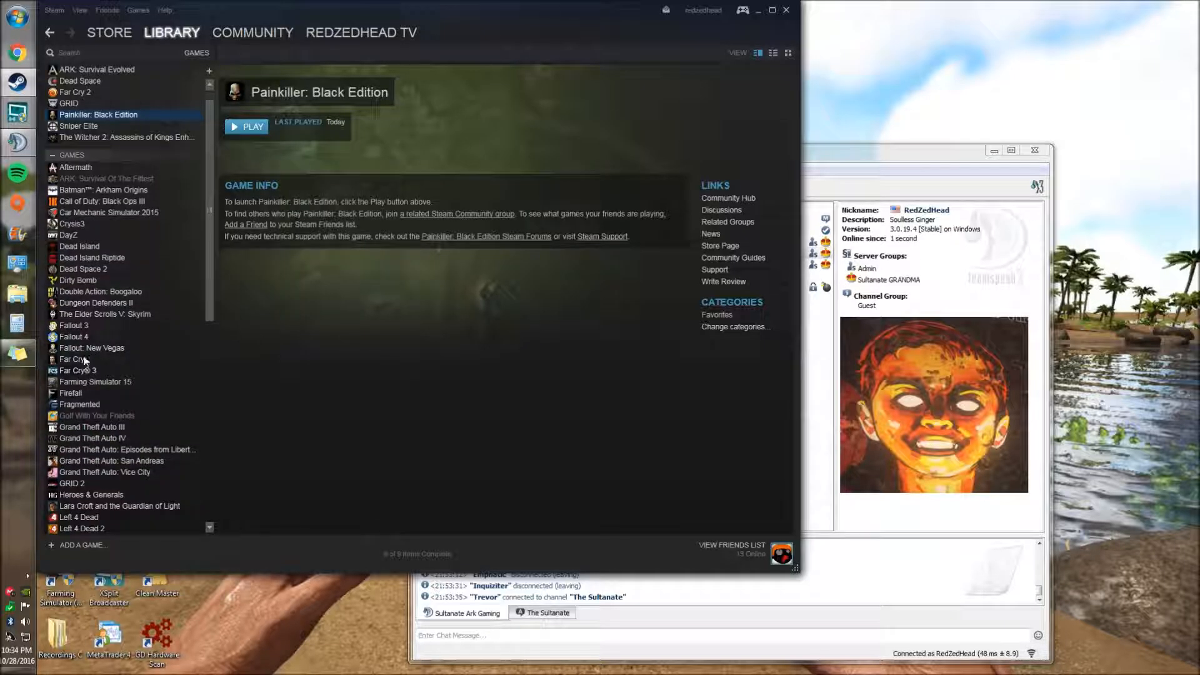
mouse_move(848, 553)
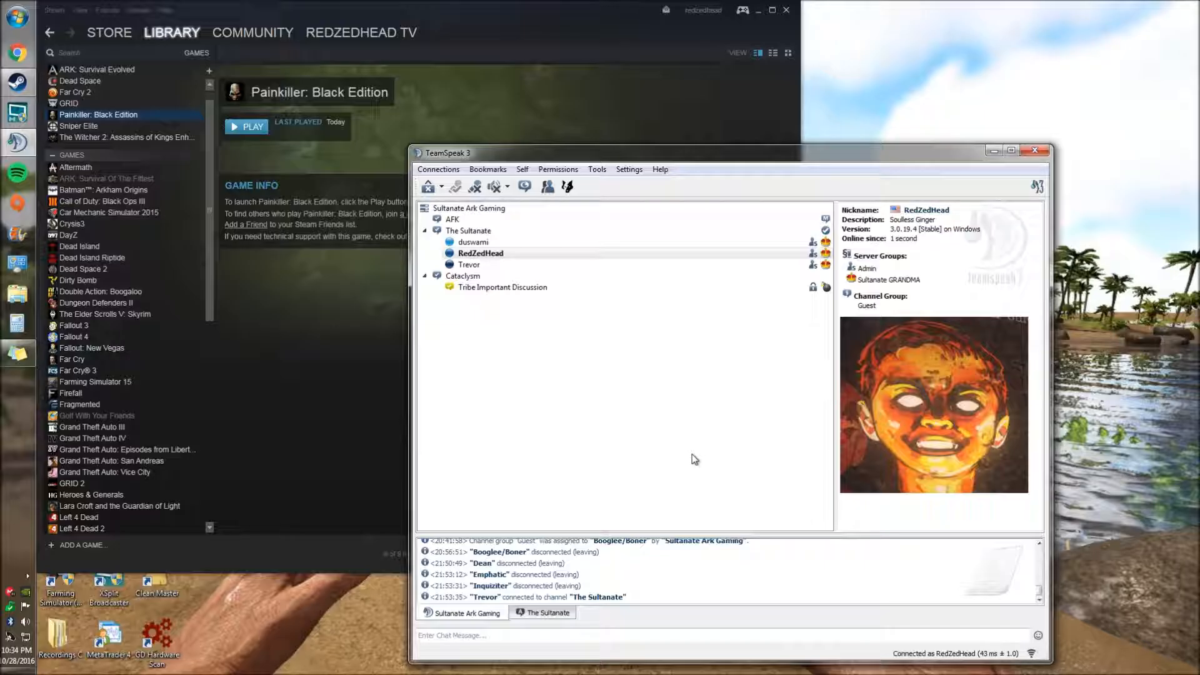
mouse_move(419, 442)
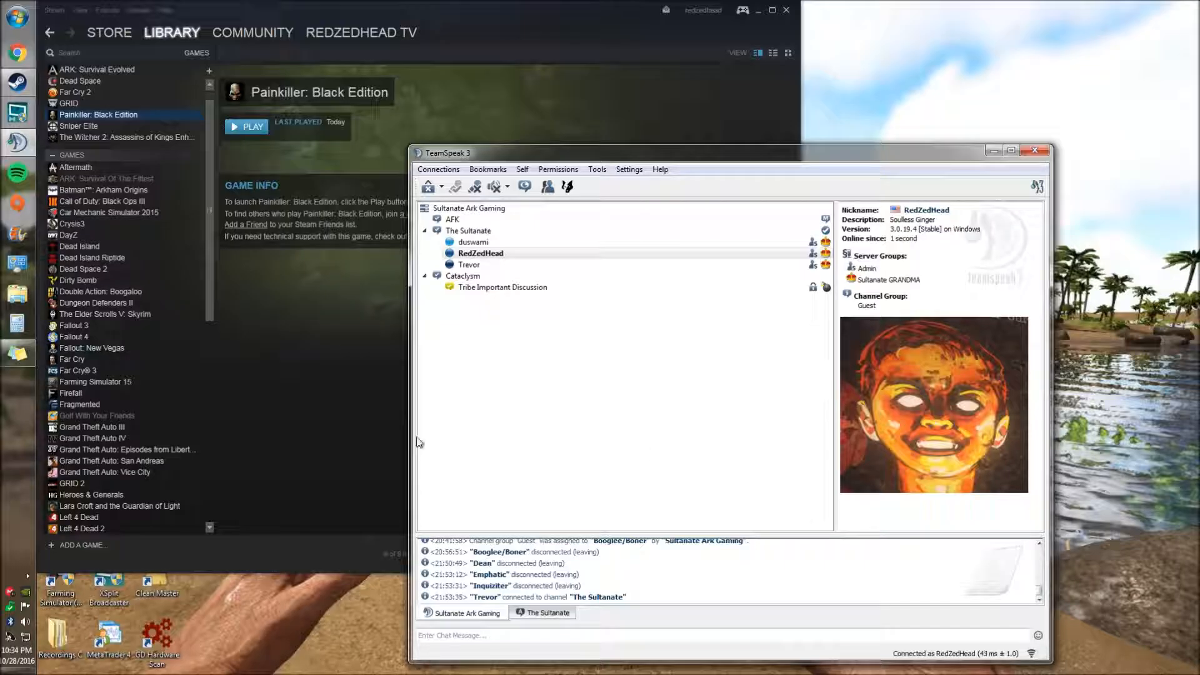